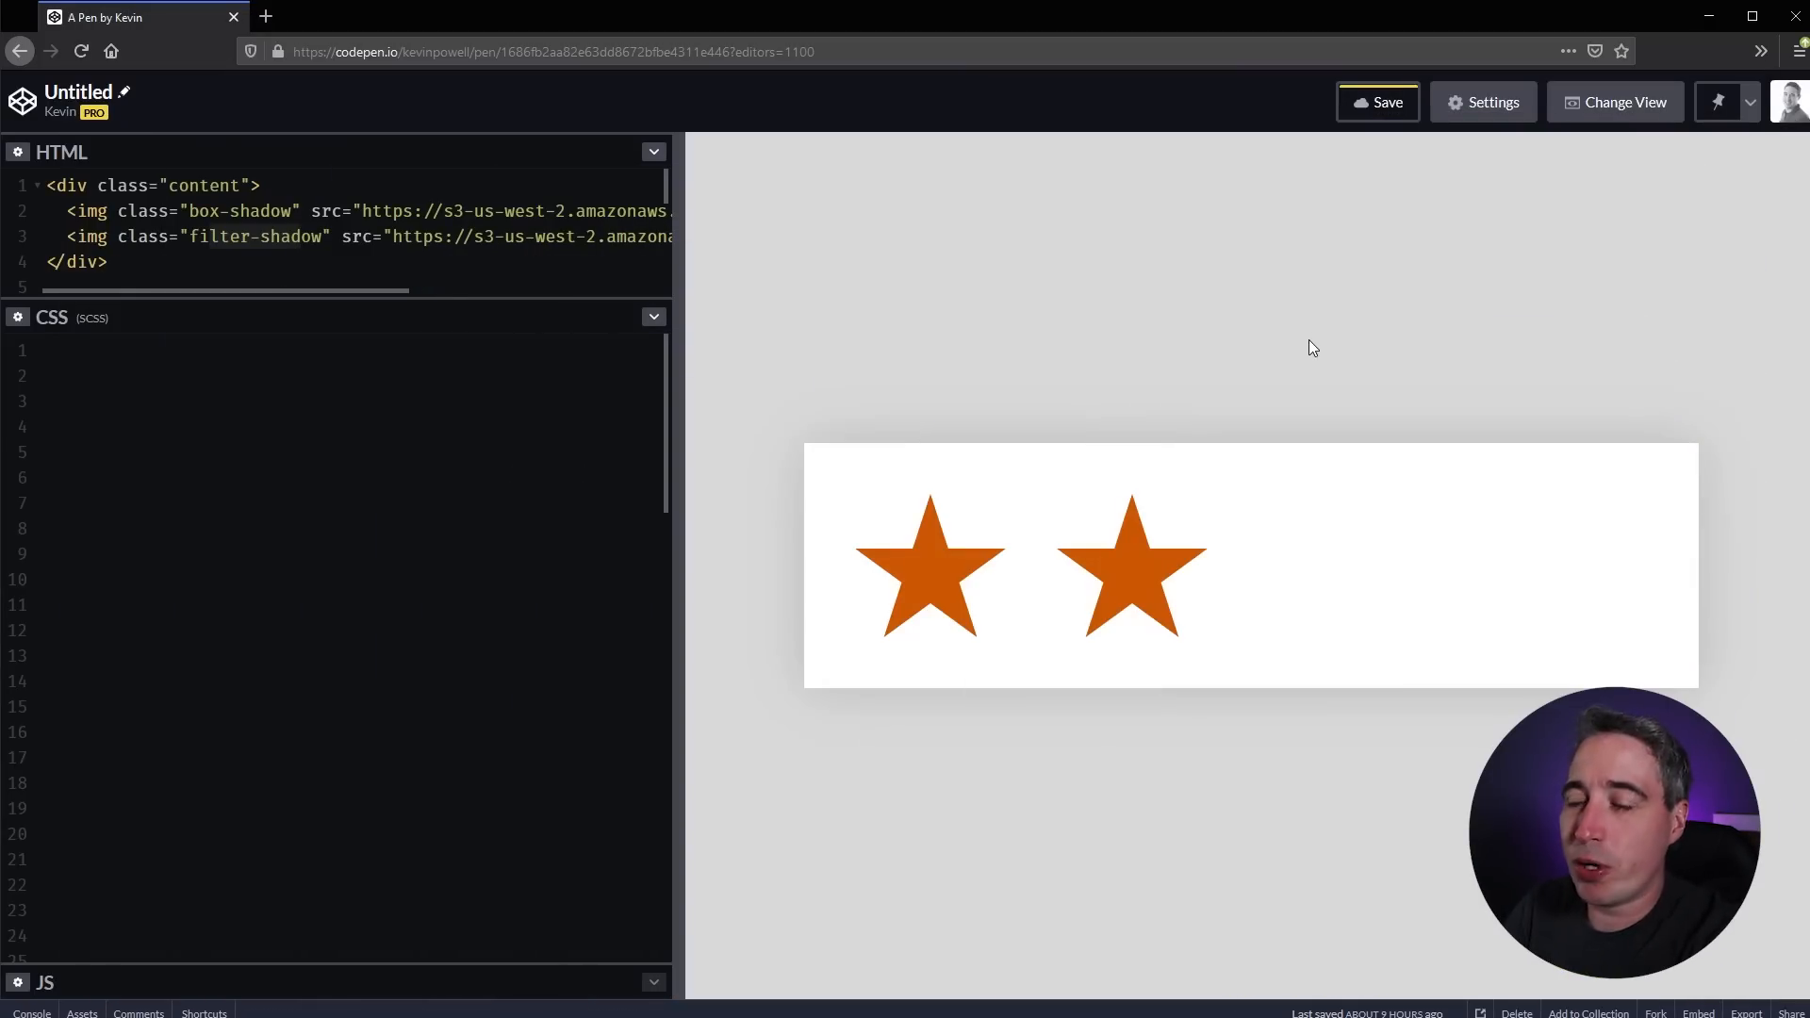
pyautogui.moveTo(1134, 343)
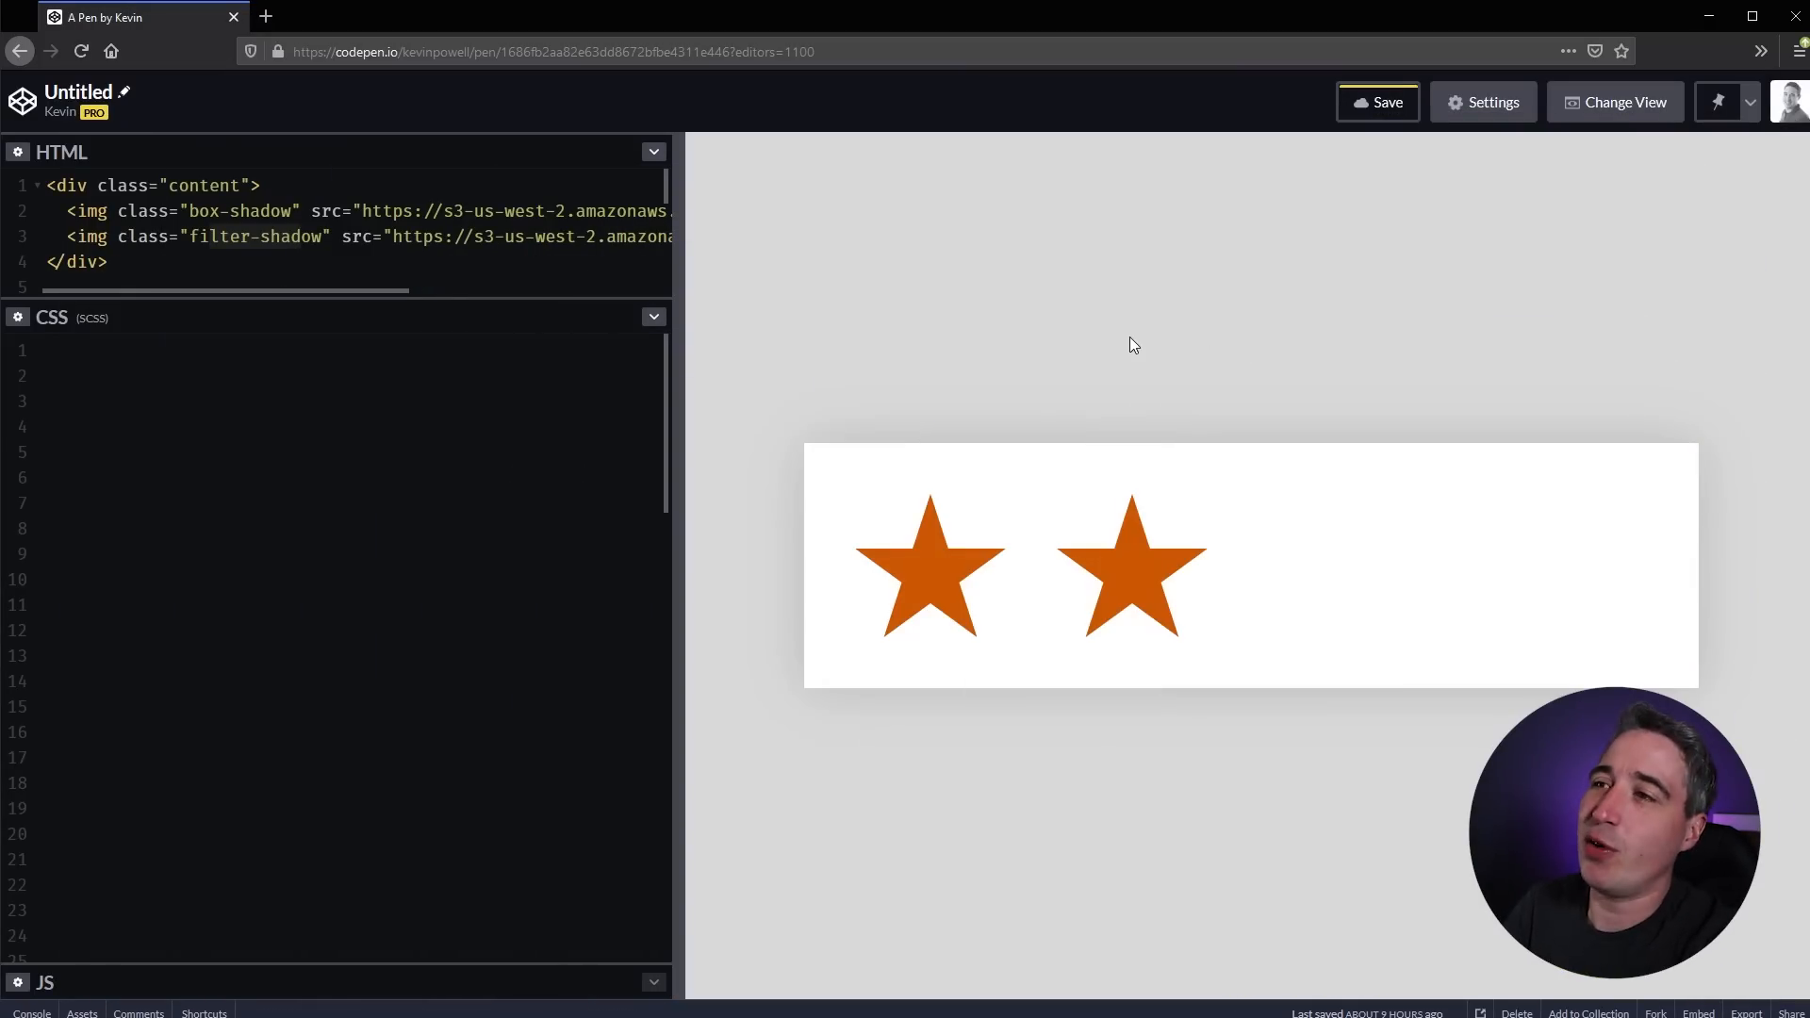
pyautogui.moveTo(430, 300)
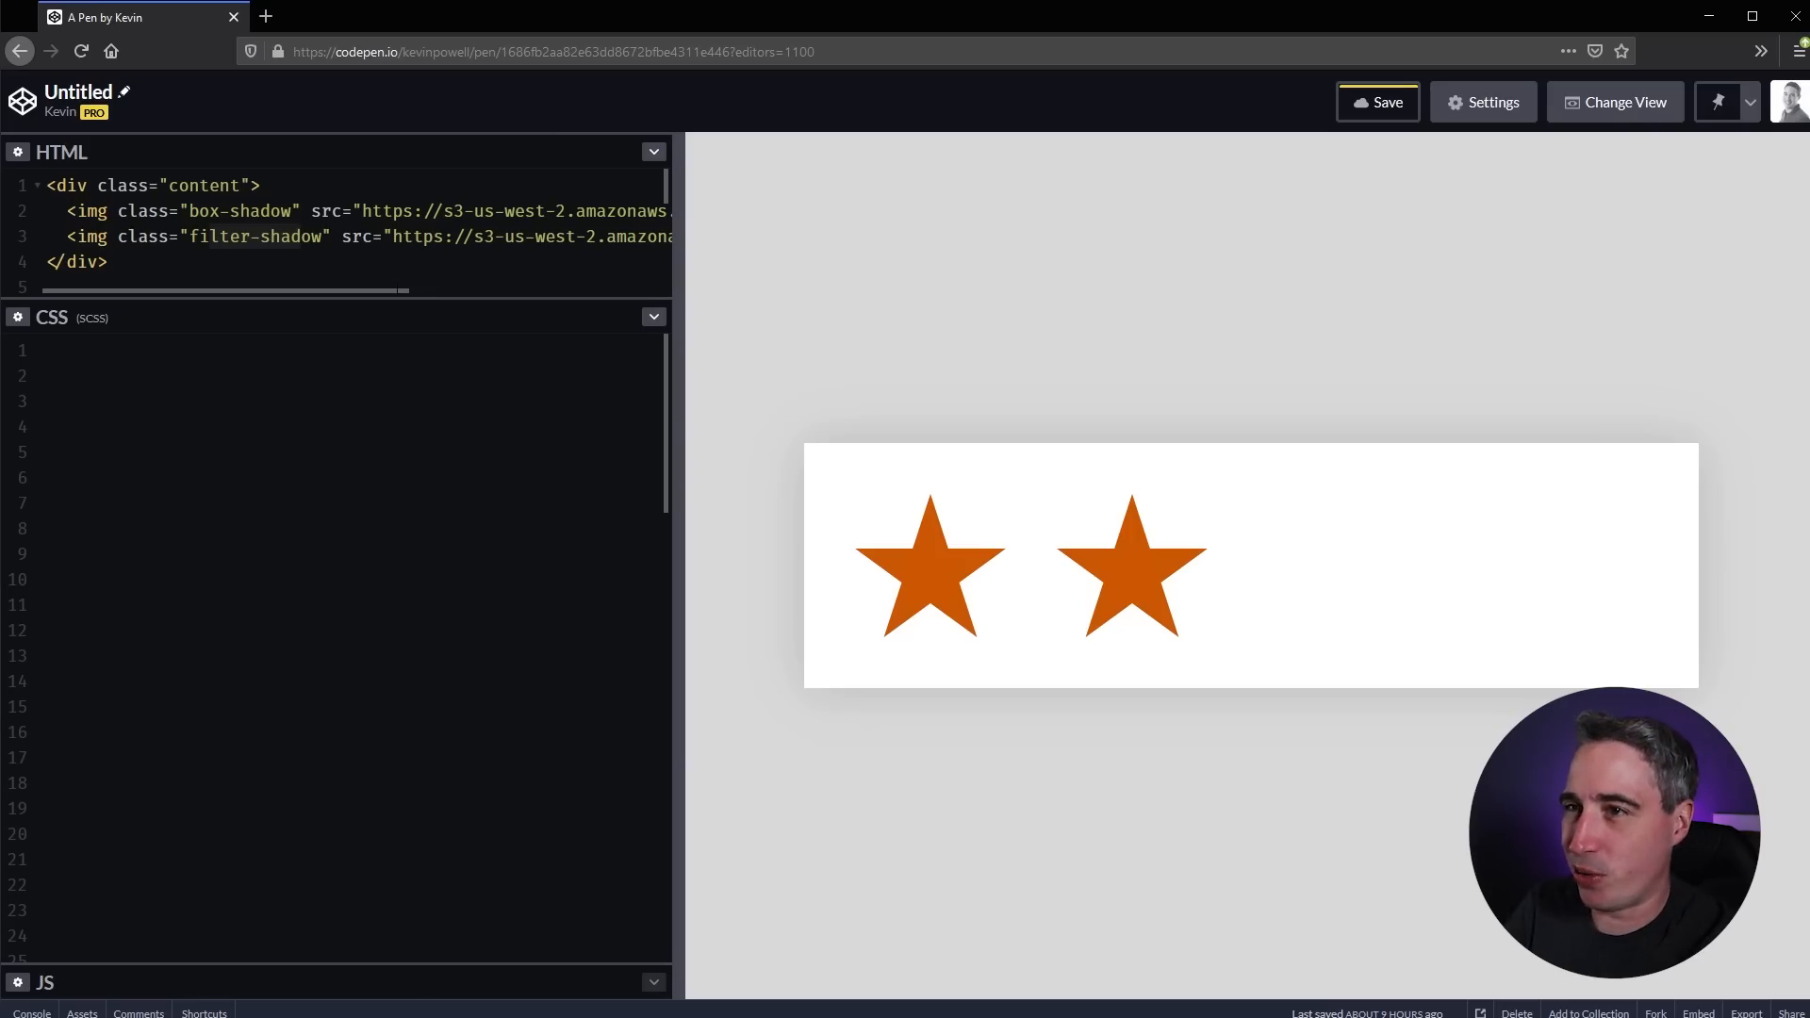
pyautogui.moveTo(1020, 552)
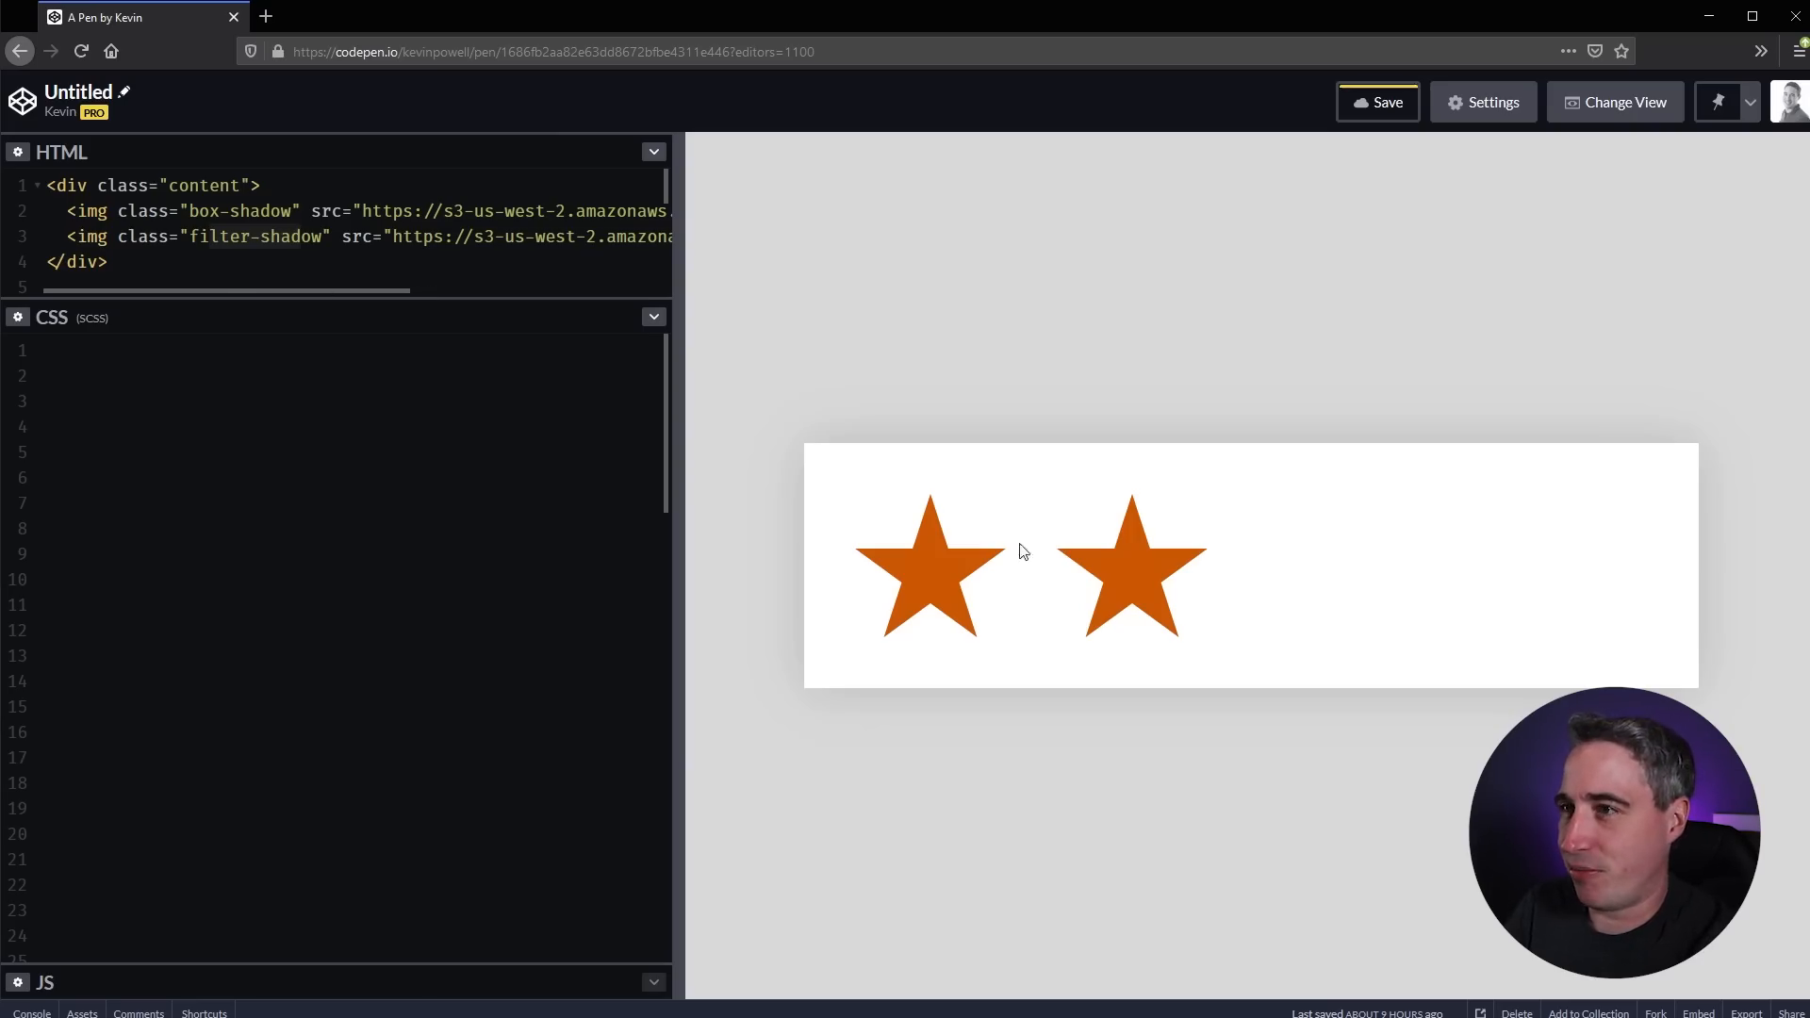
pyautogui.moveTo(1652, 471)
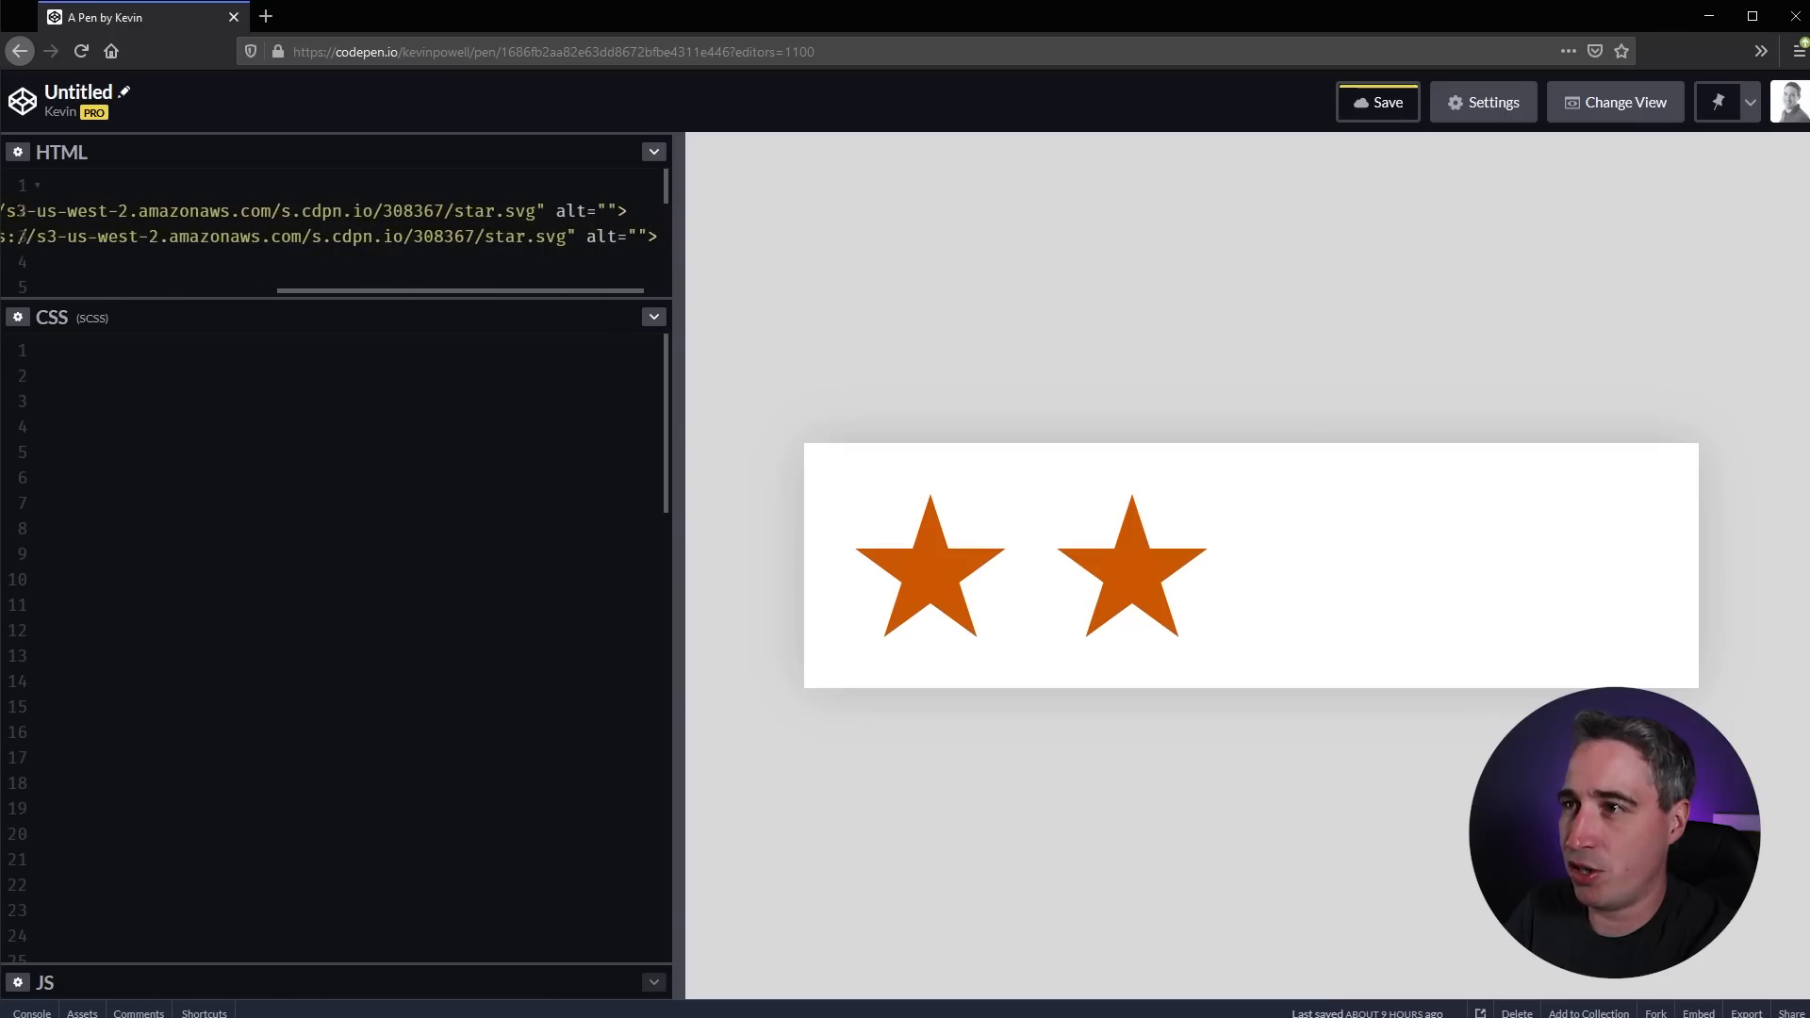
# - Start a .box-shadow CSS rule with a box-shadow declaration for the first star image
pyautogui.doubleClick(498, 211)
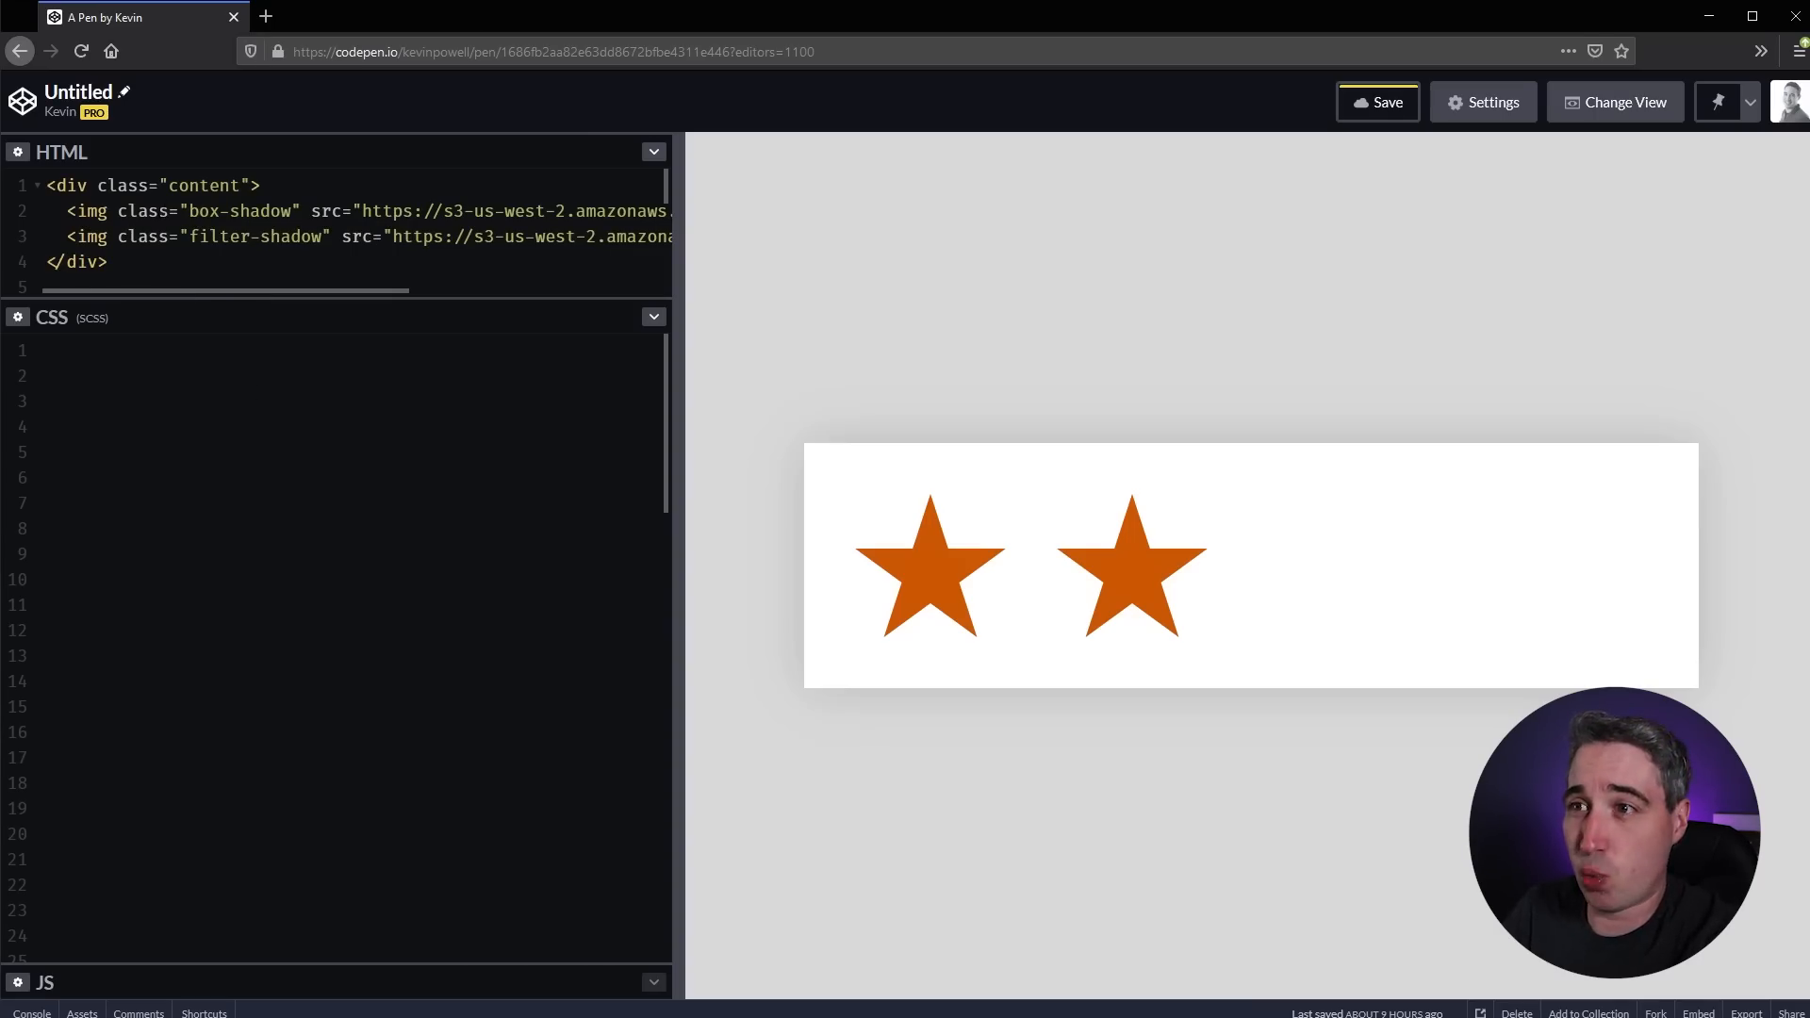
pyautogui.doubleClick(249, 211)
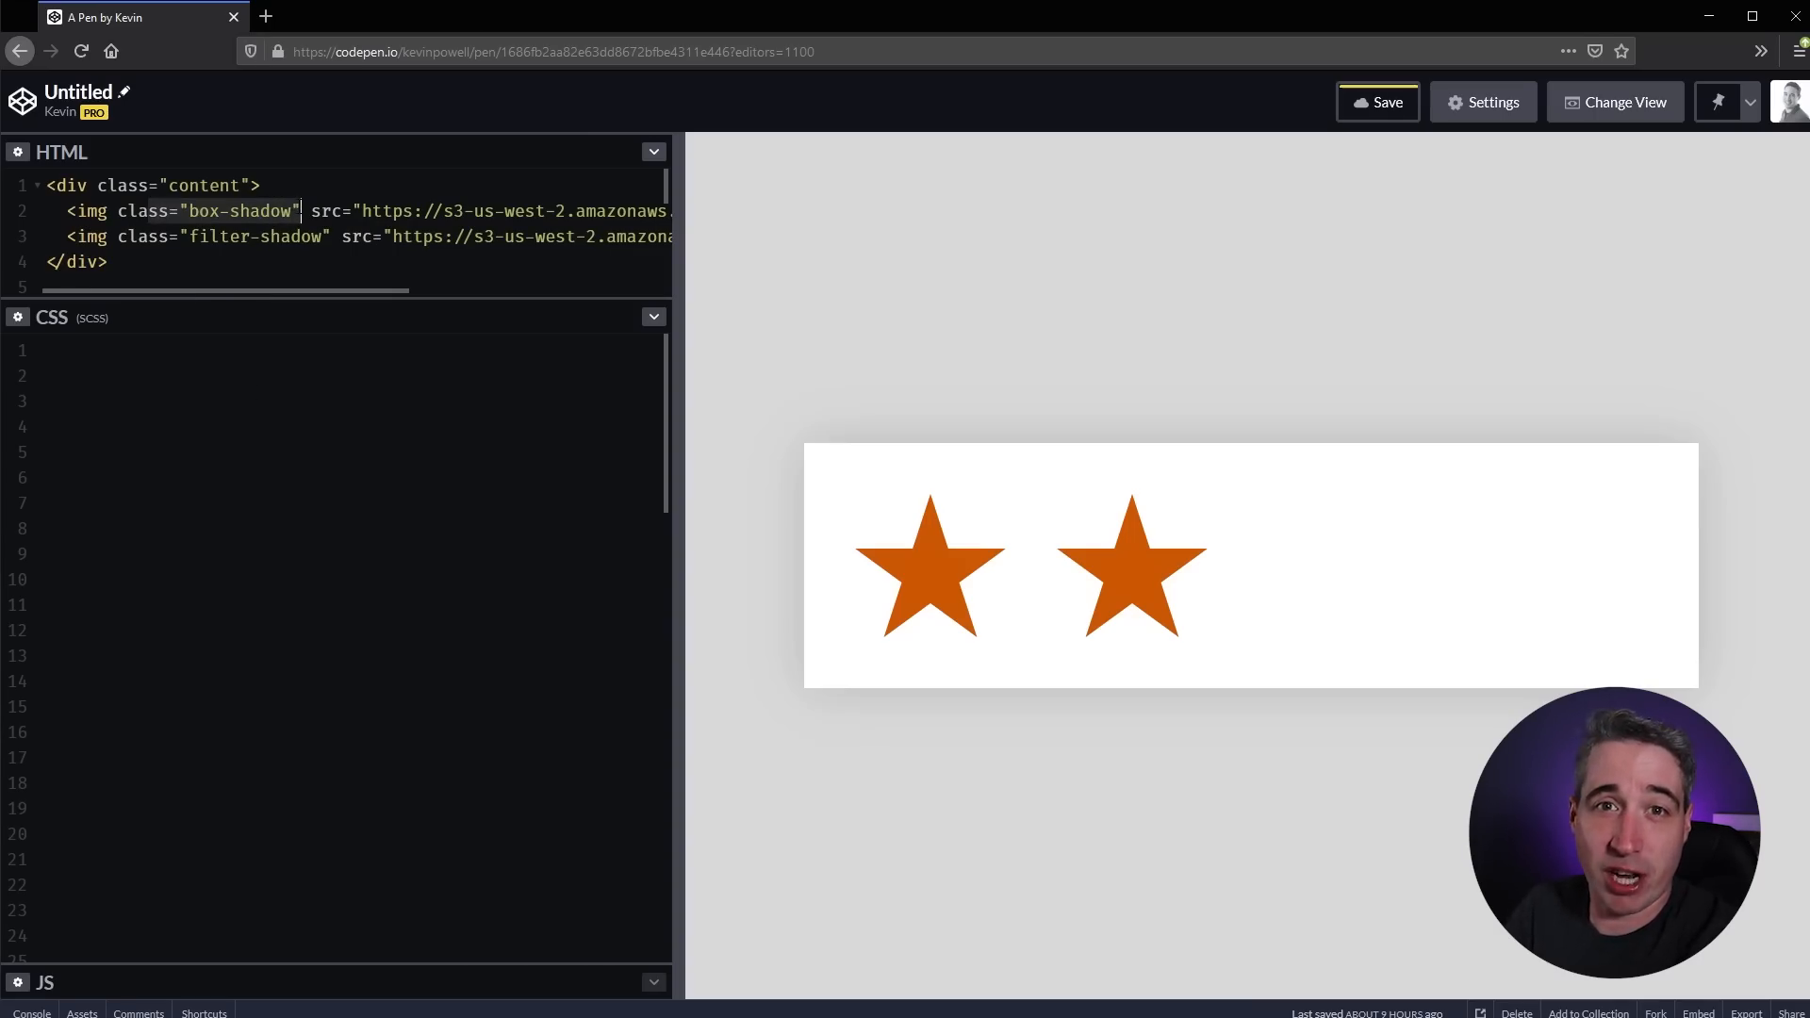
pyautogui.doubleClick(257, 237)
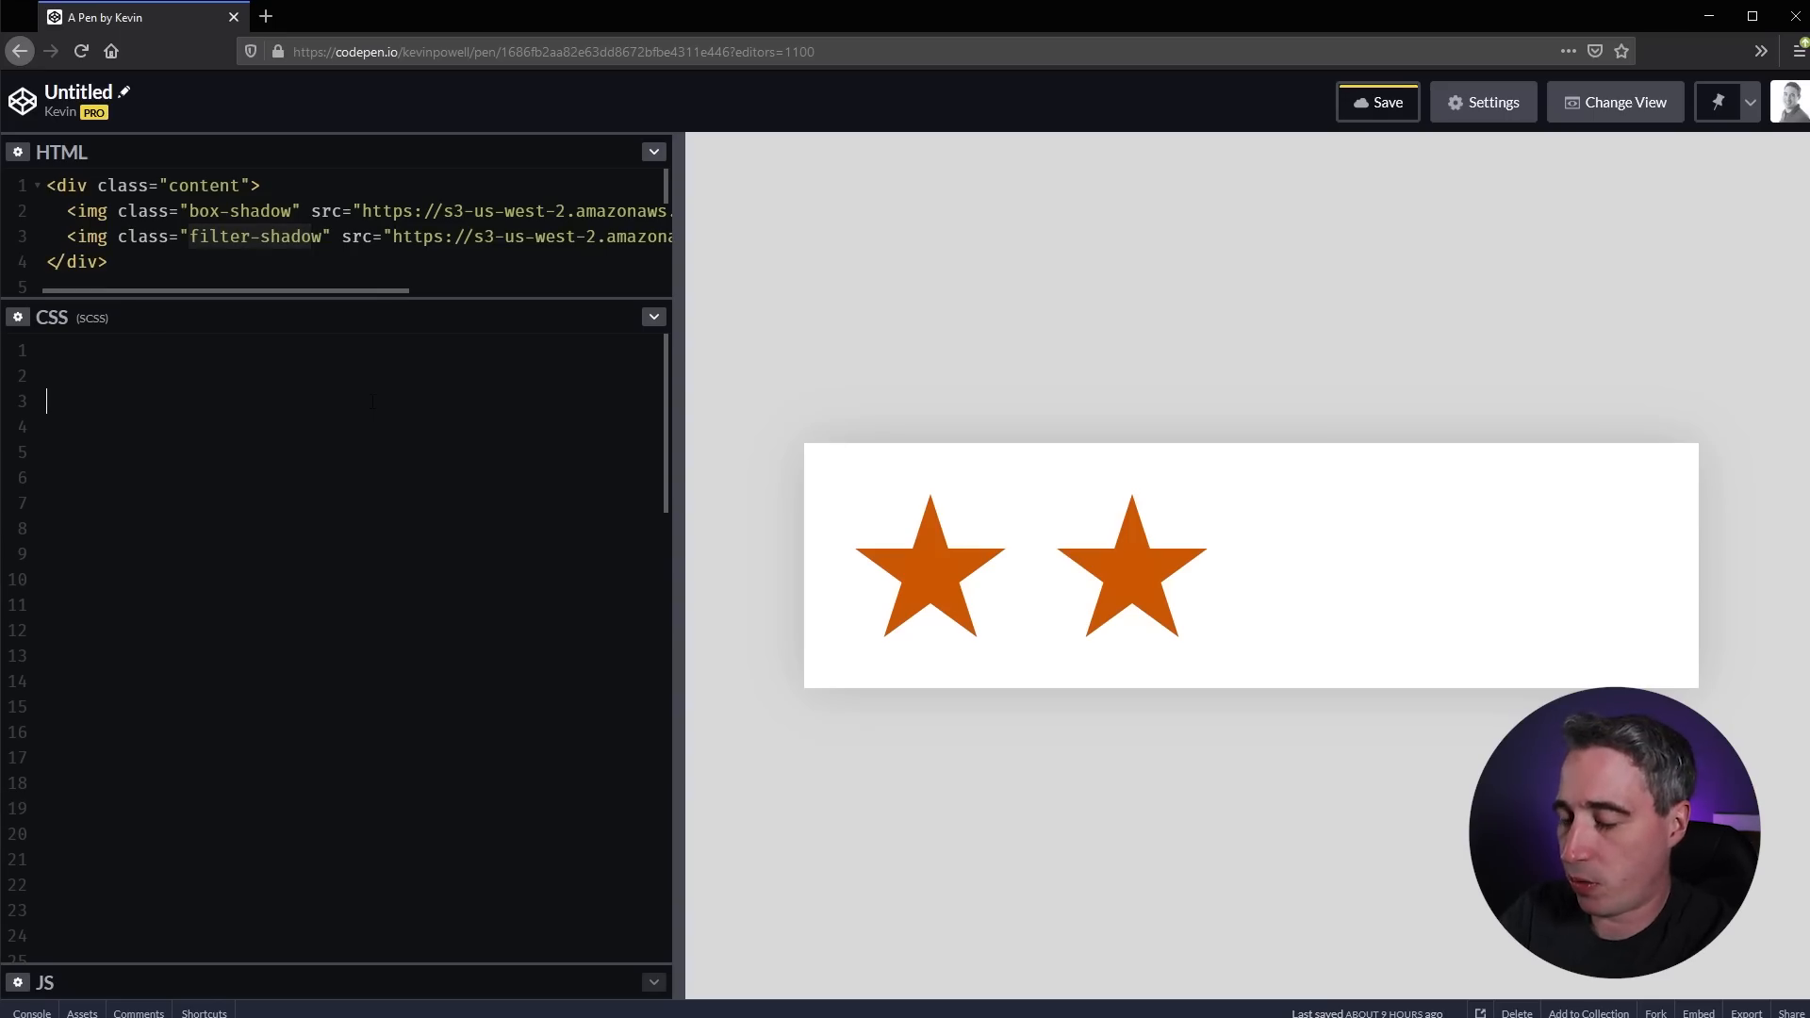
pyautogui.write('.box-')
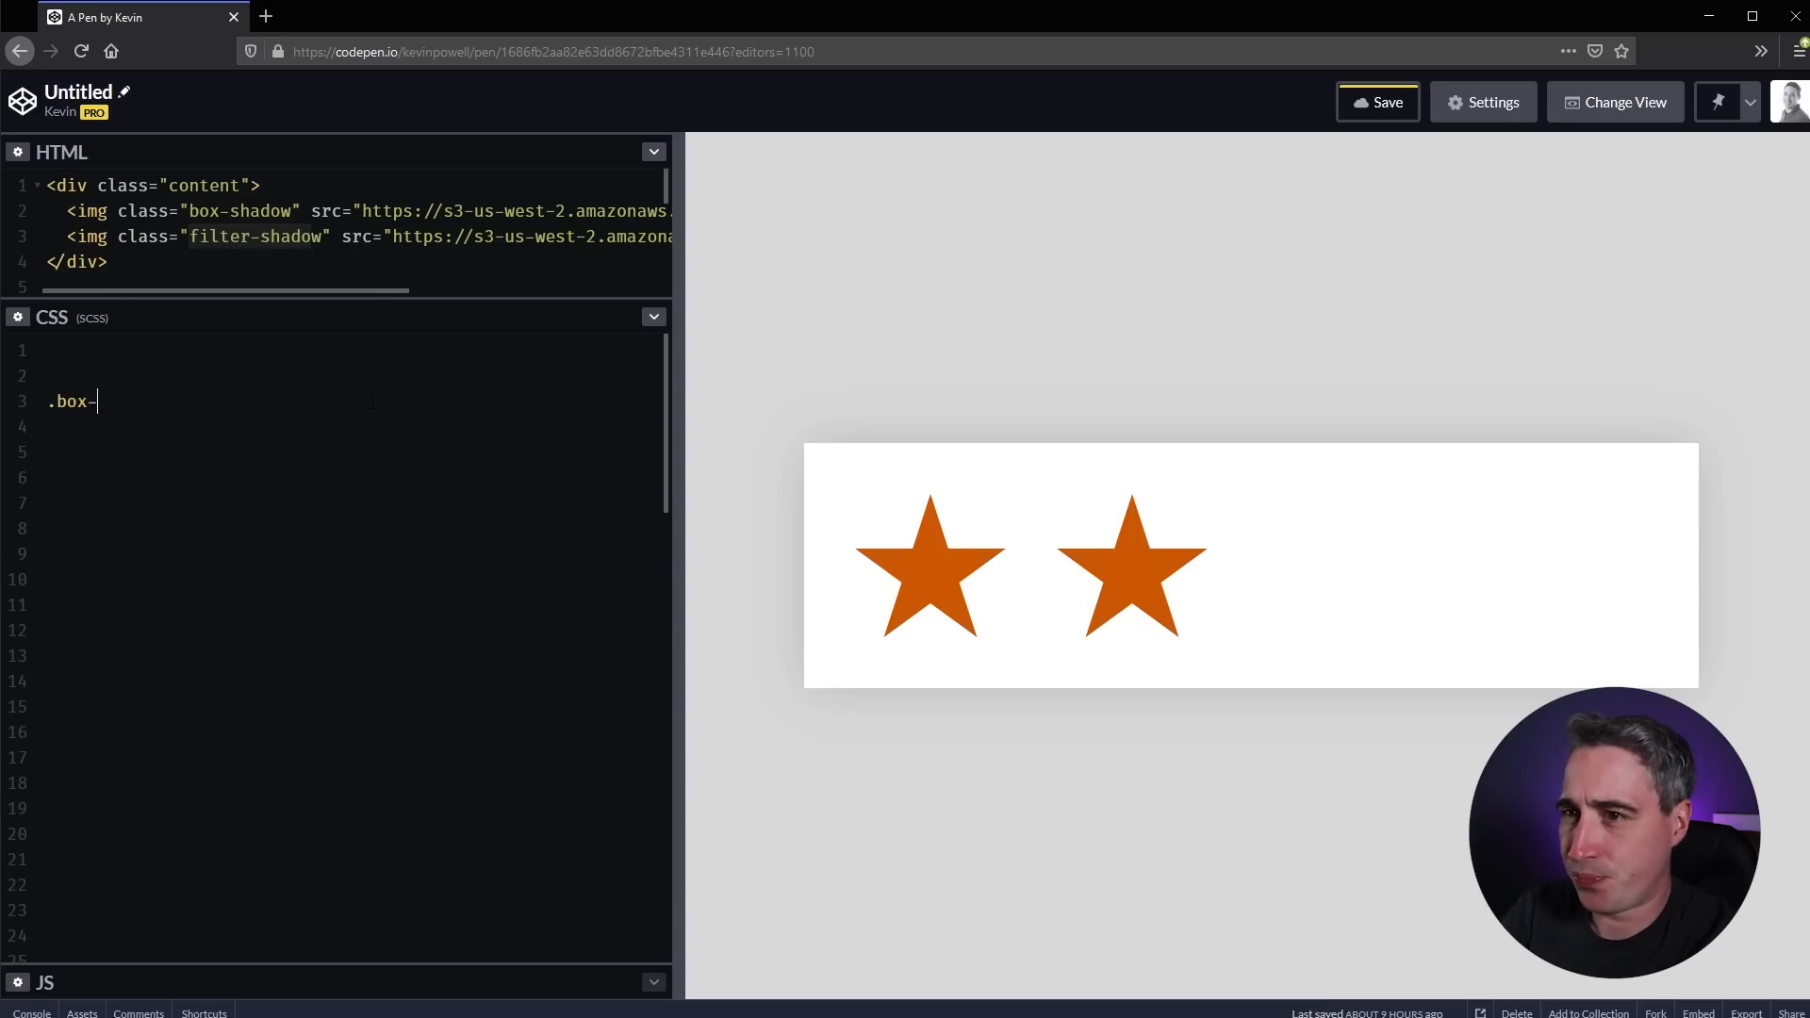
pyautogui.write('shadow {')
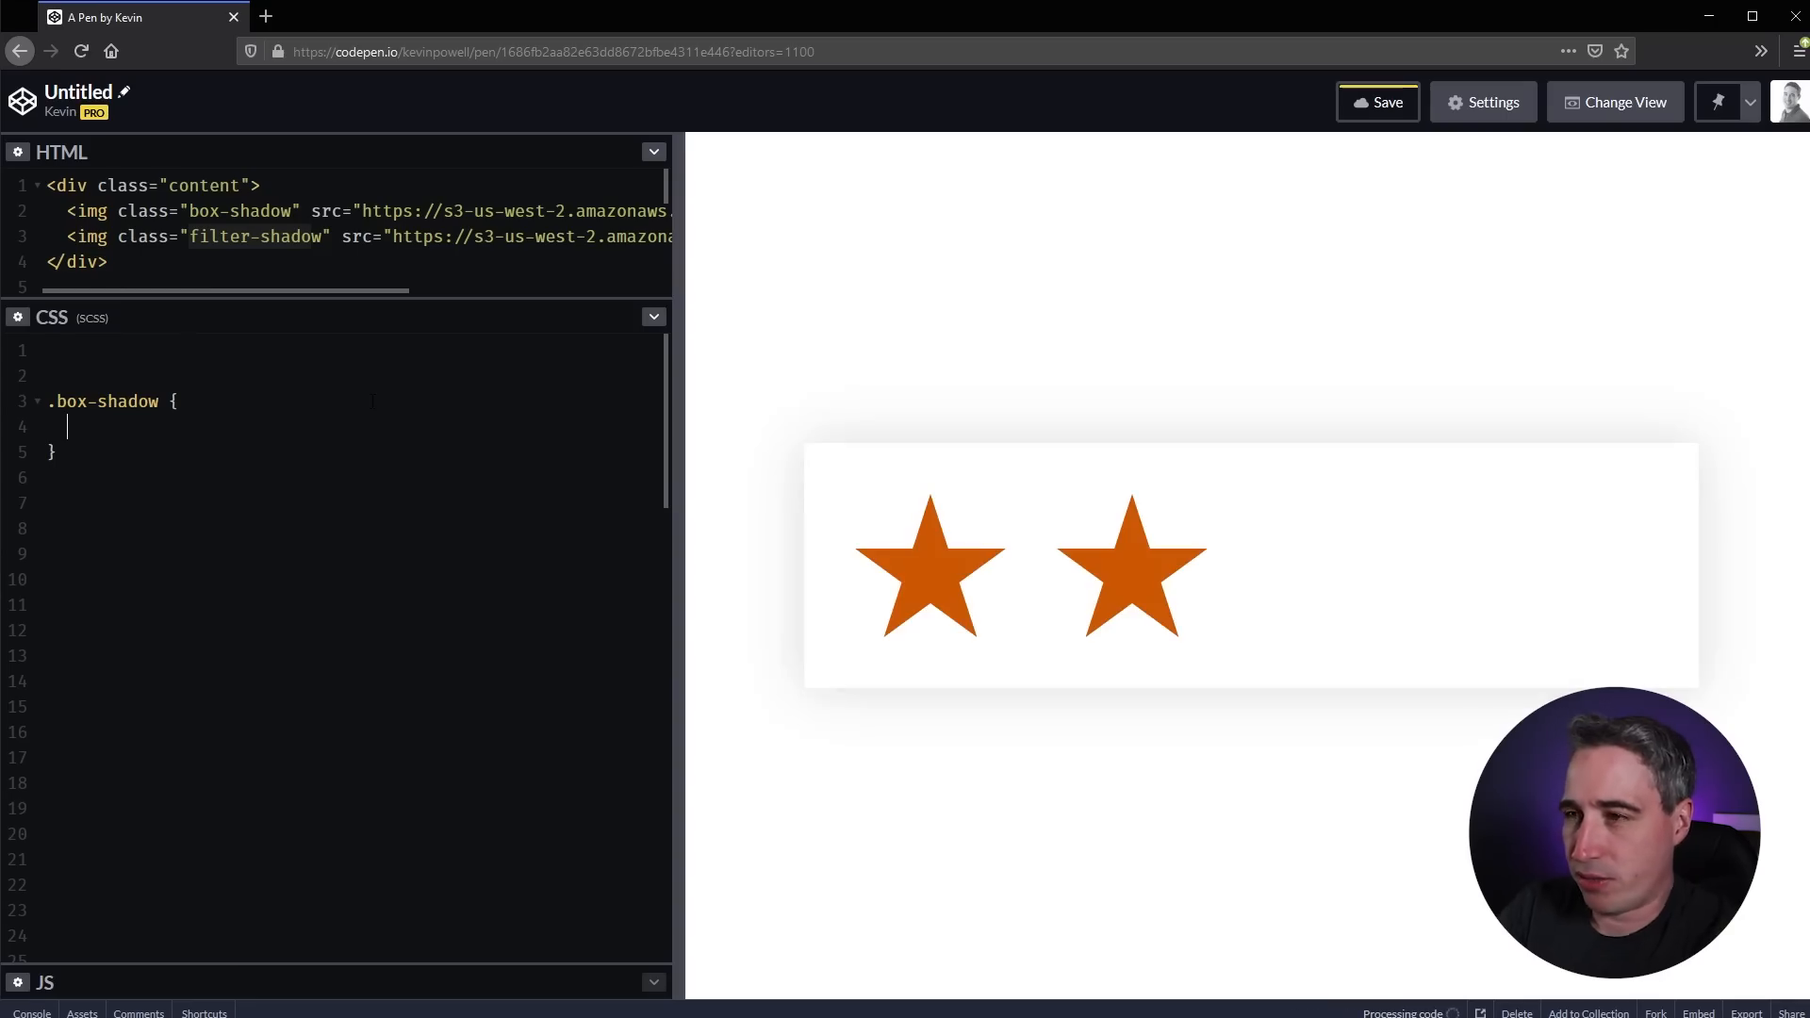
pyautogui.write('box-')
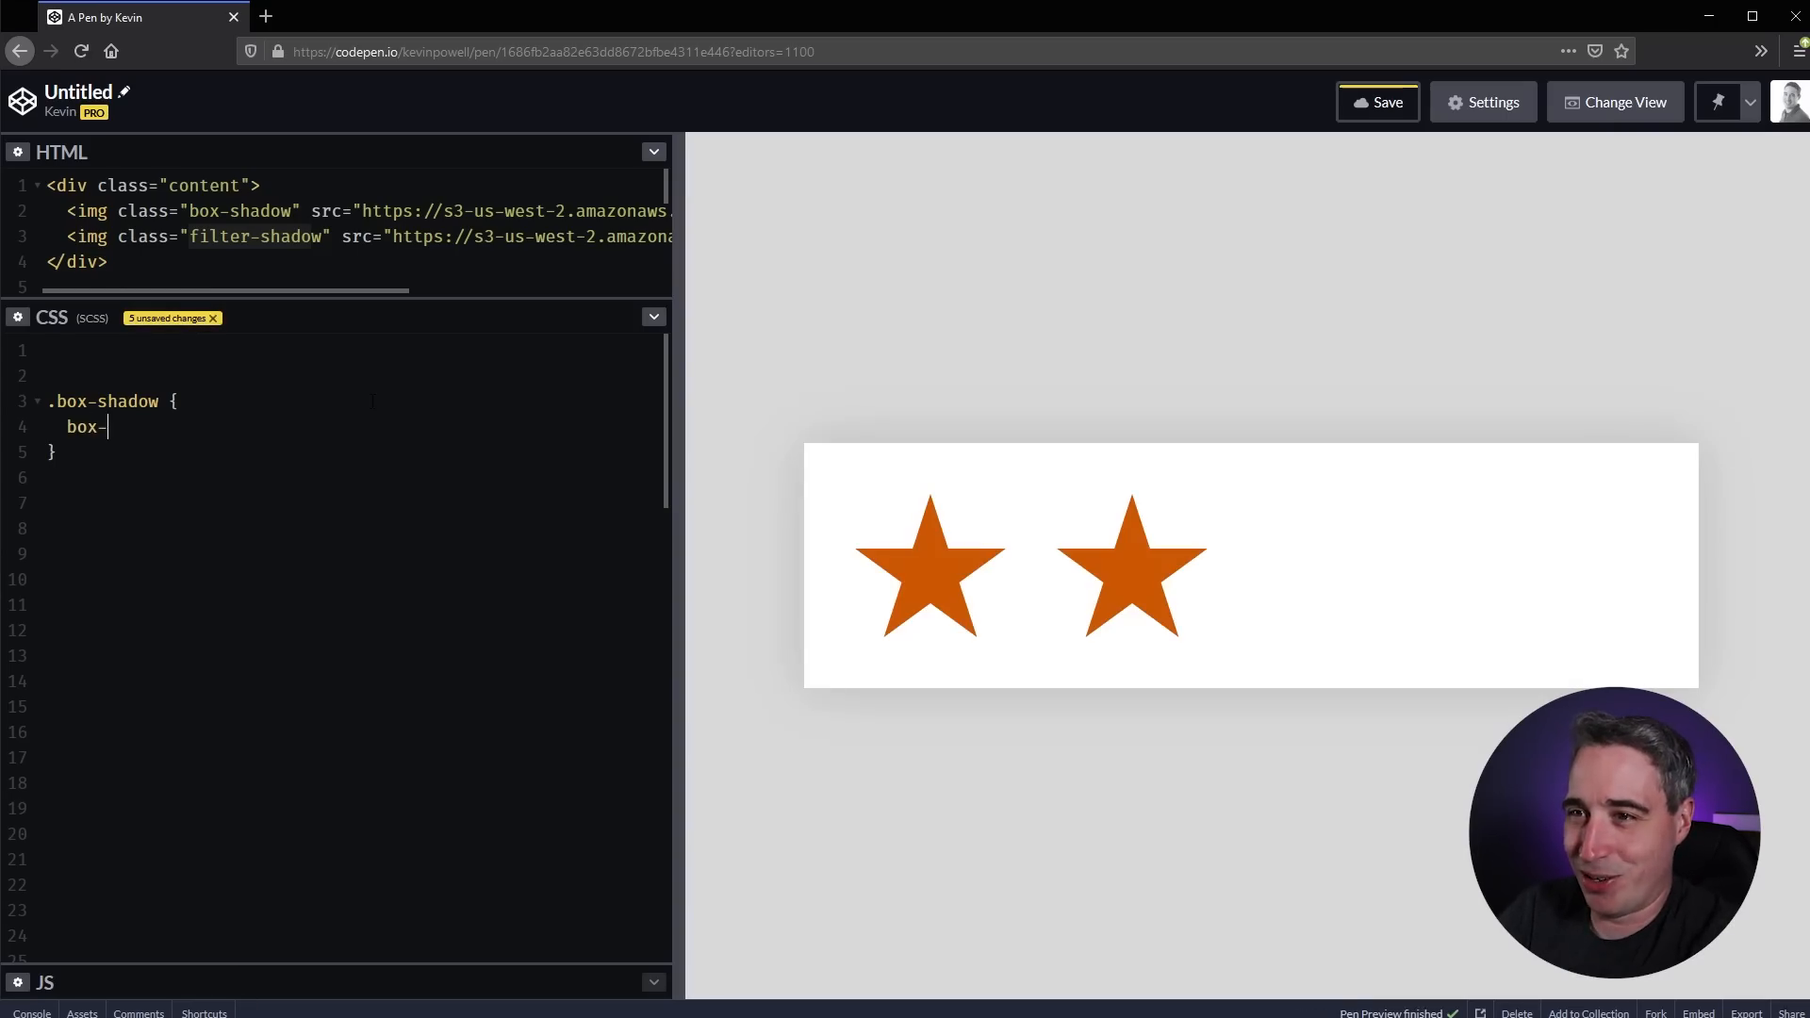
pyautogui.write('shadow:')
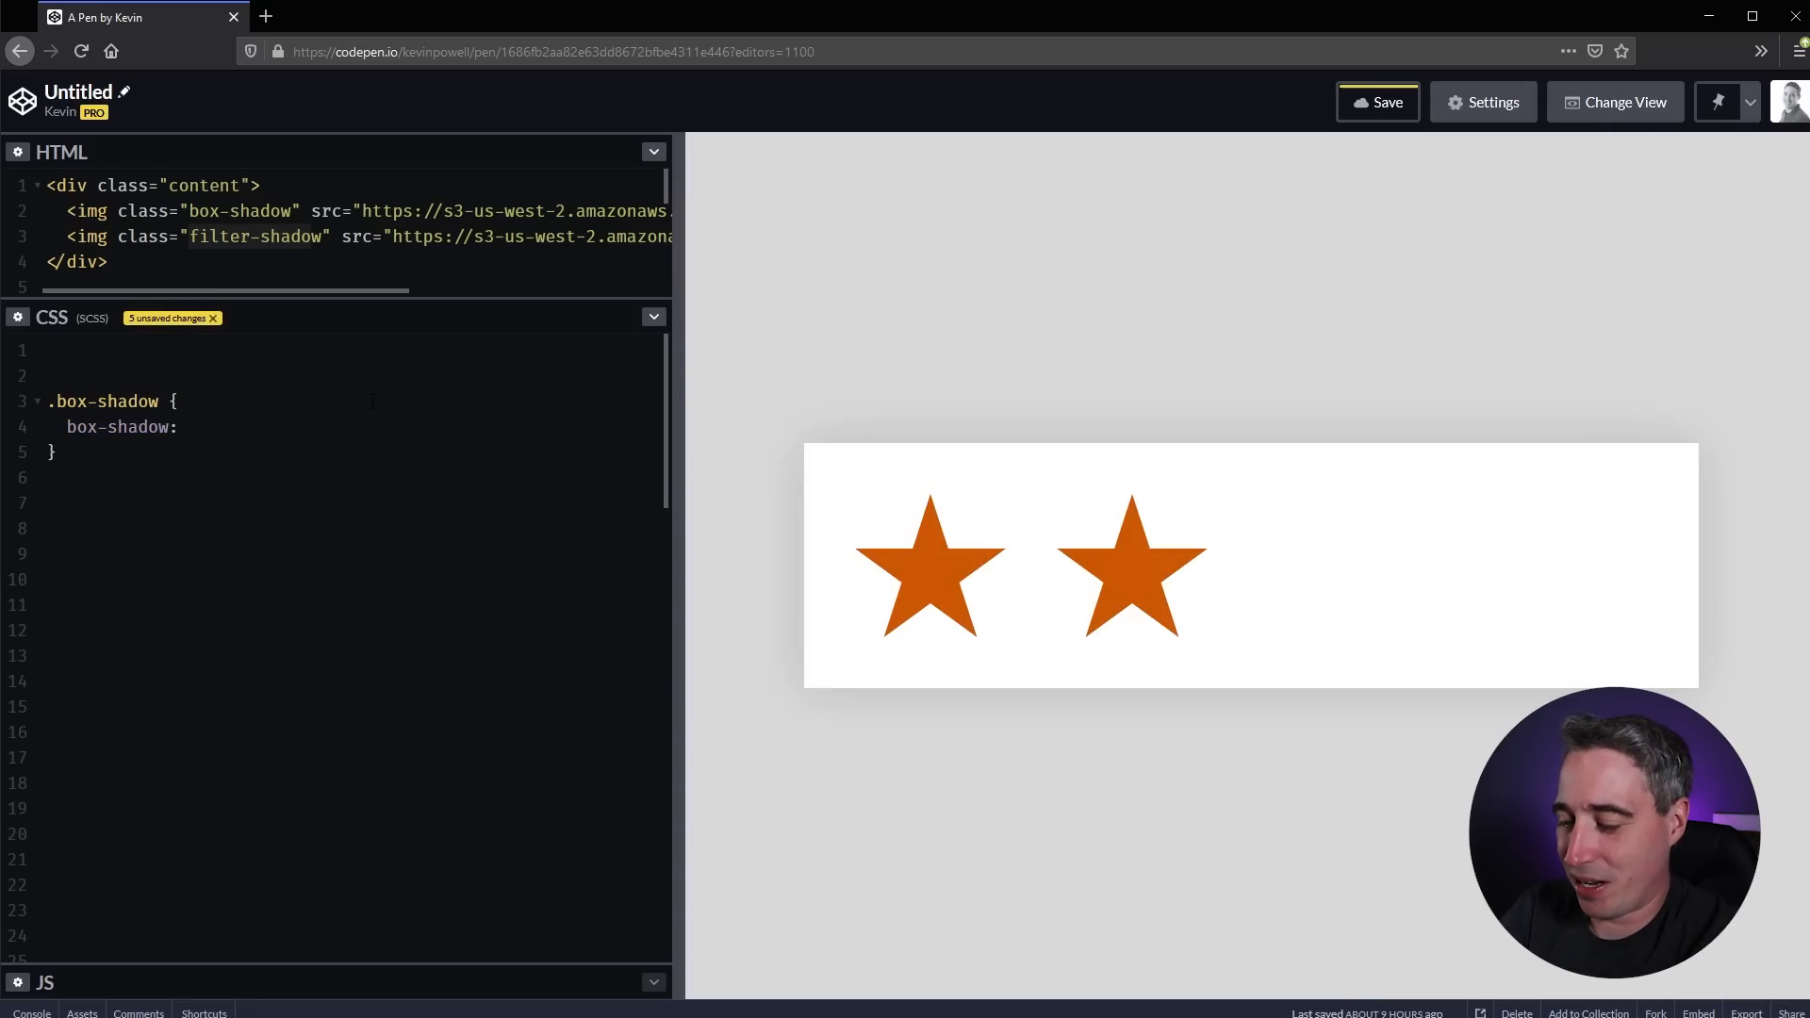
# - Set the box-shadow to .75em .75em 1em with an rgba colour placeholder and run the pen
pyautogui.write('.75em')
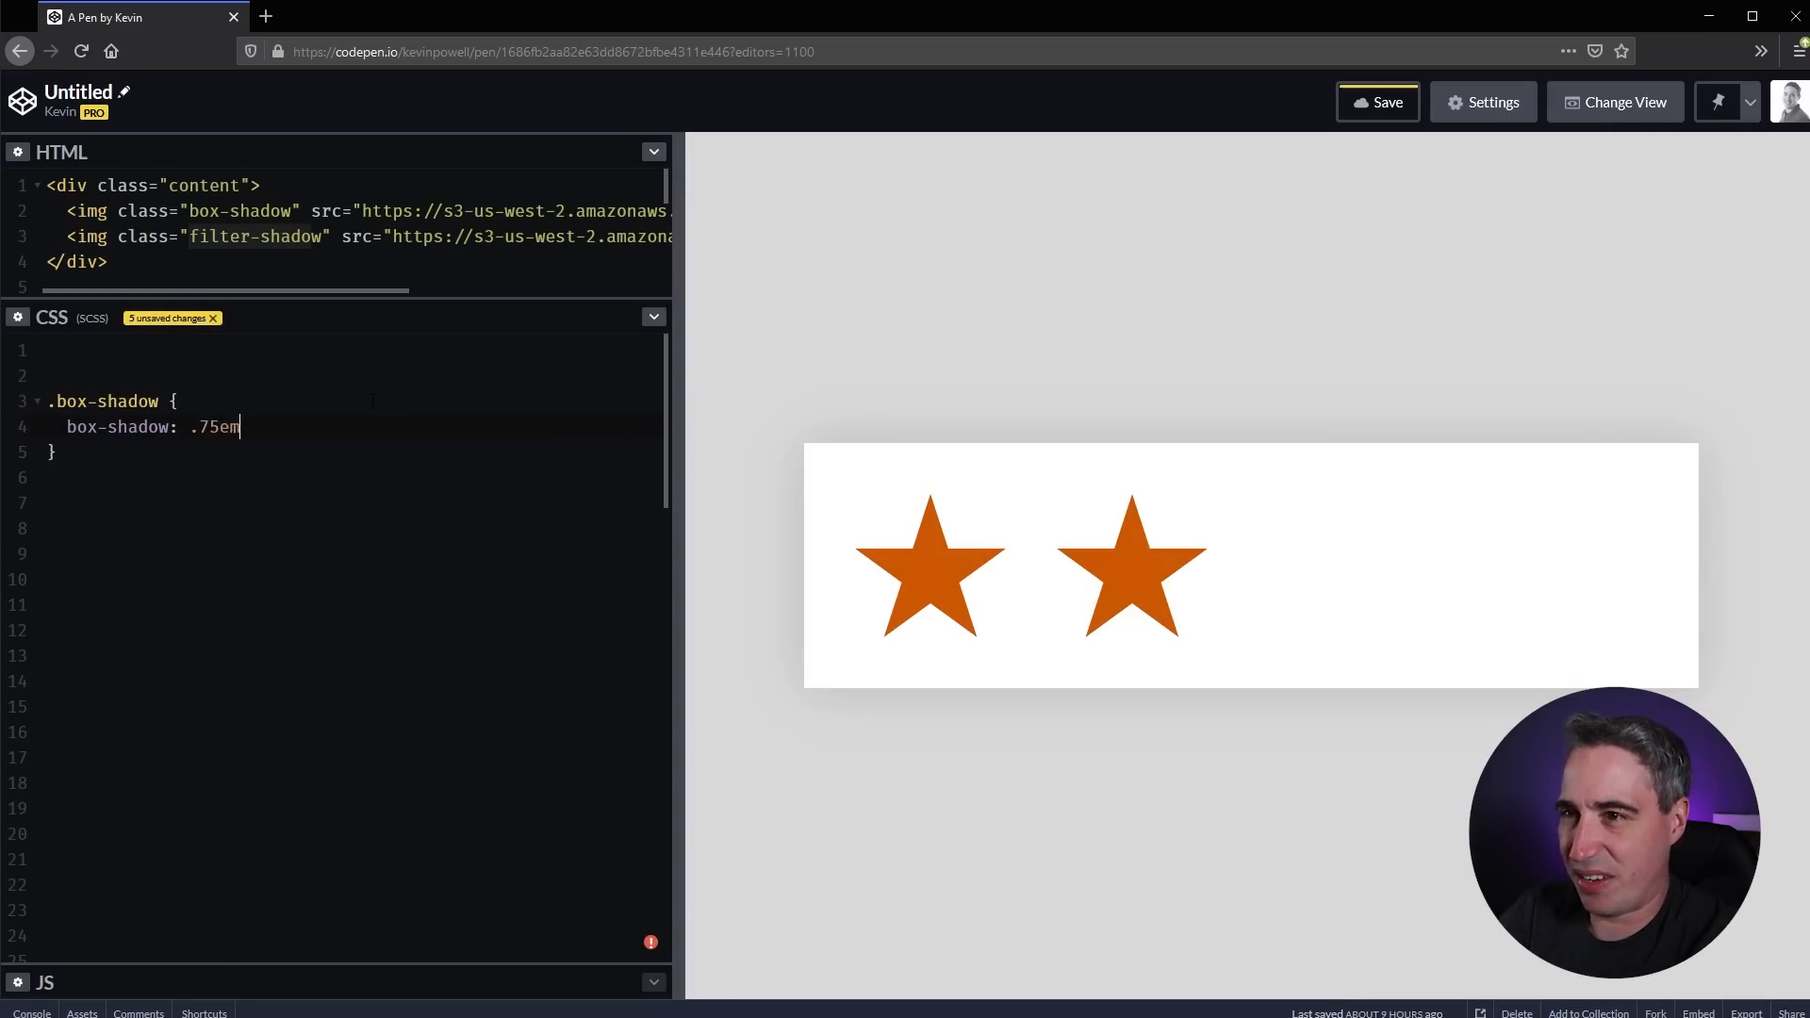
pyautogui.write('.75em')
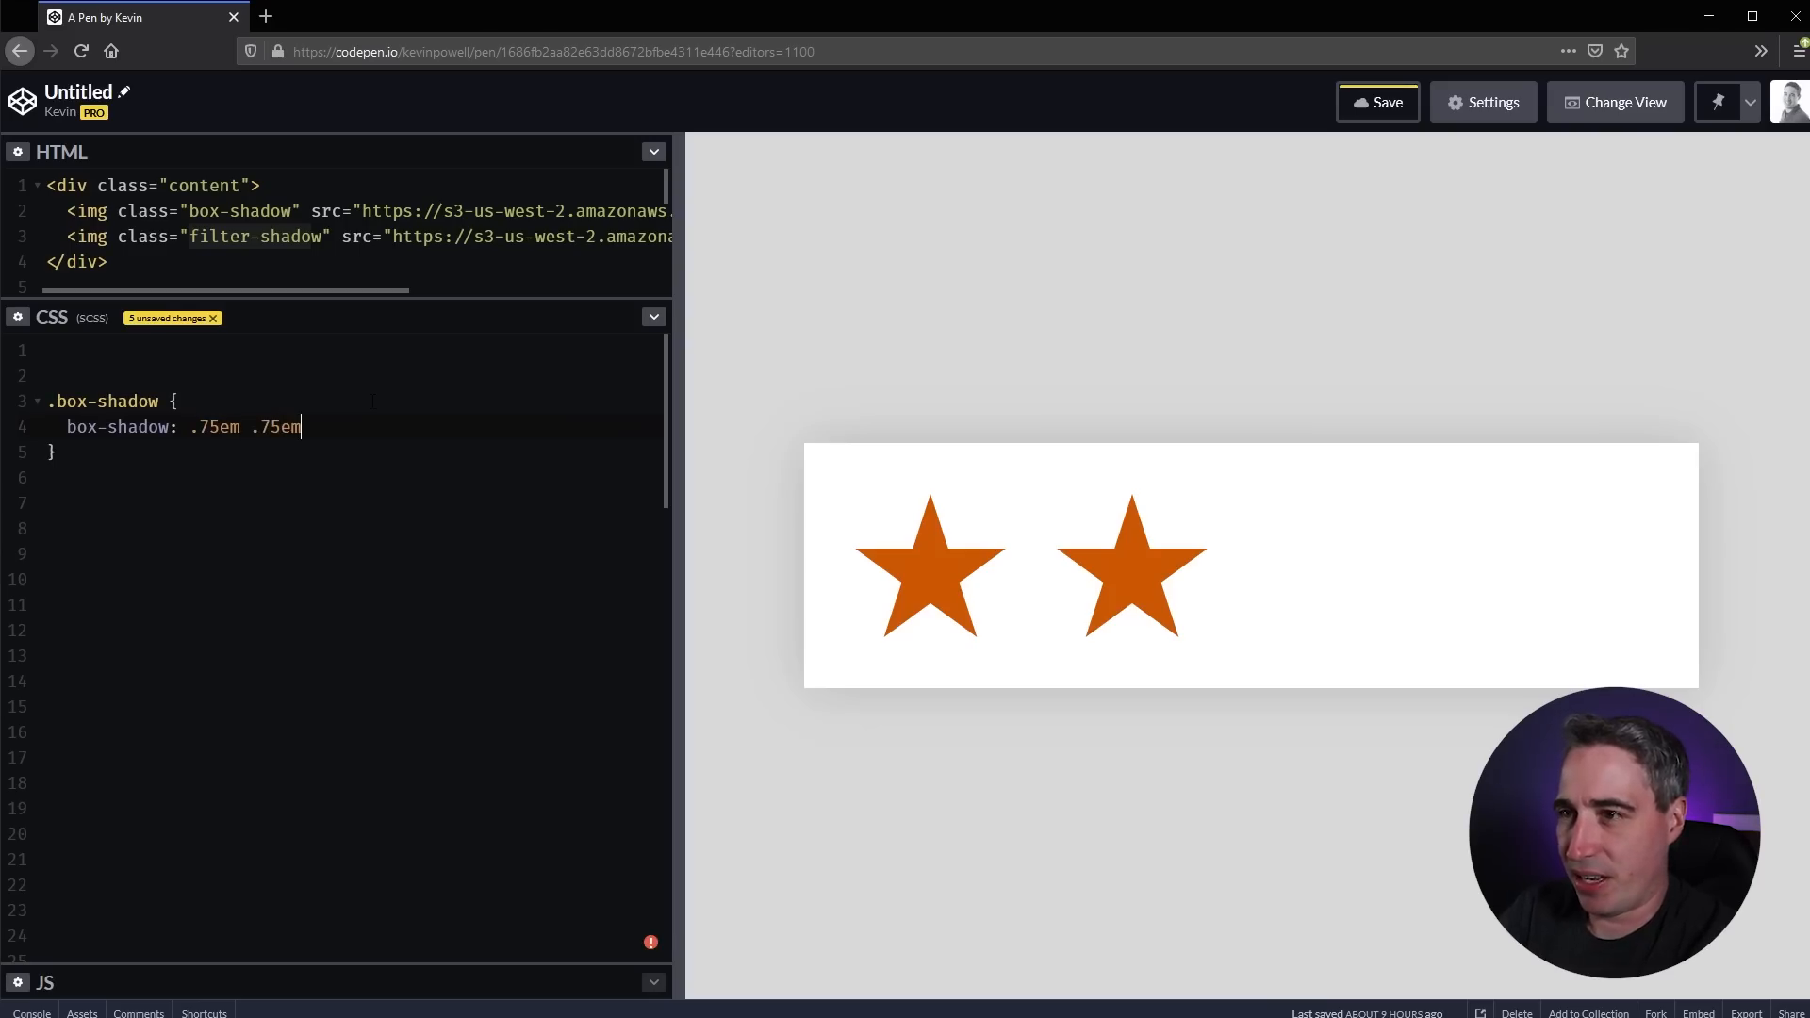
pyautogui.write('1em')
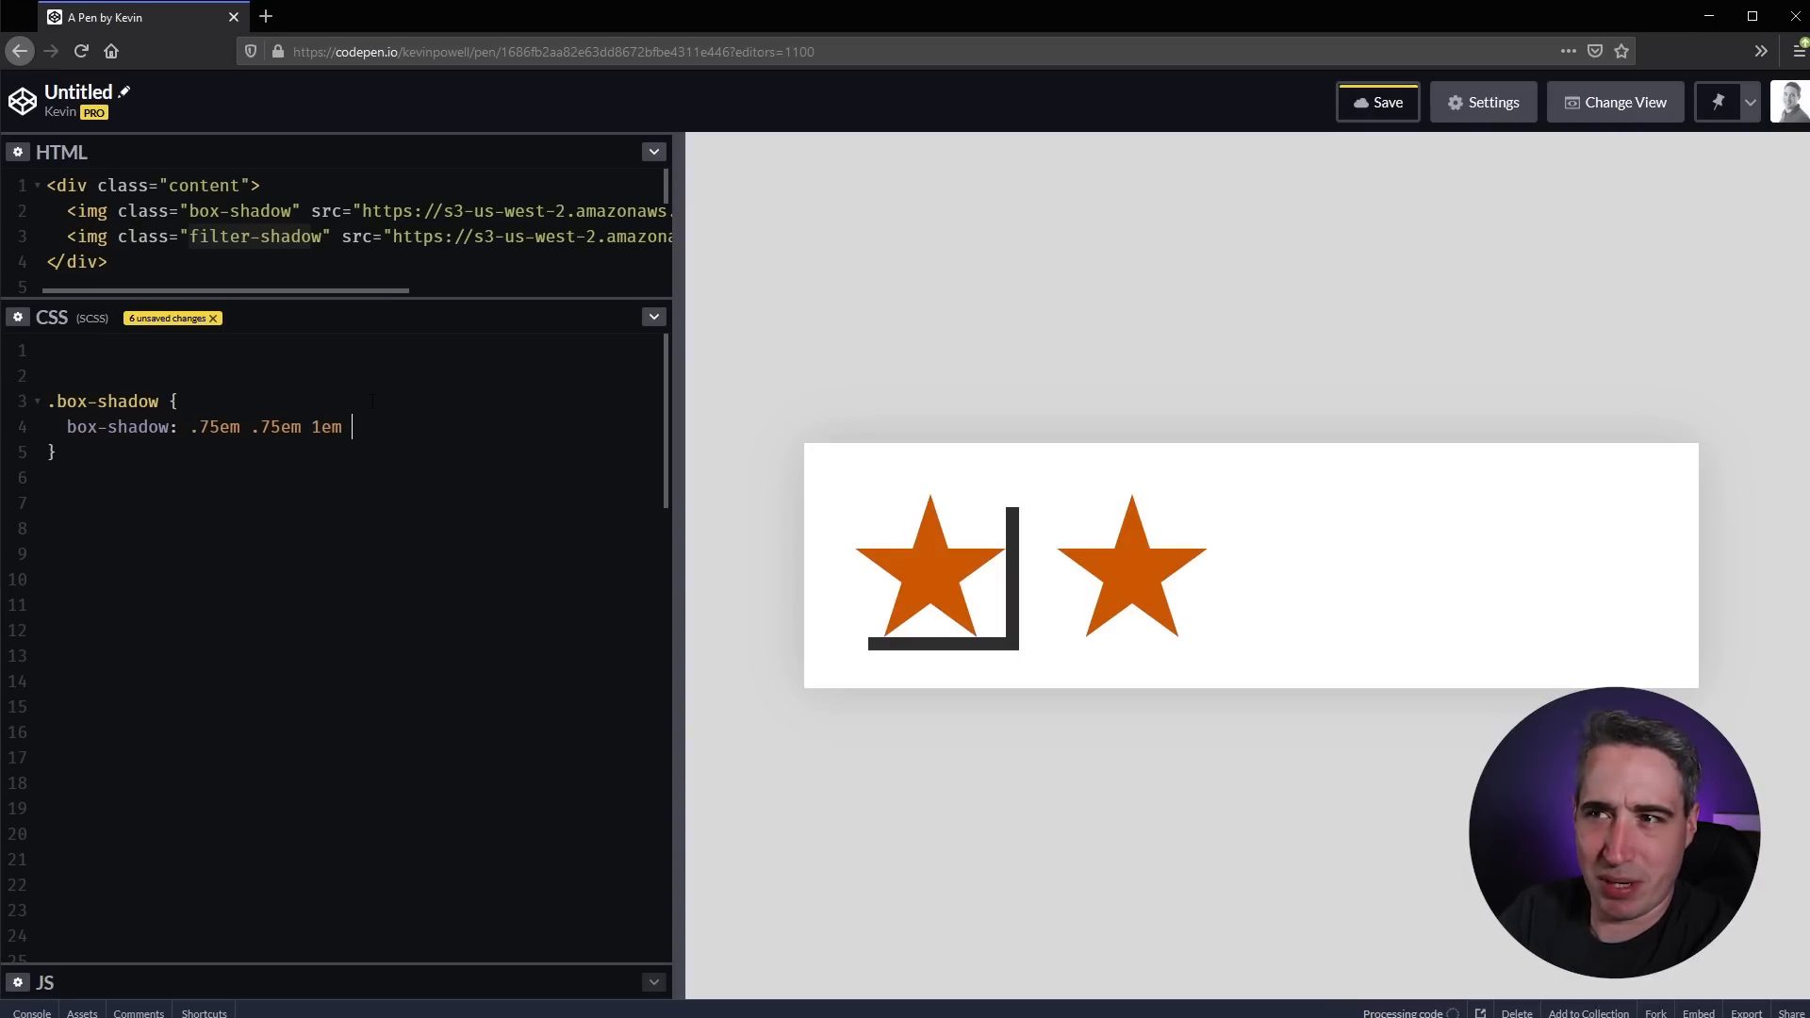
pyautogui.write('rgba();')
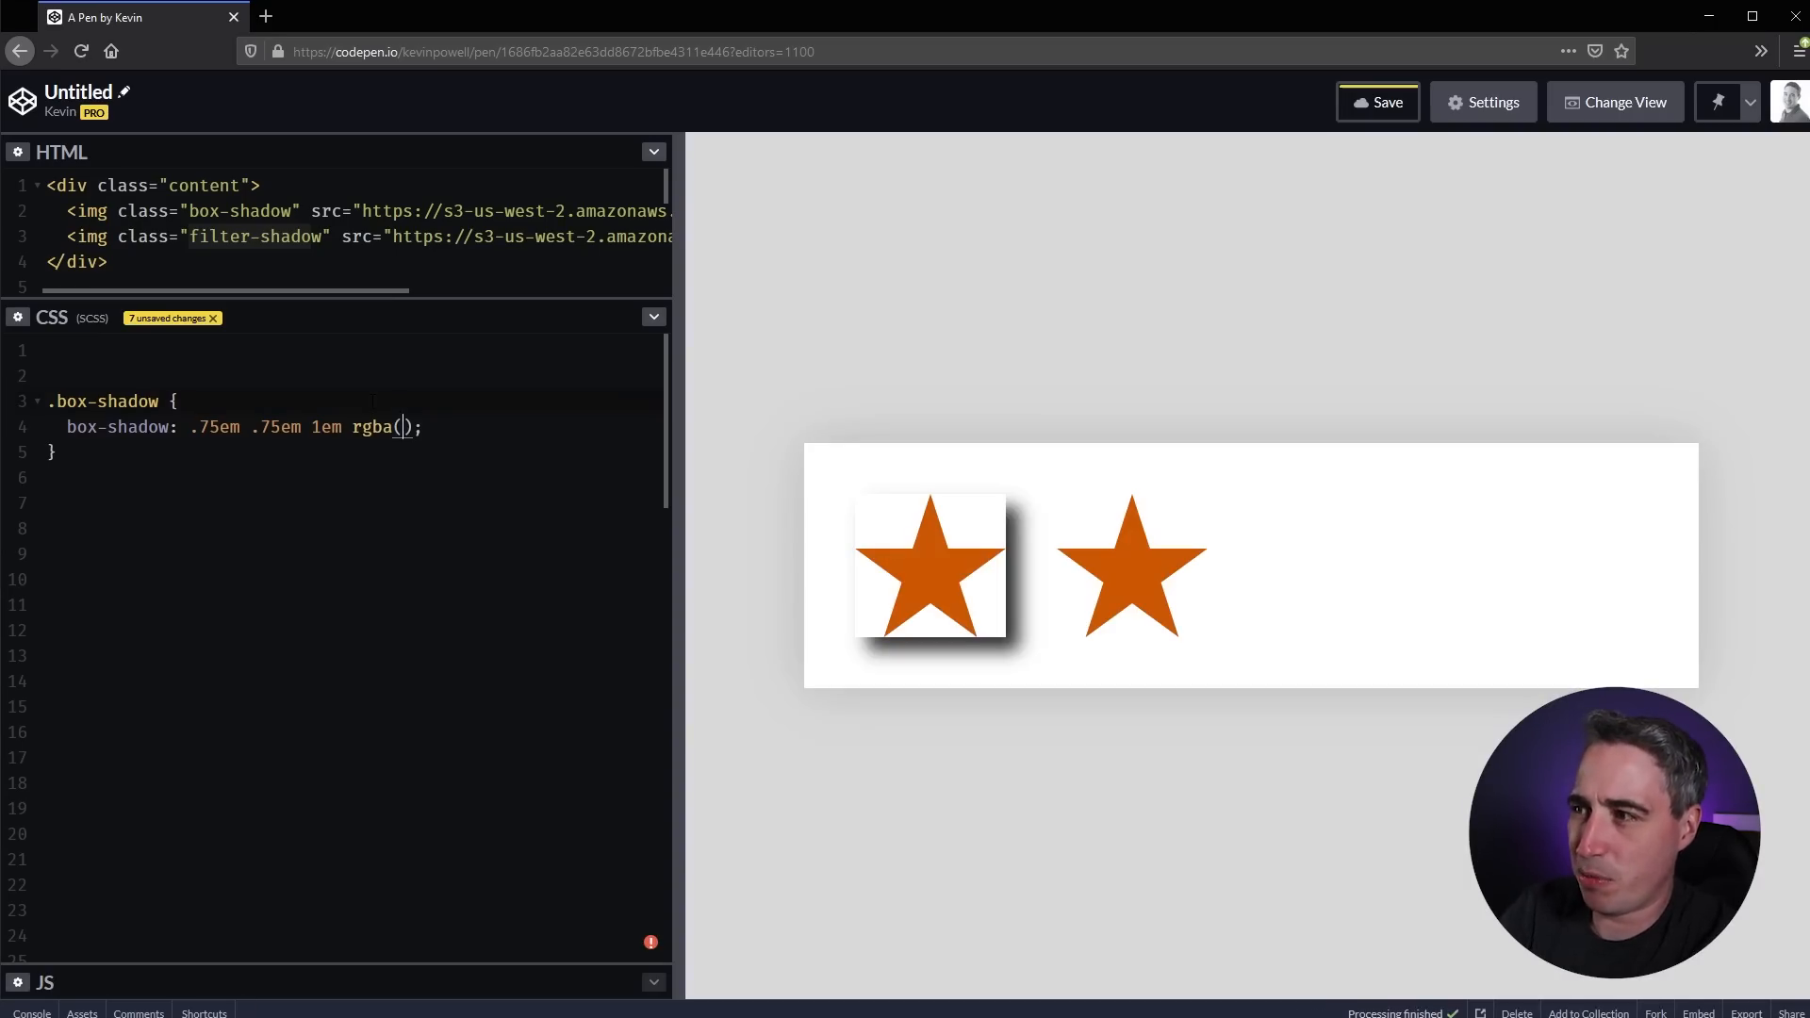
pyautogui.click(1377, 102)
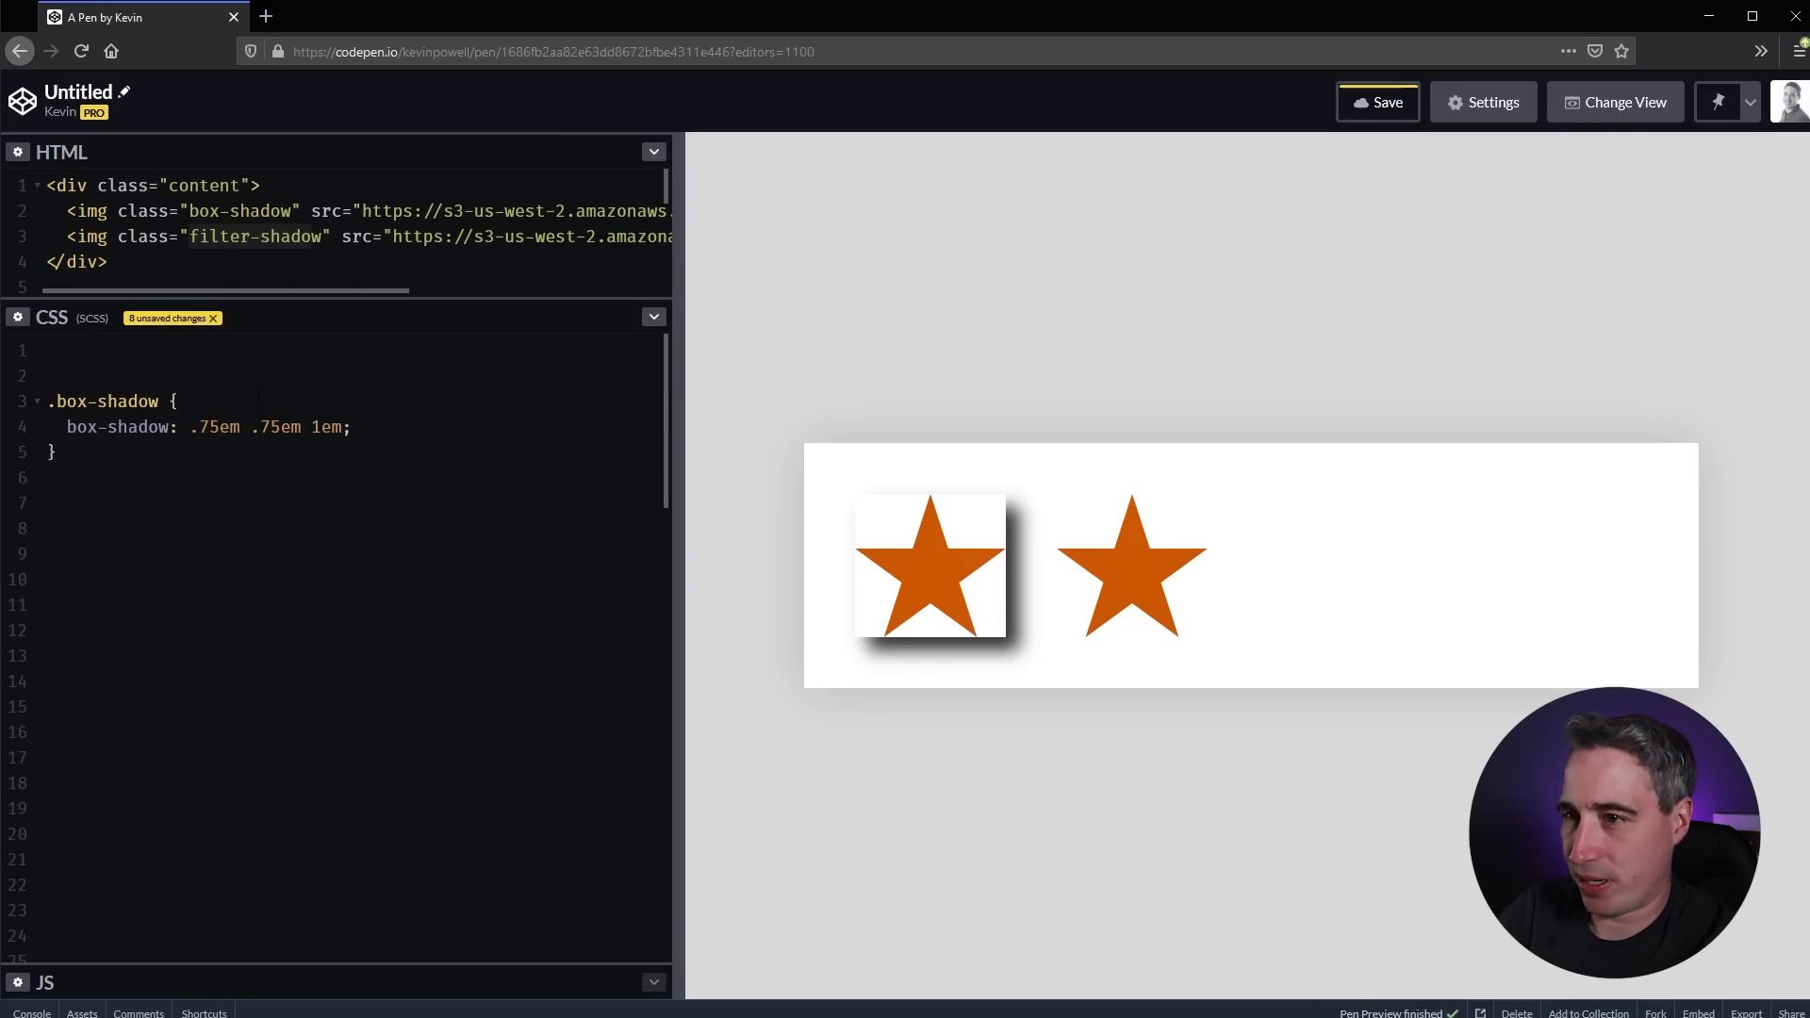
pyautogui.write('col')
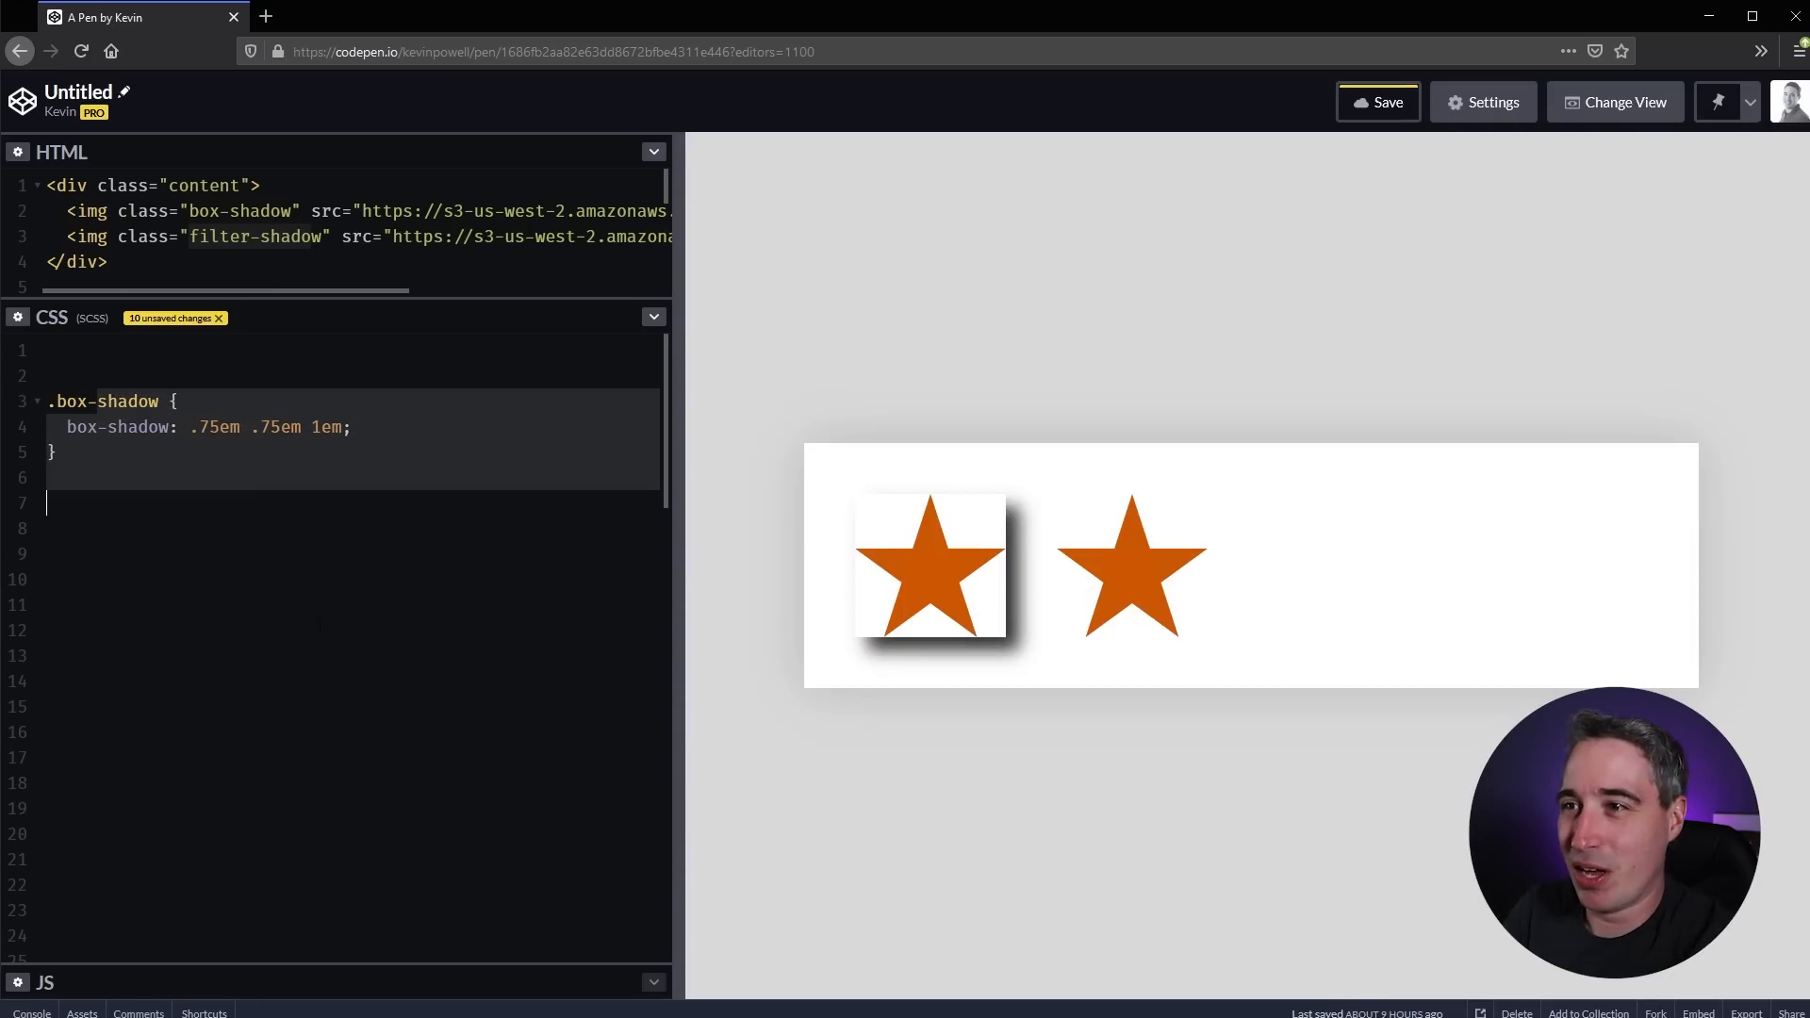
pyautogui.moveTo(1071, 598)
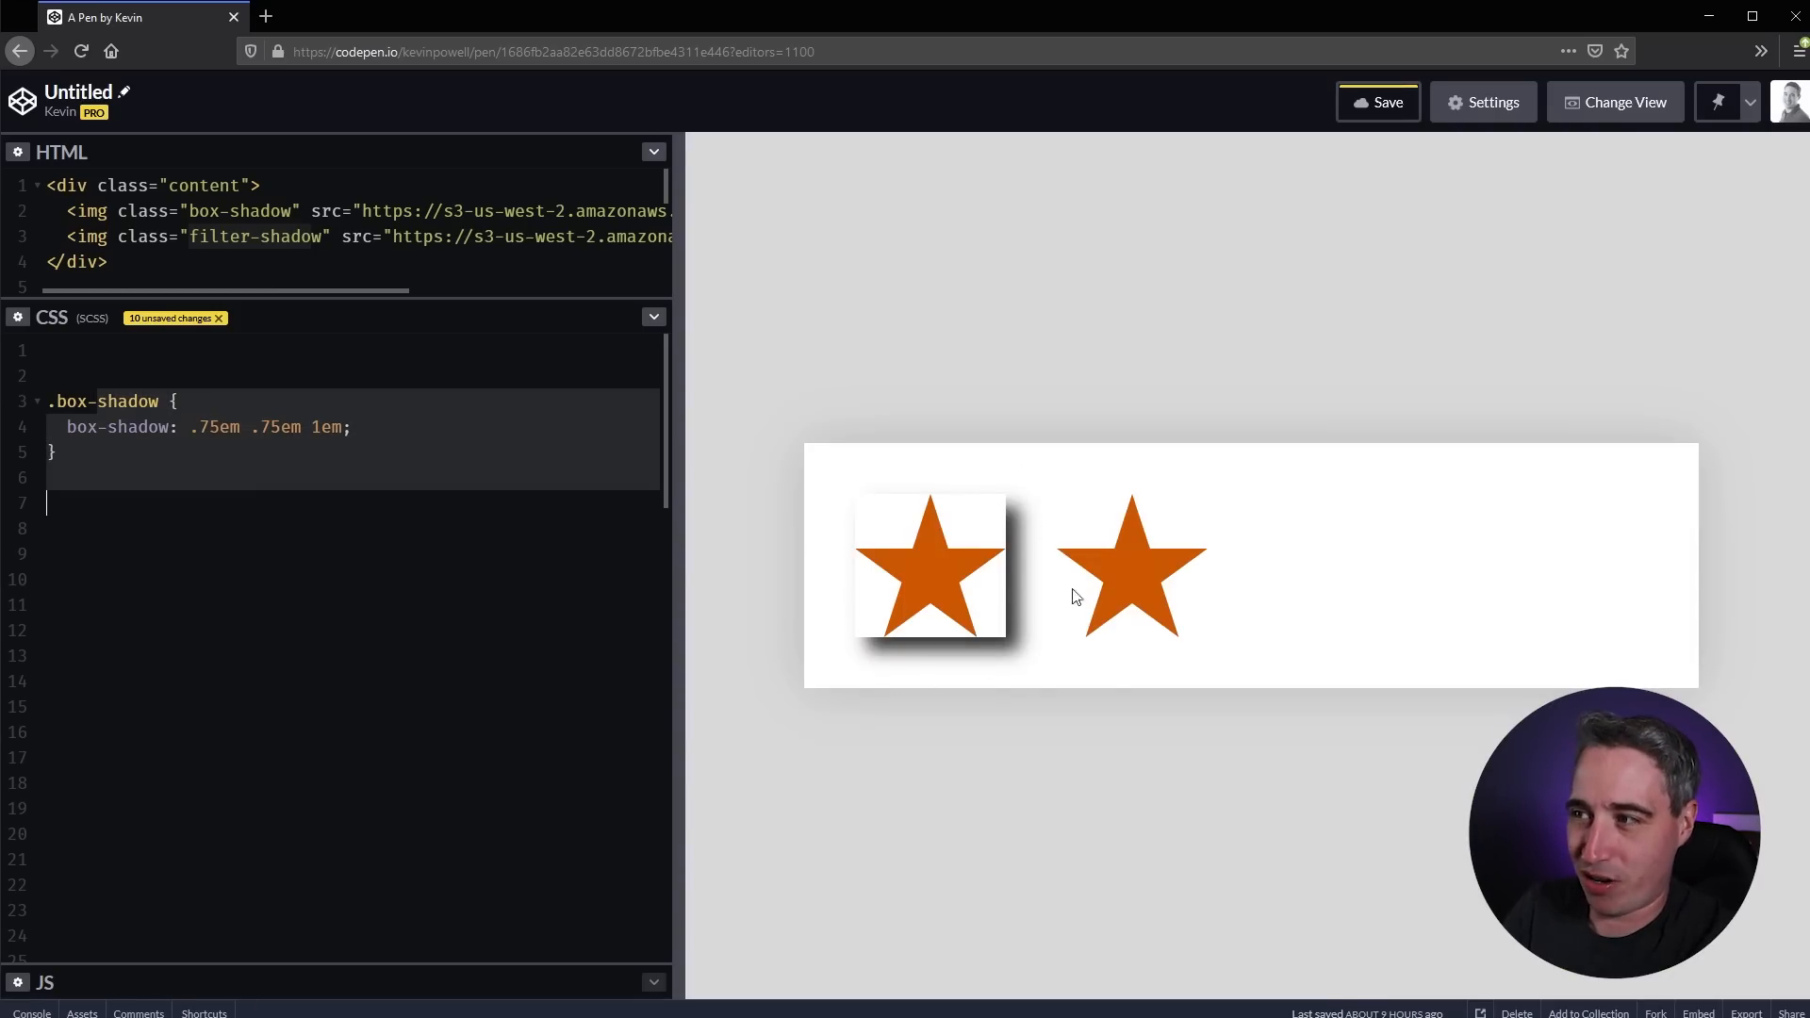
pyautogui.moveTo(954, 577)
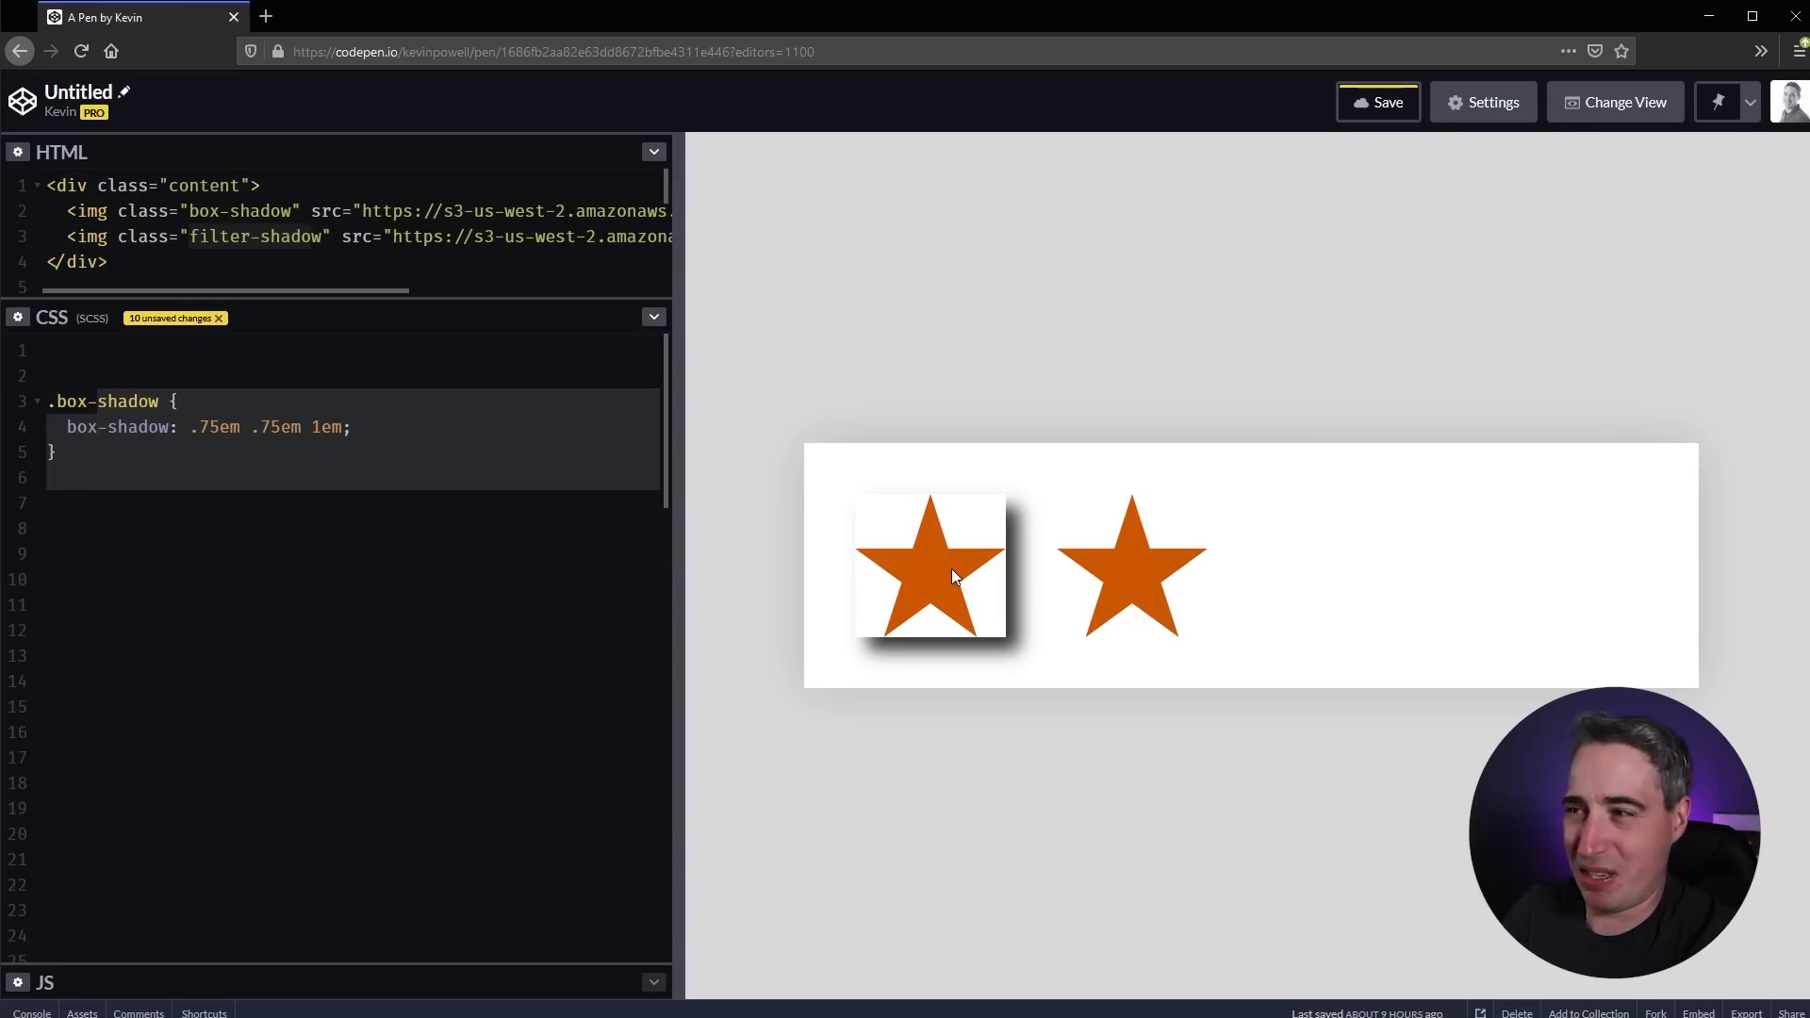
pyautogui.moveTo(878, 582)
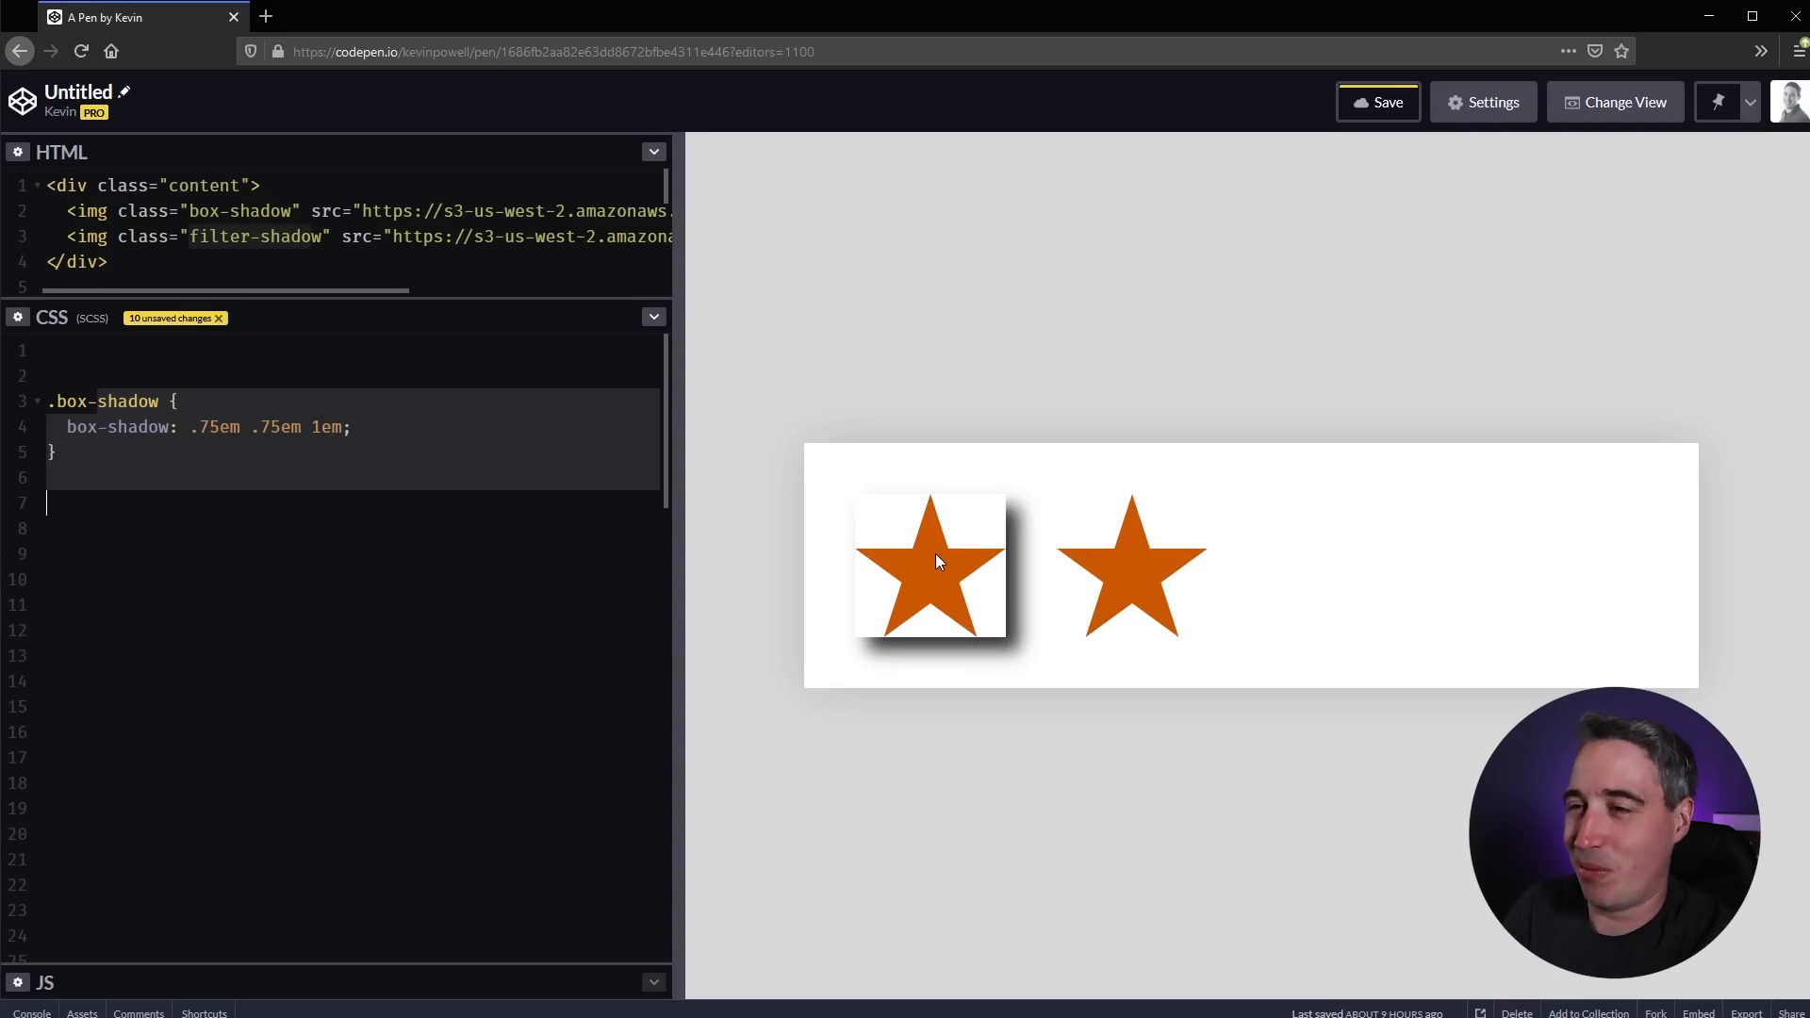
pyautogui.moveTo(1115, 577)
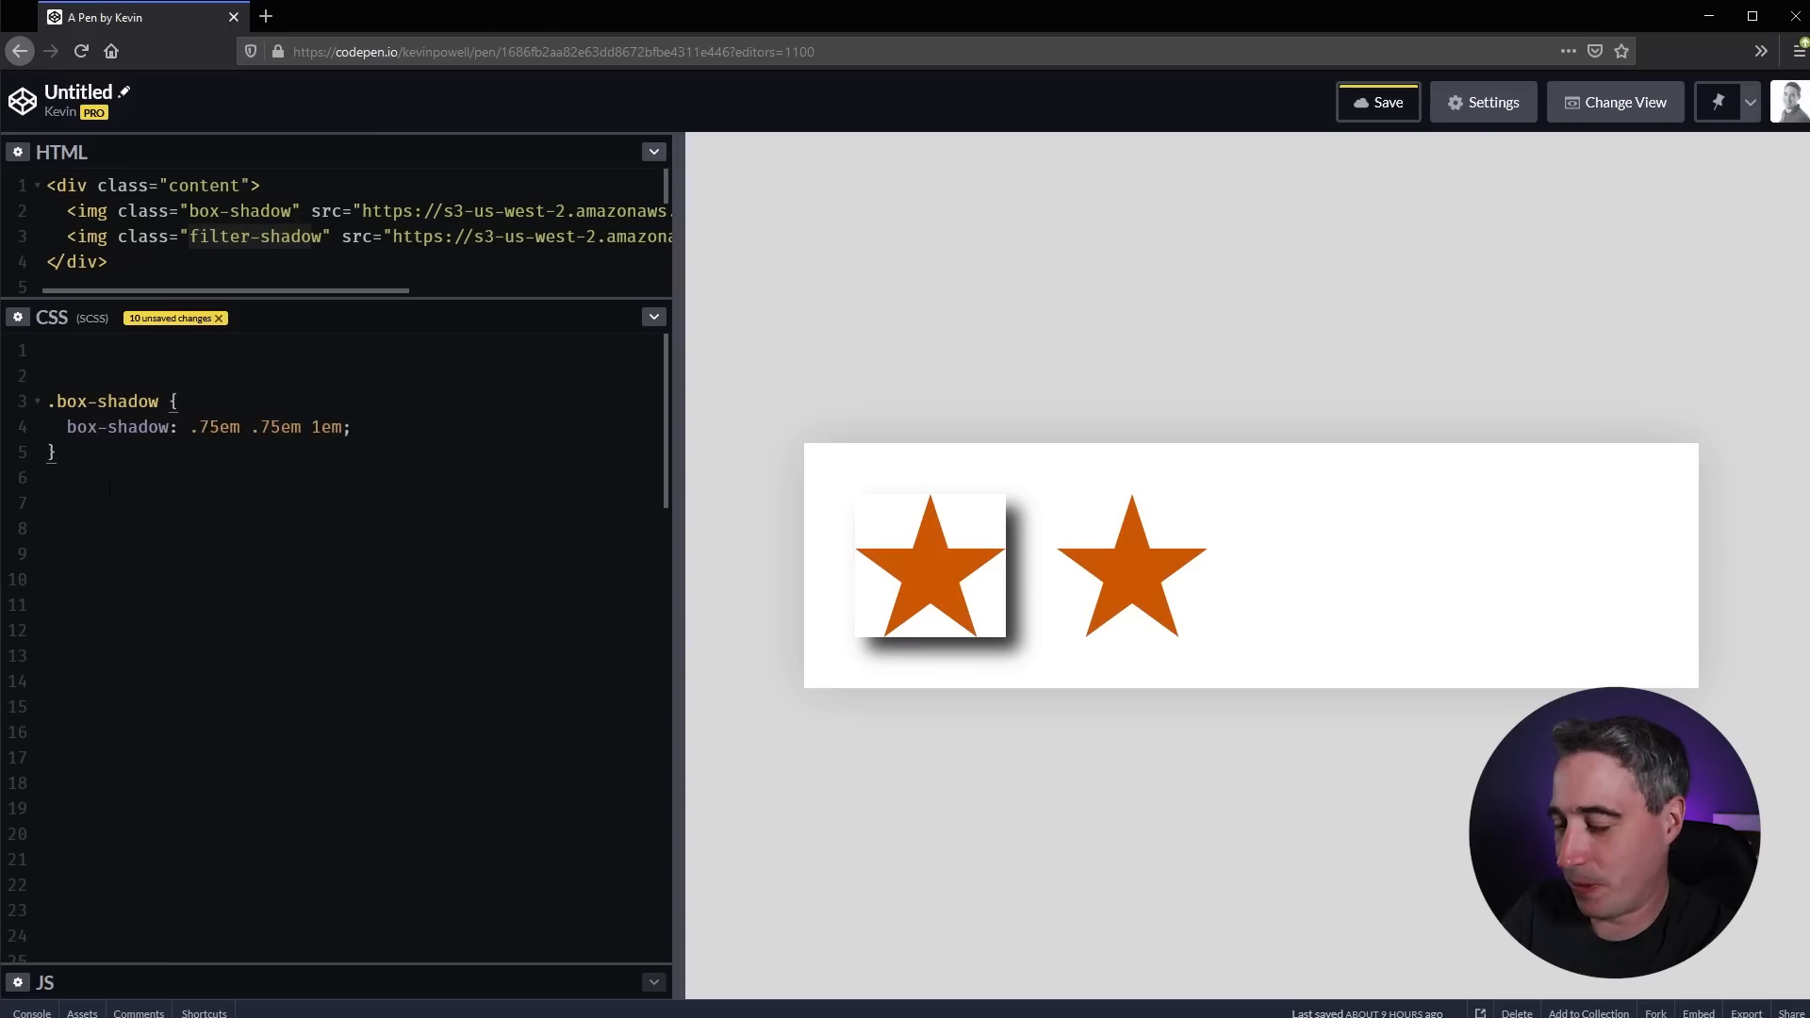
# - Add a .filter-shadow rule with a filter: drop-shadow() declaration
pyautogui.write('.filter-shadow {')
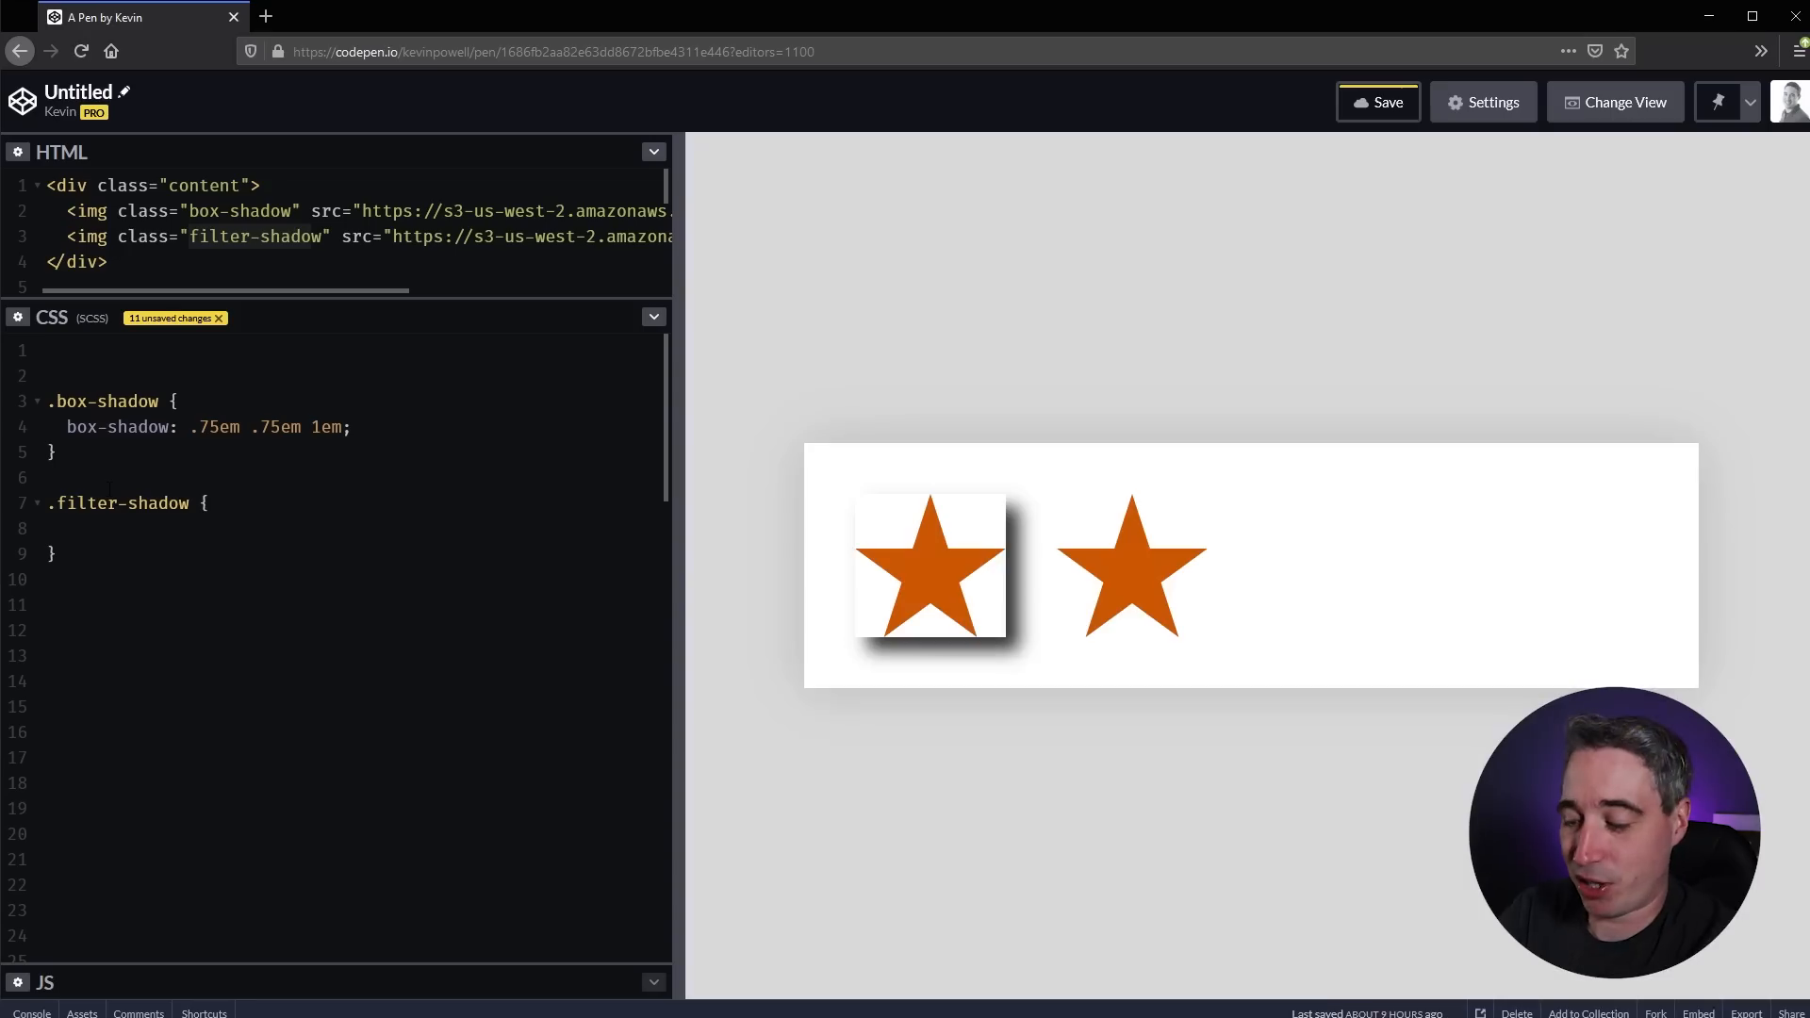
pyautogui.write('filter:')
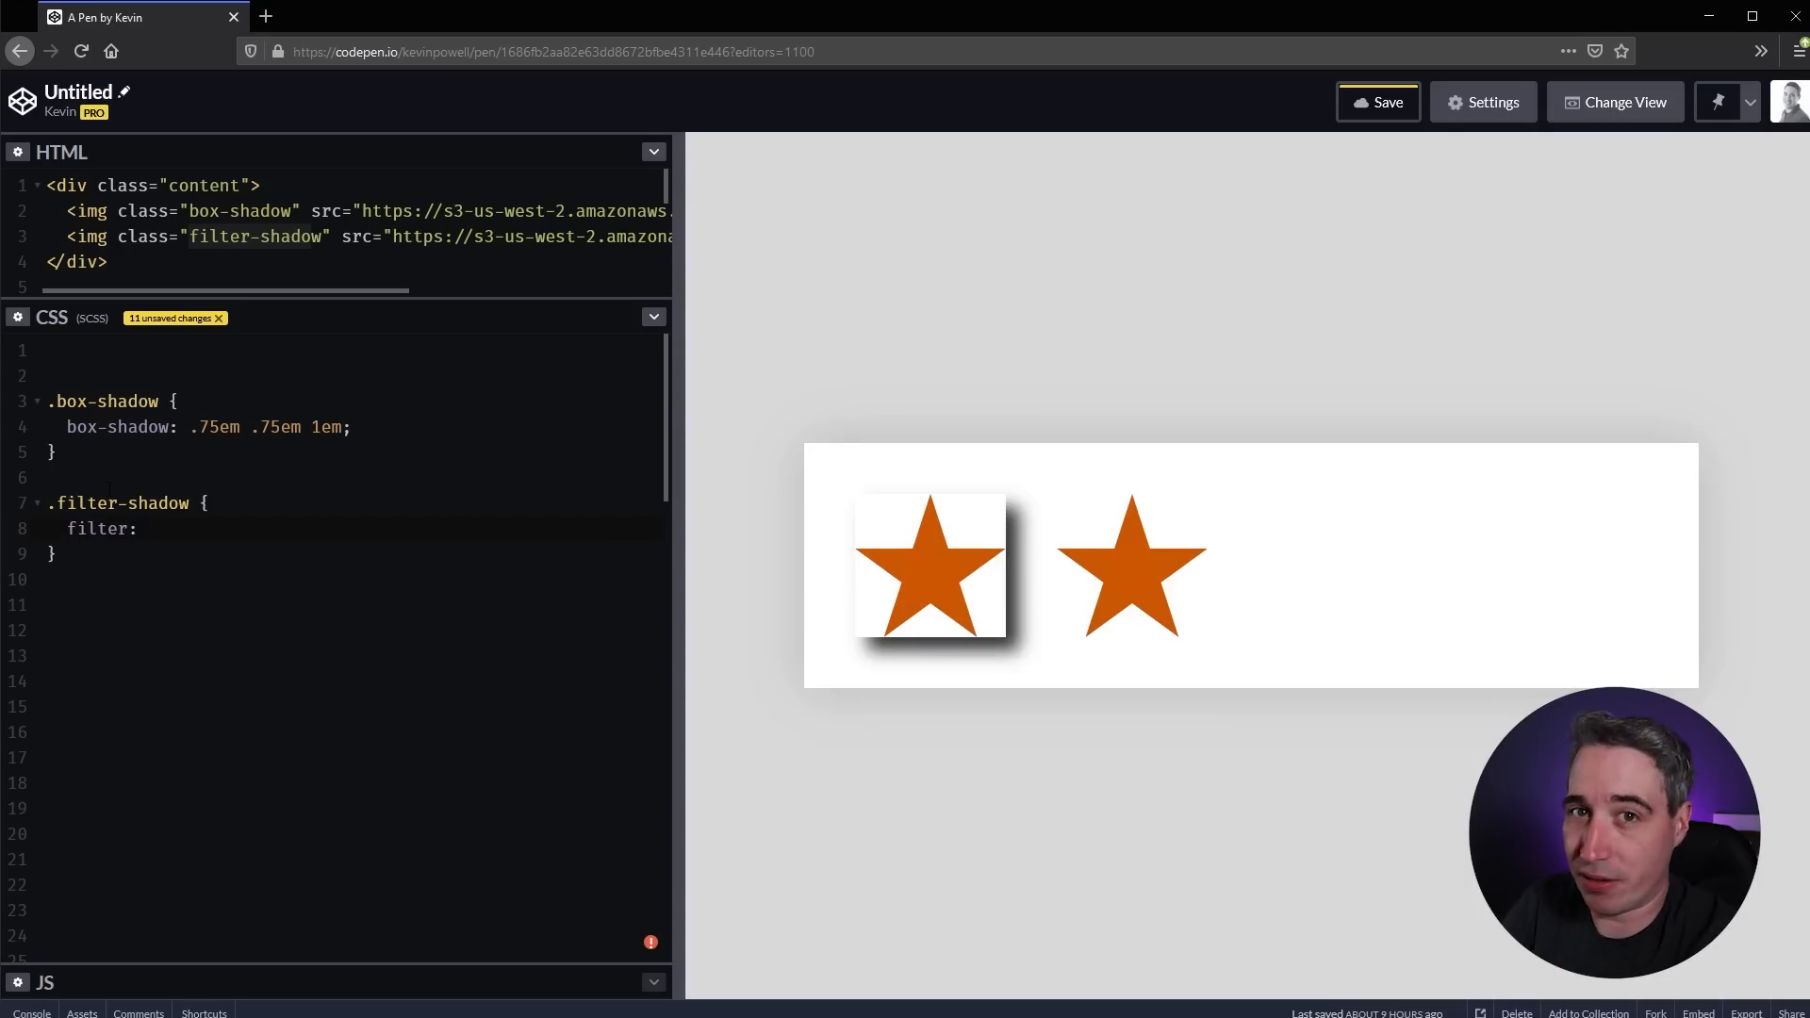
pyautogui.click(145, 528)
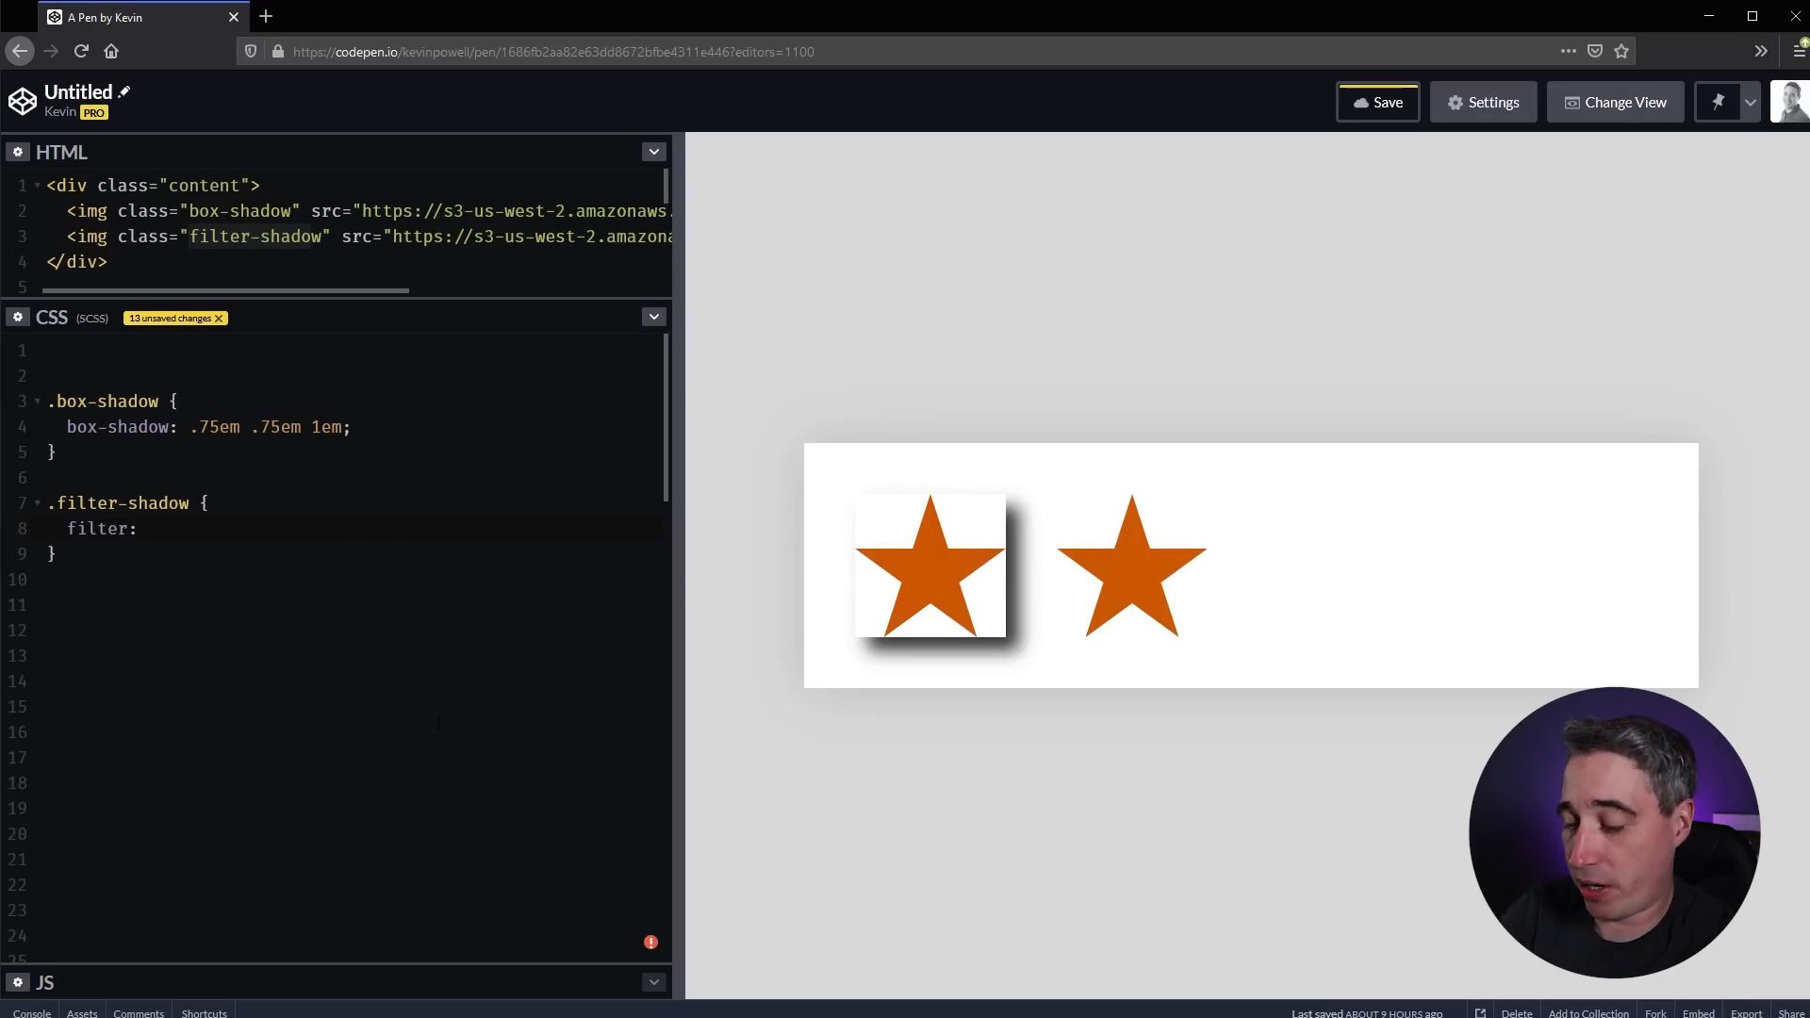
pyautogui.write('drop-shadow(')
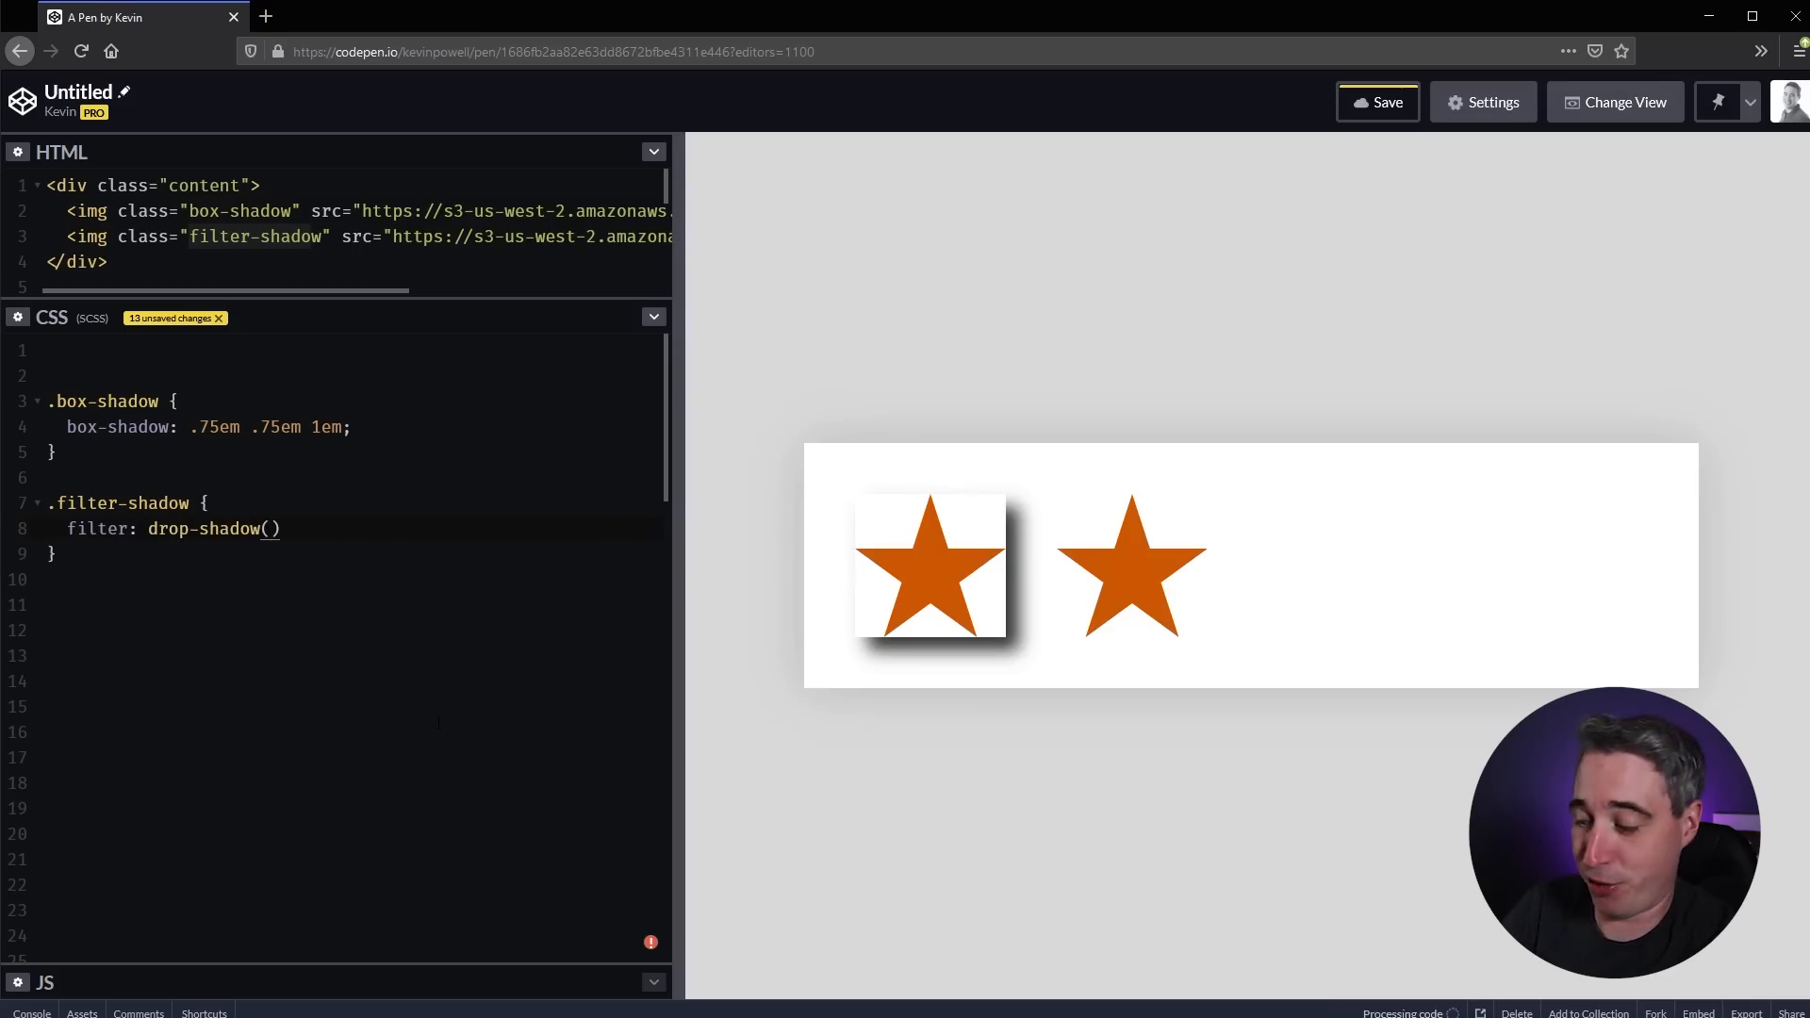
pyautogui.write(';')
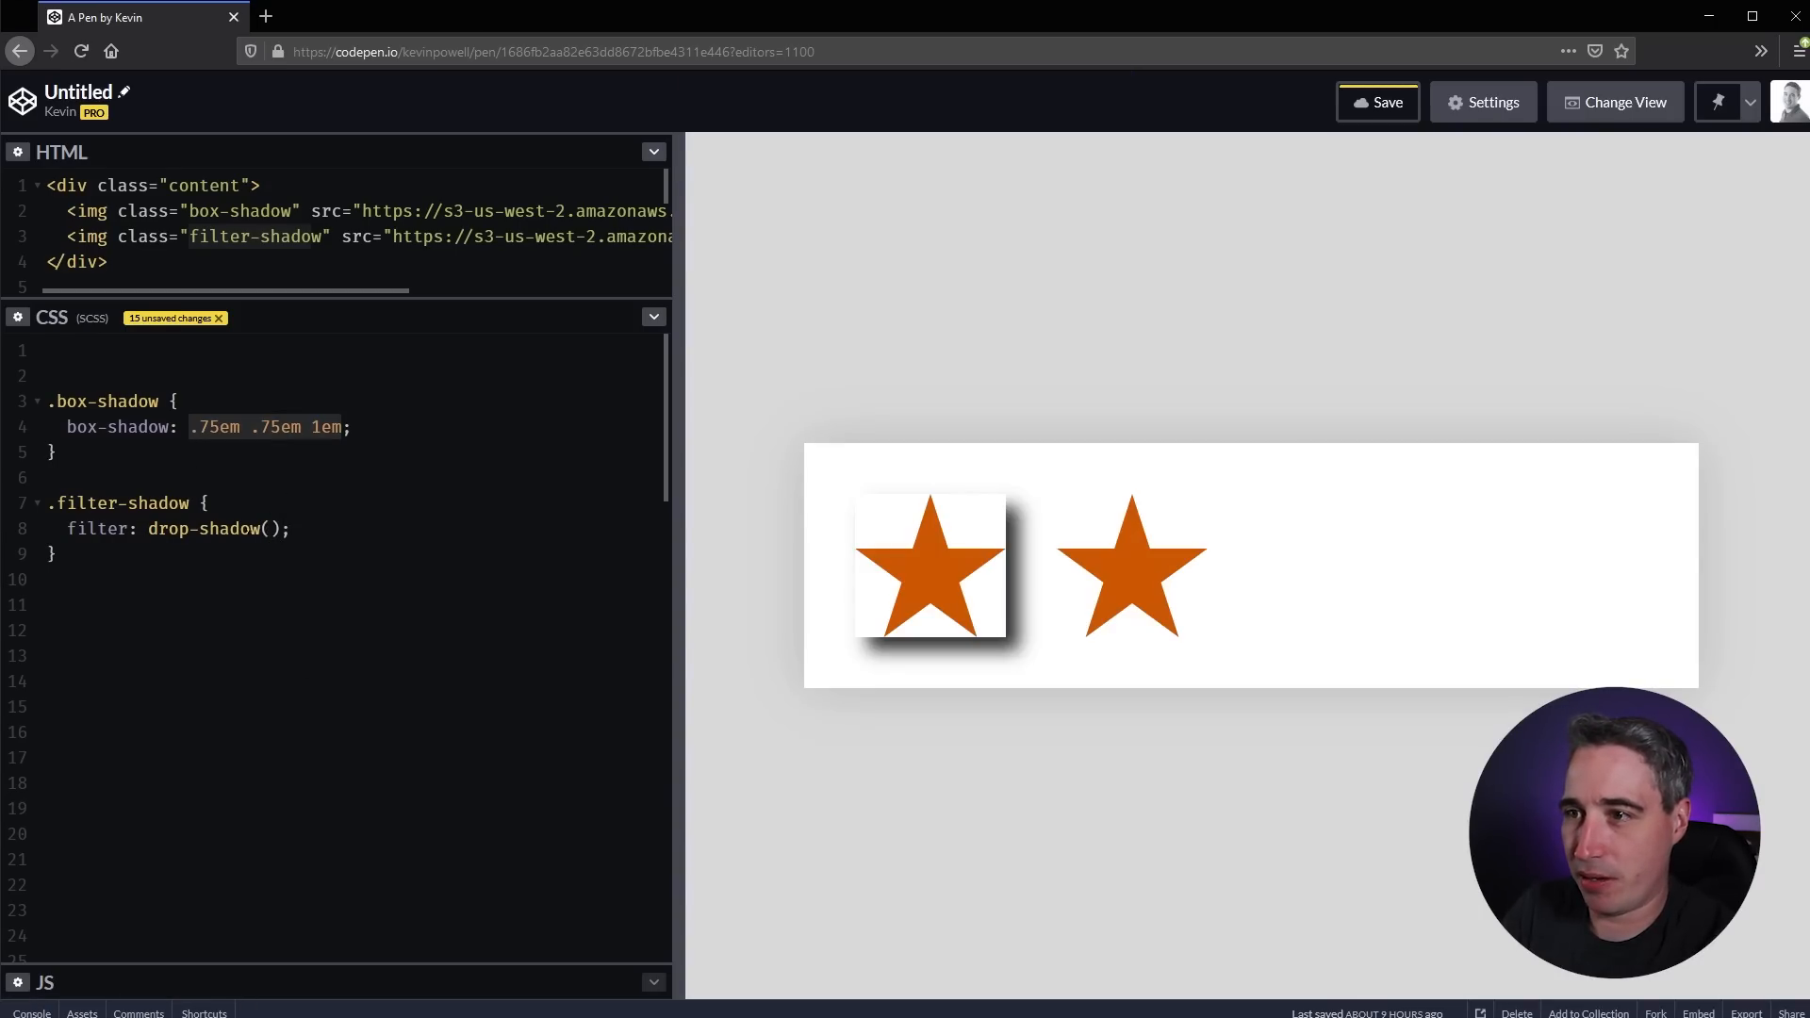
# - Fill the drop-shadow with .75em .75em offsets and settle the blur at .5em
pyautogui.write('.75em .75em 1em')
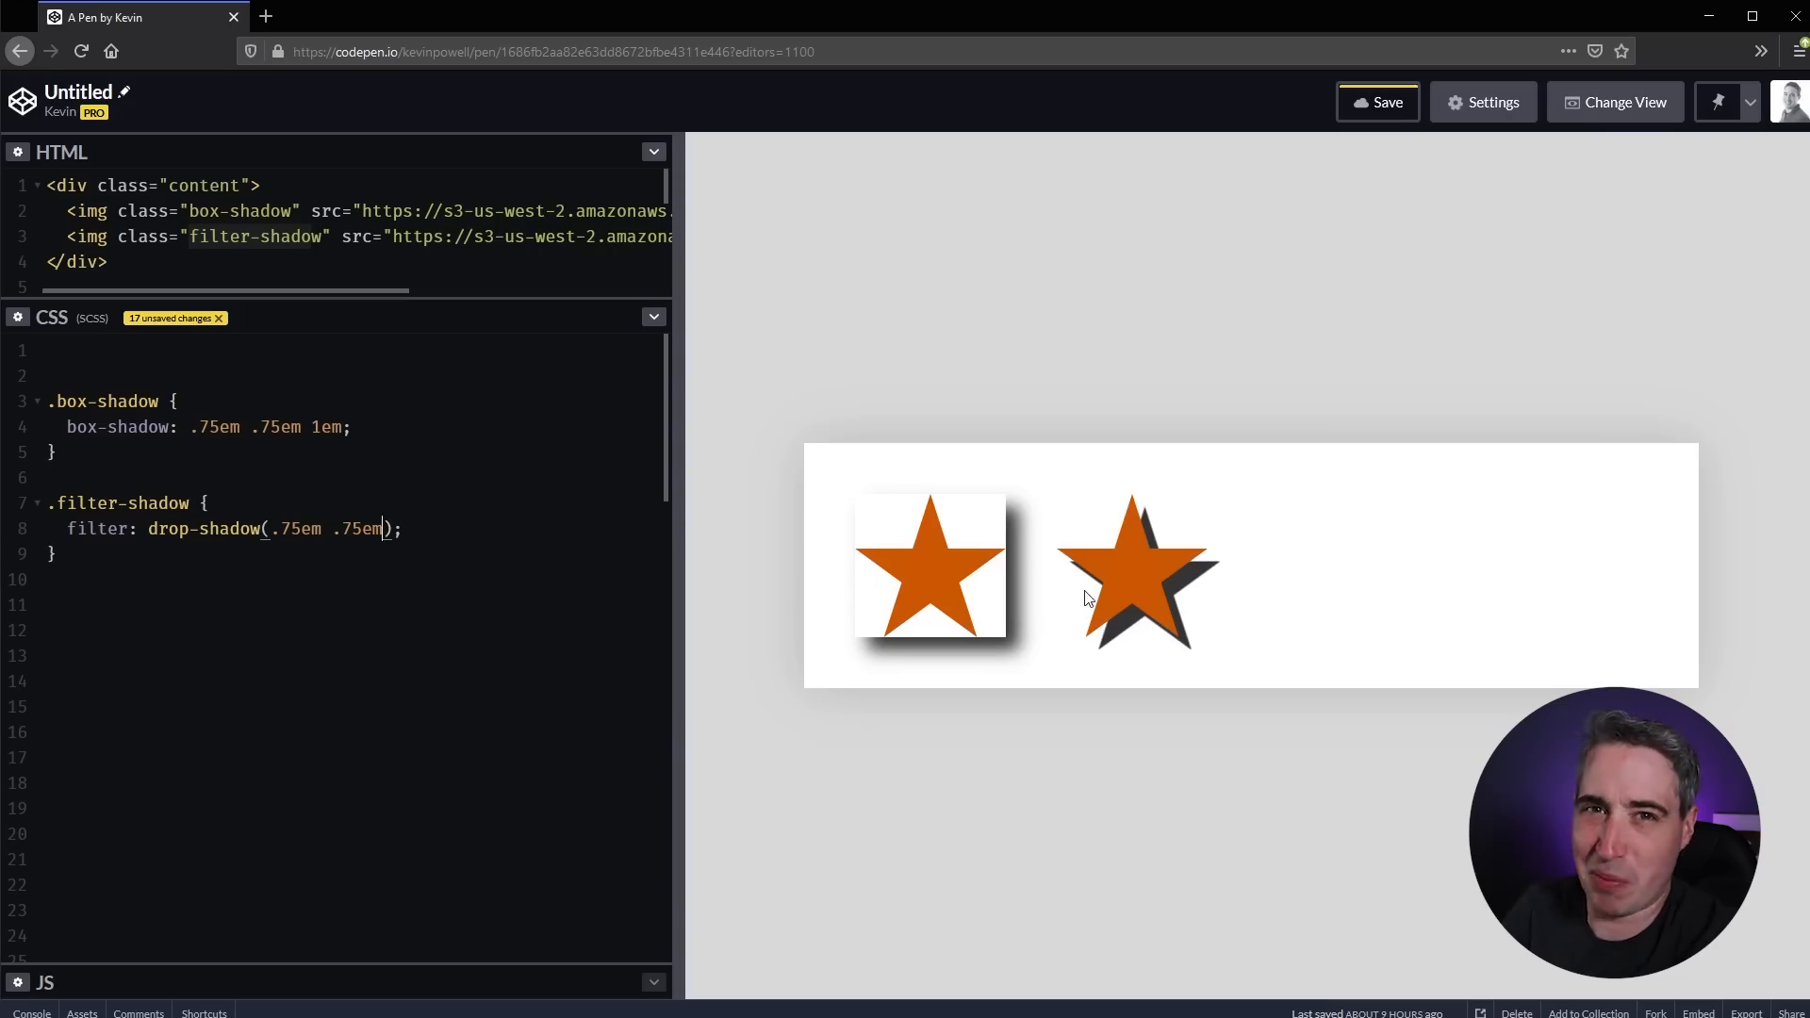
pyautogui.write('1em')
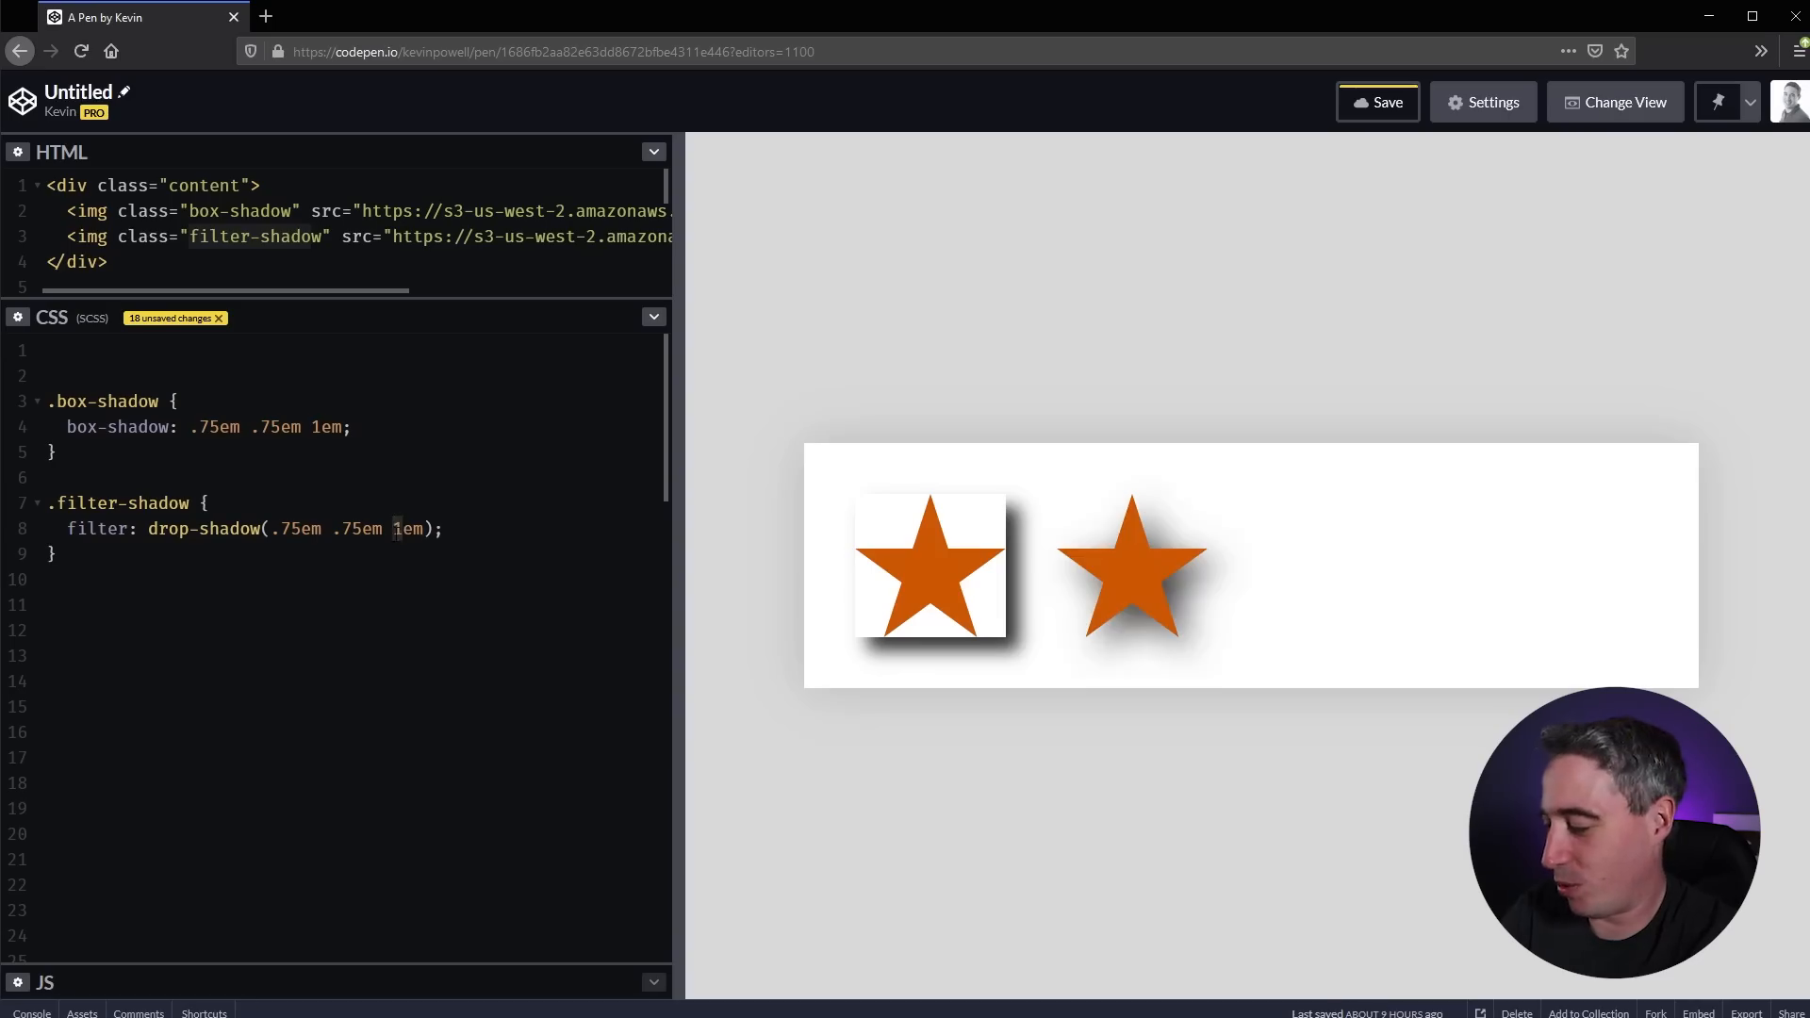
pyautogui.write('.5em')
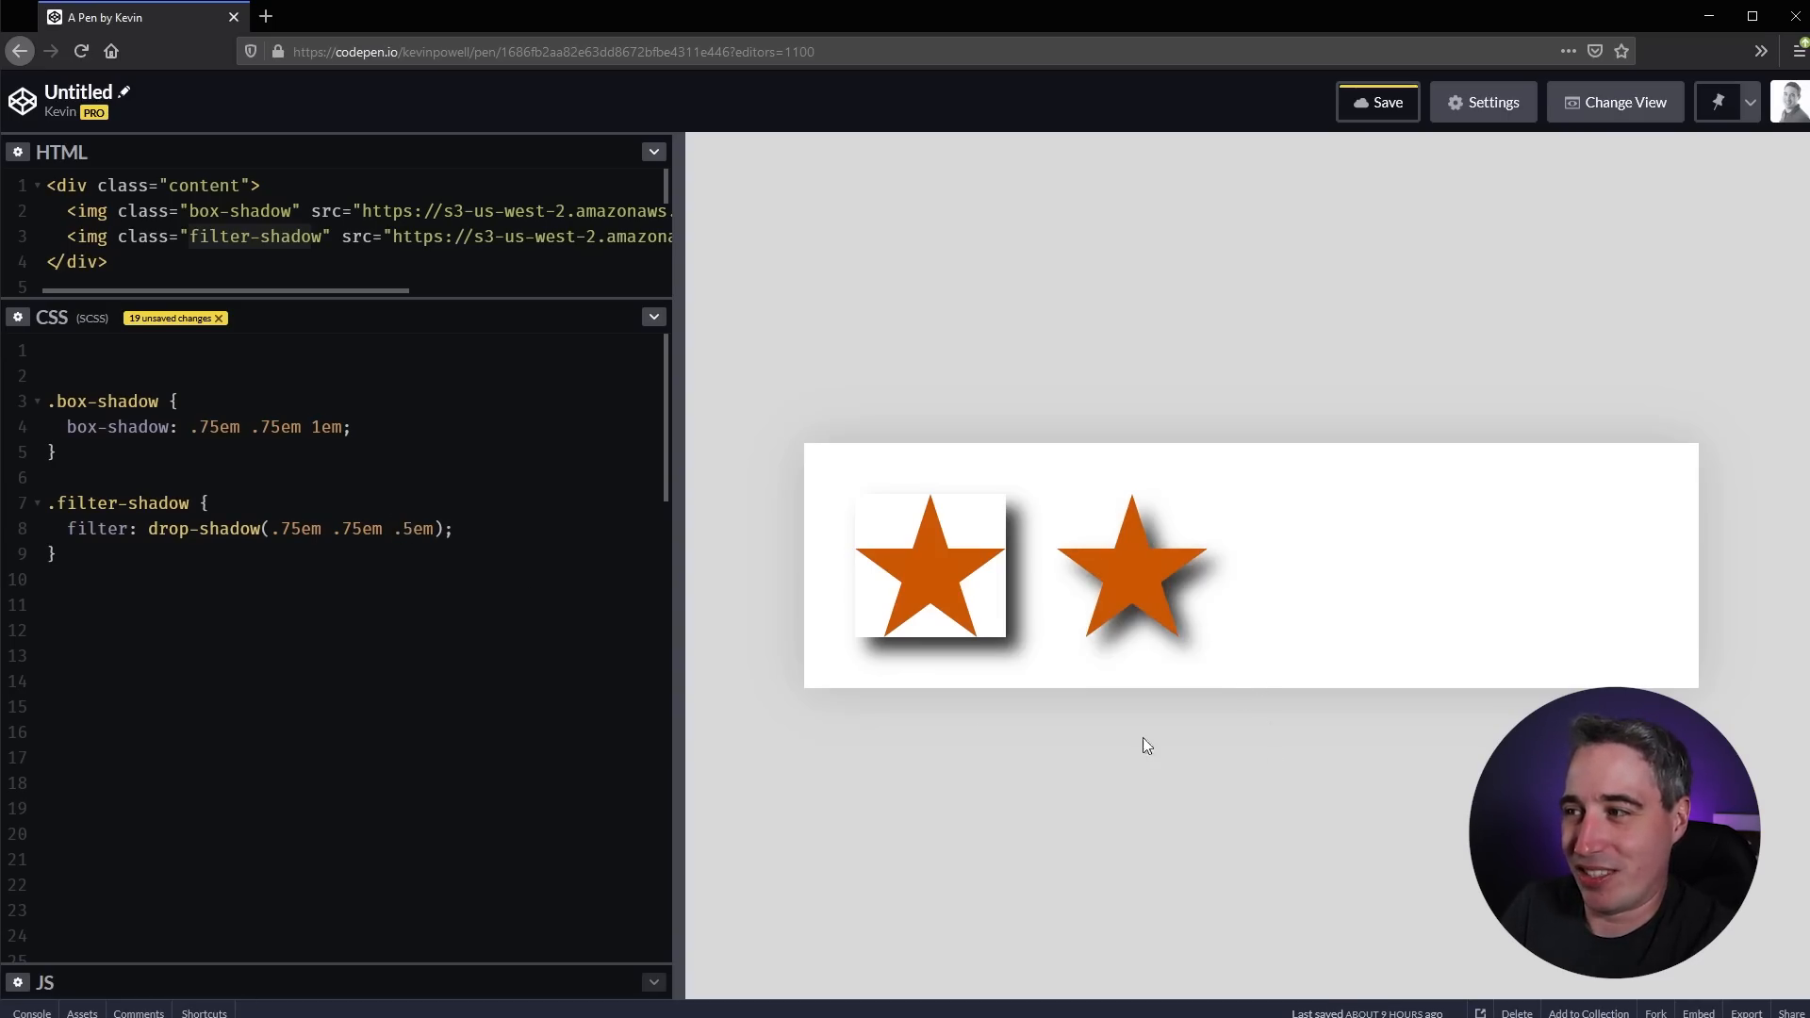
pyautogui.click(409, 528)
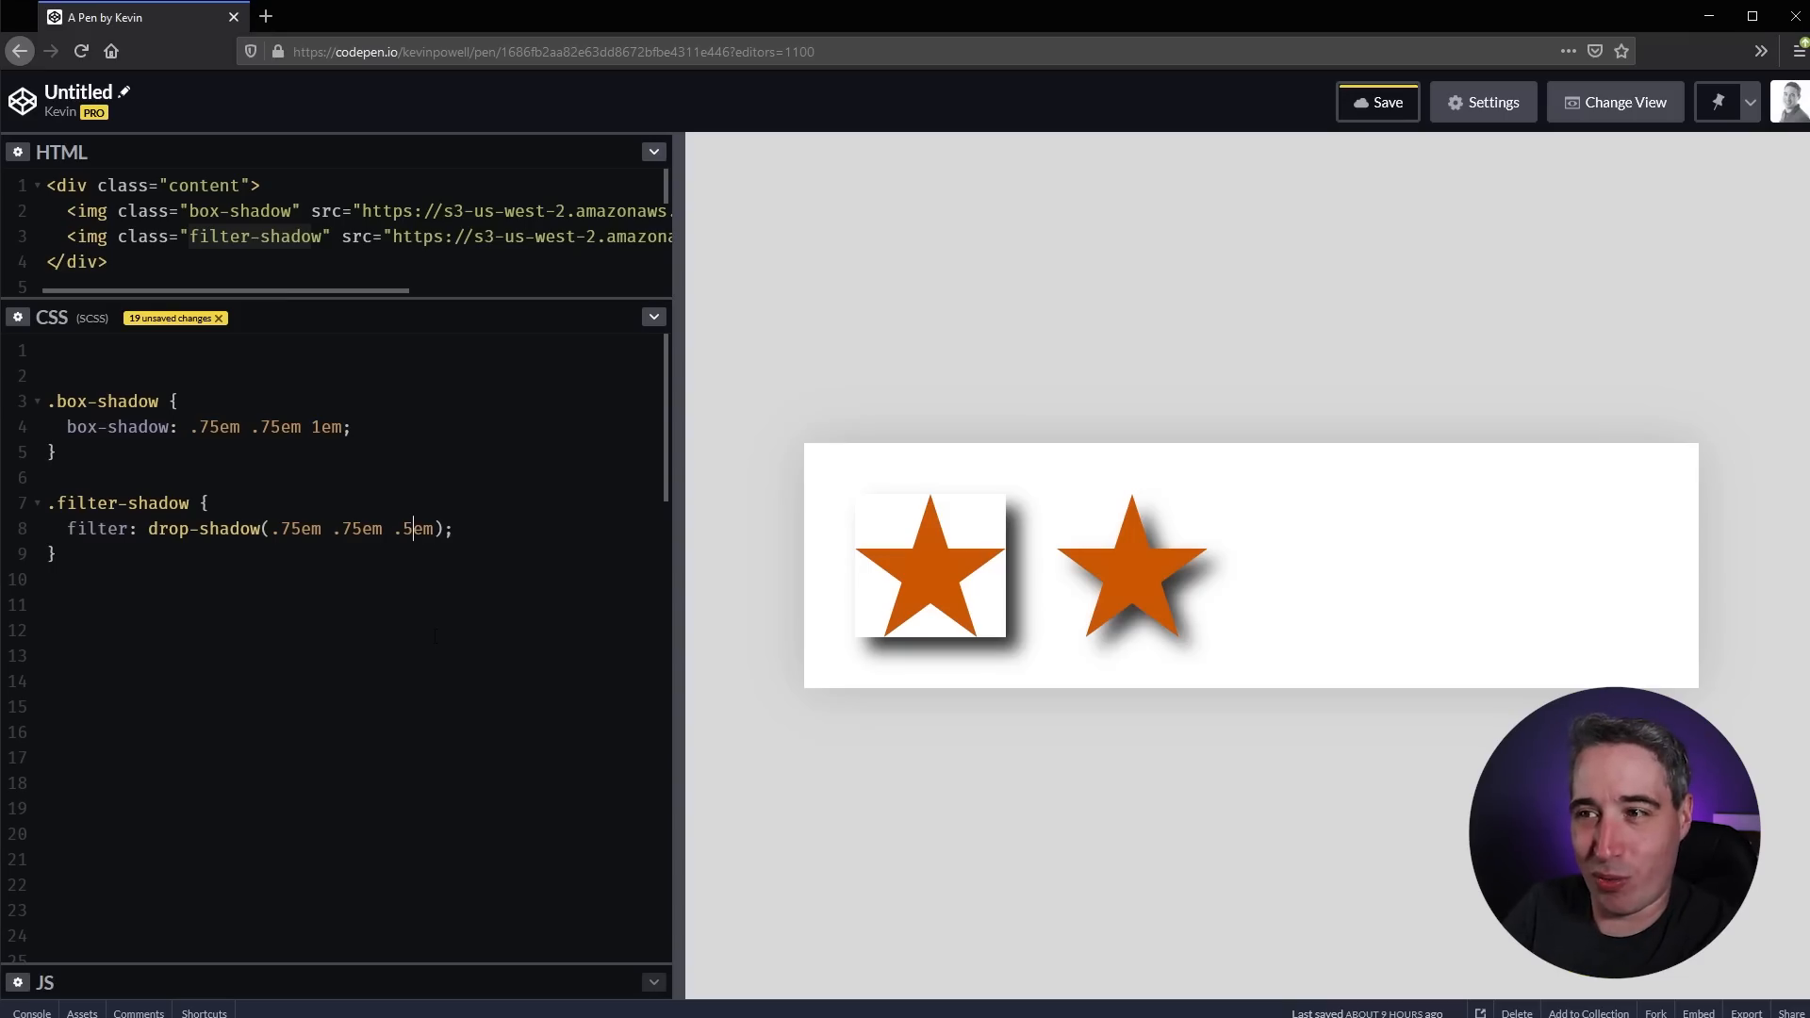
pyautogui.doubleClick(138, 428)
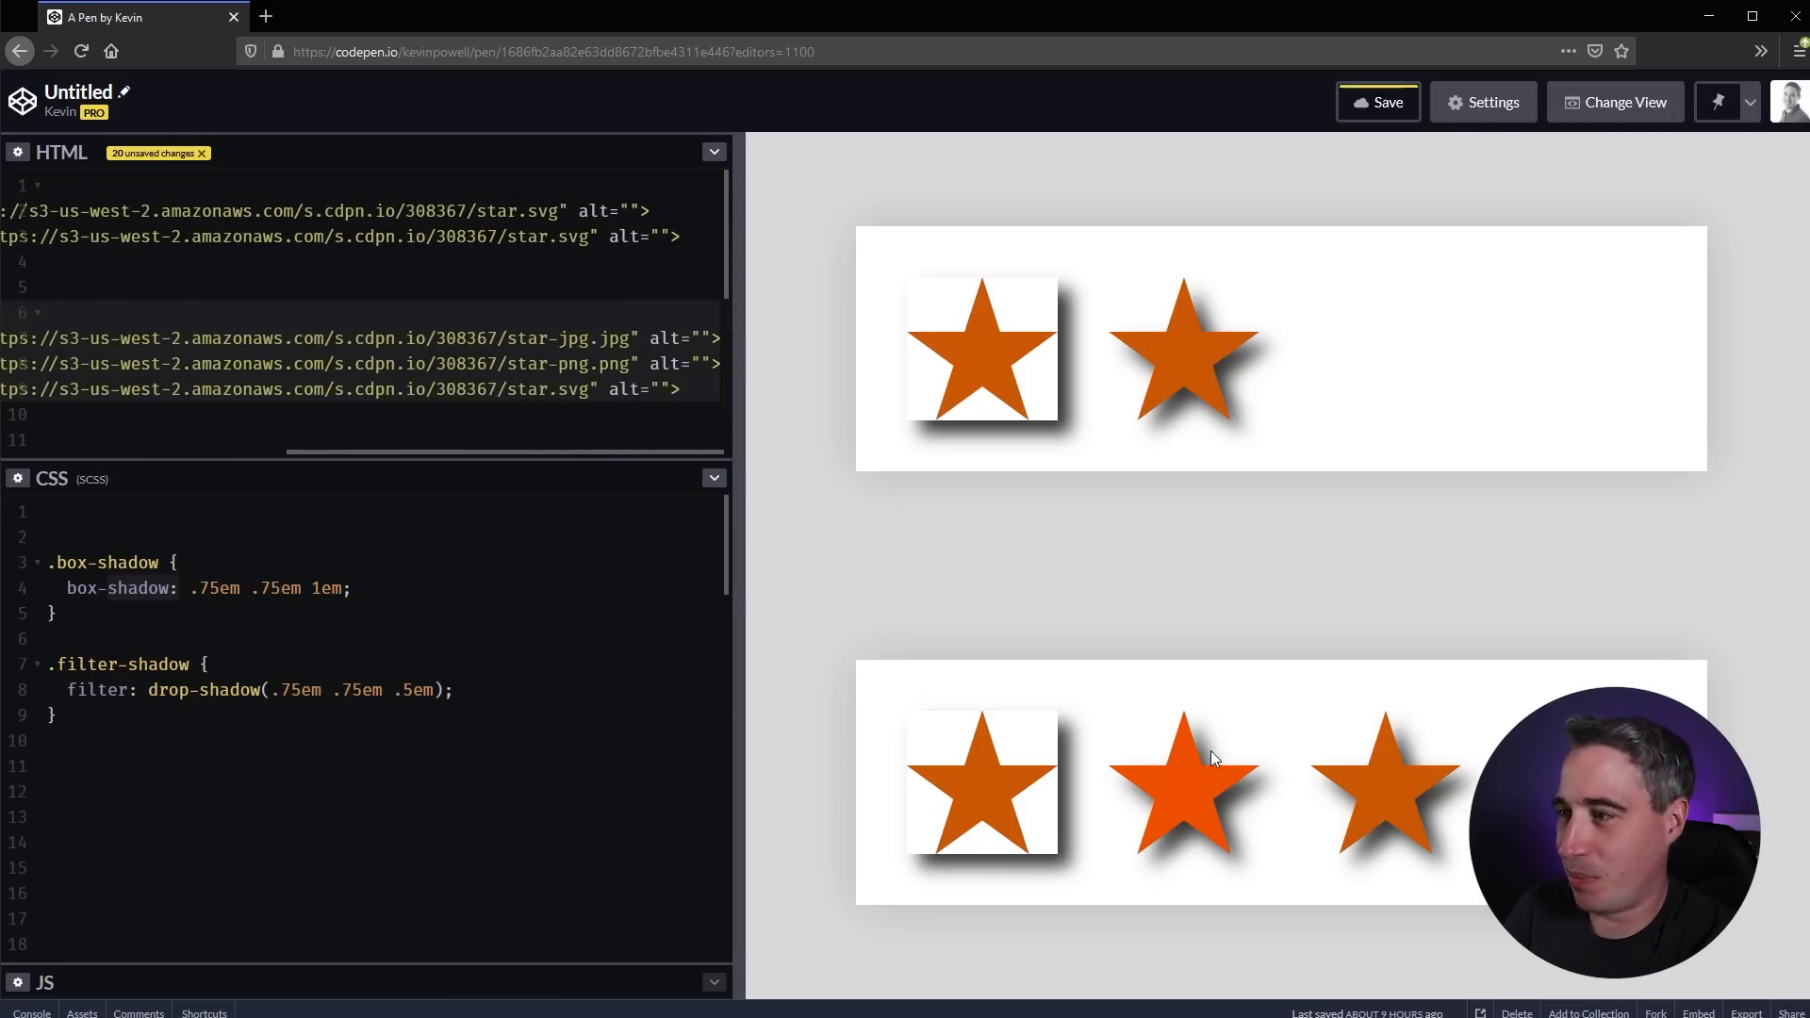
pyautogui.moveTo(1263, 826)
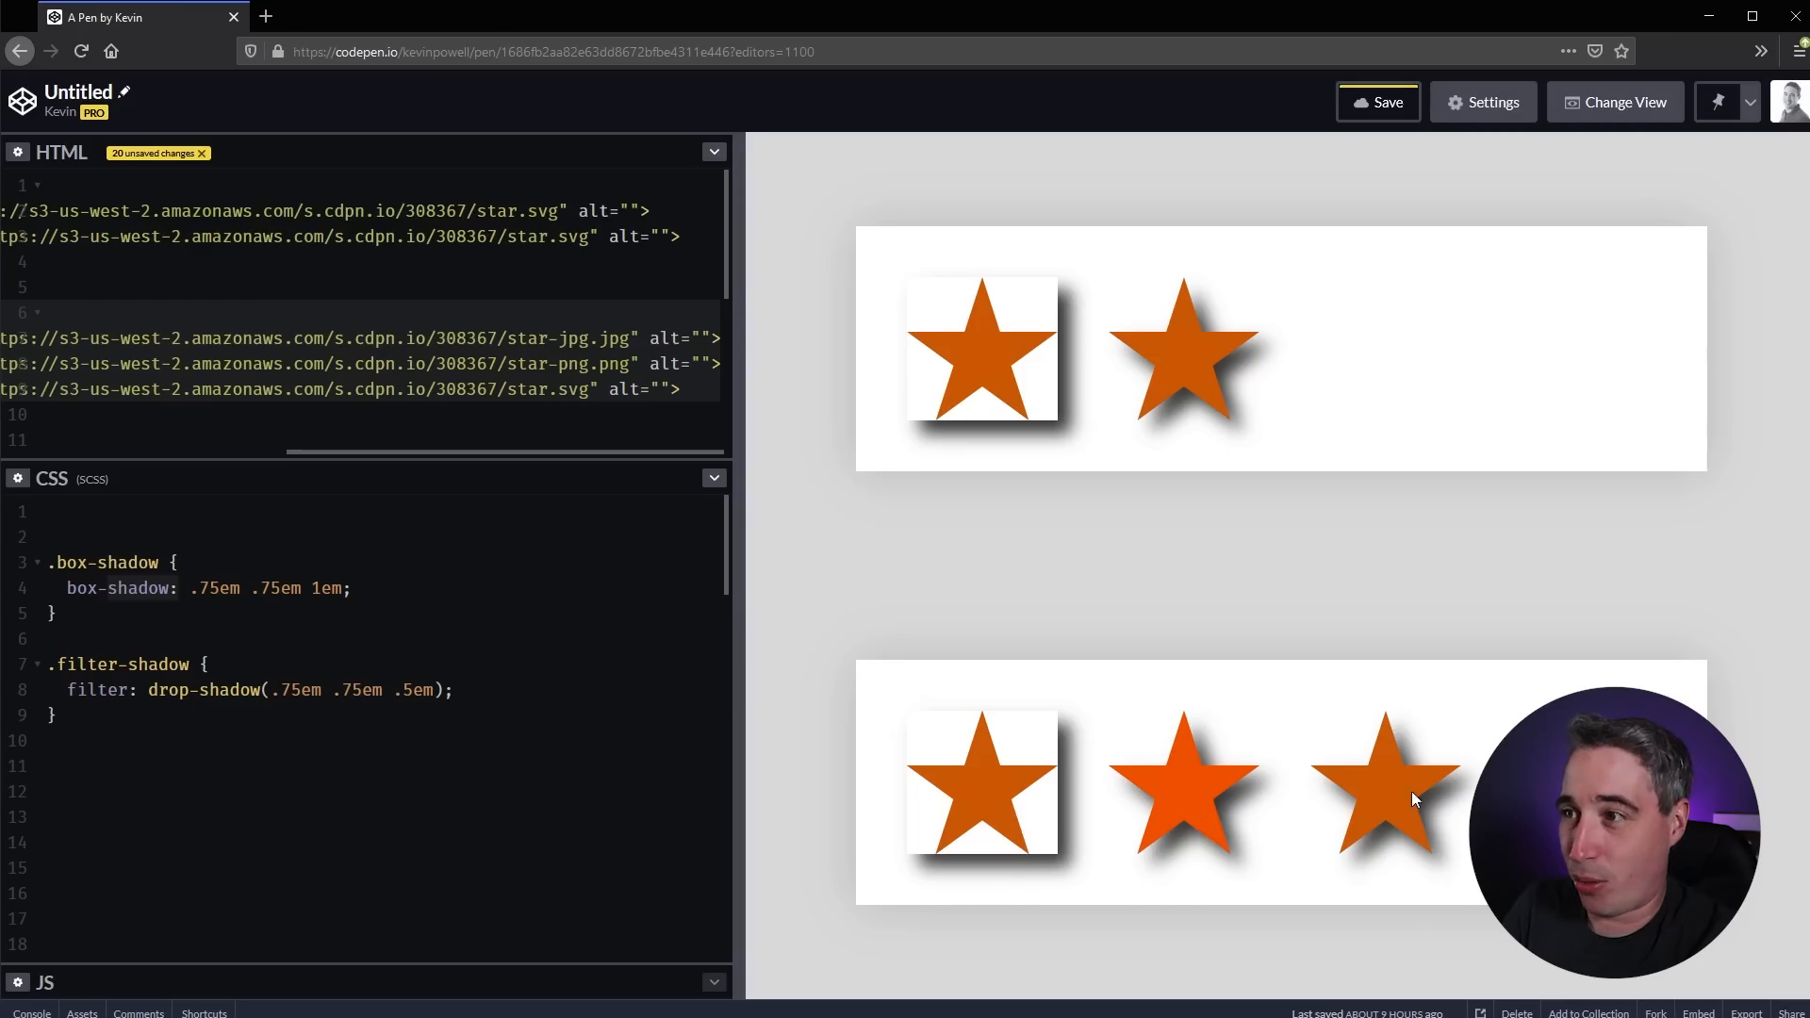
pyautogui.moveTo(424, 458)
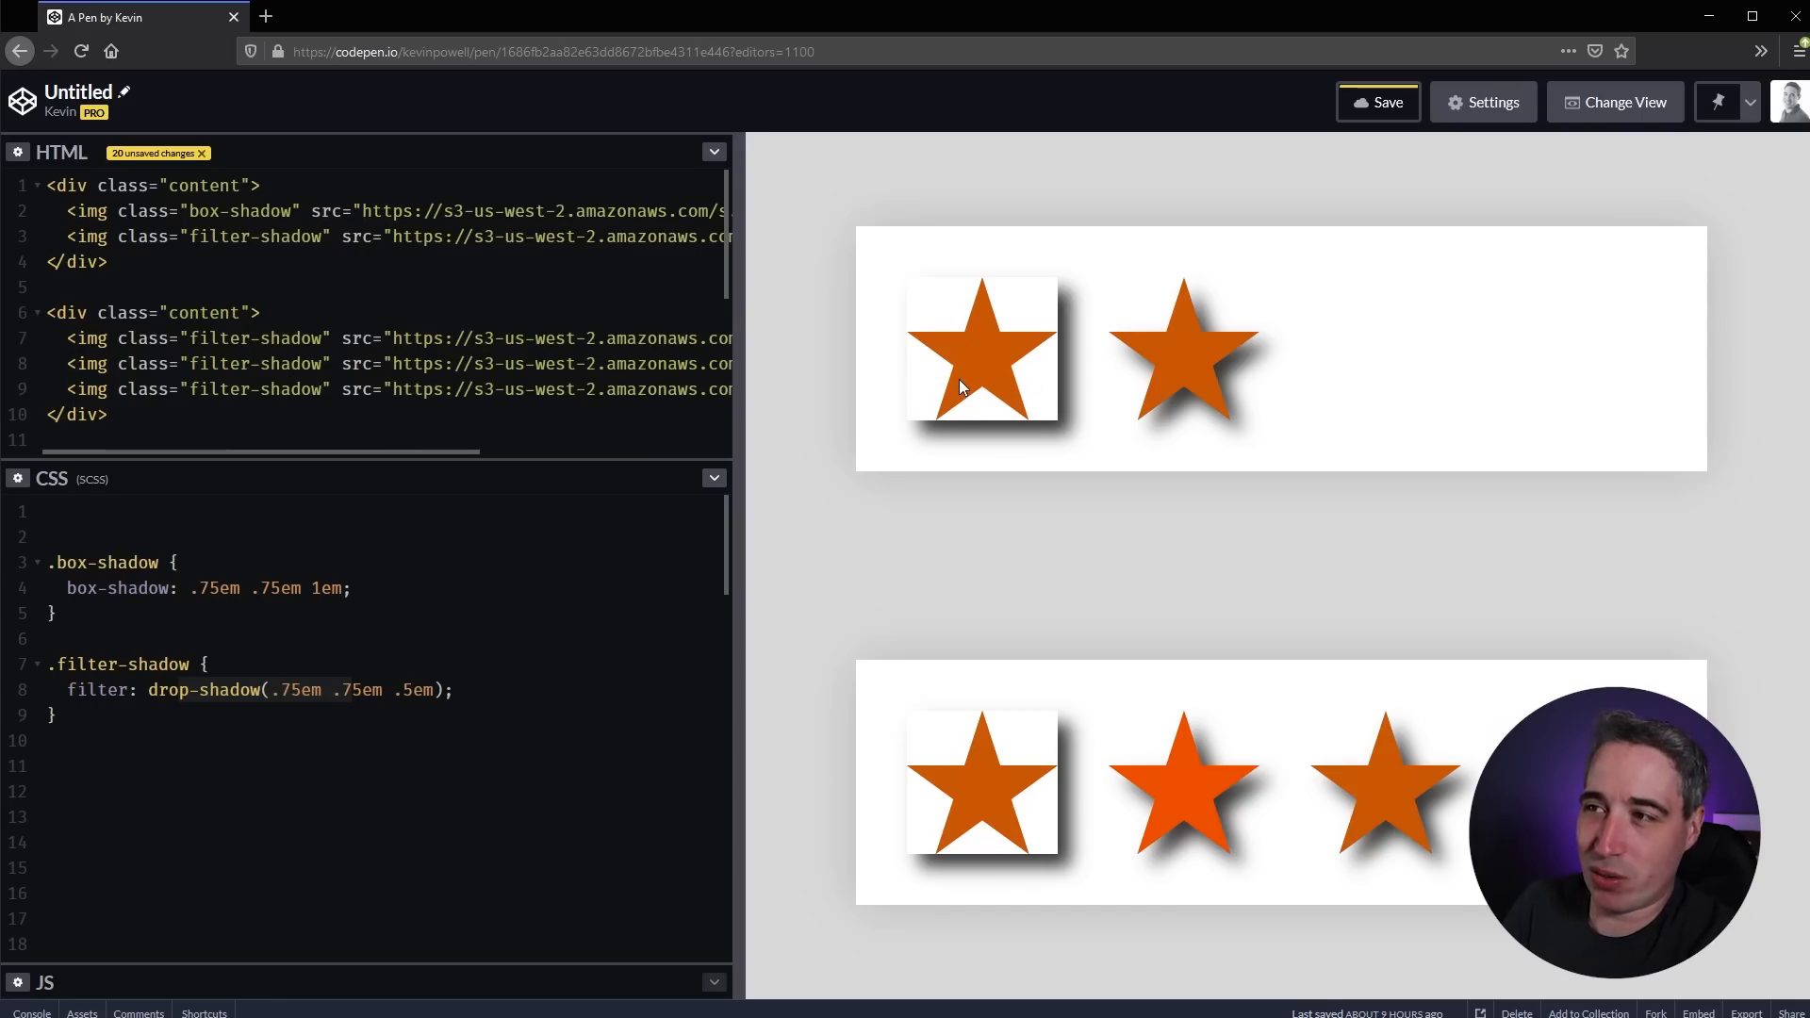
# - Add the new rows of drop-shadowed stars and 'What about text?' paragraphs in the HTML editor
pyautogui.click(291, 389)
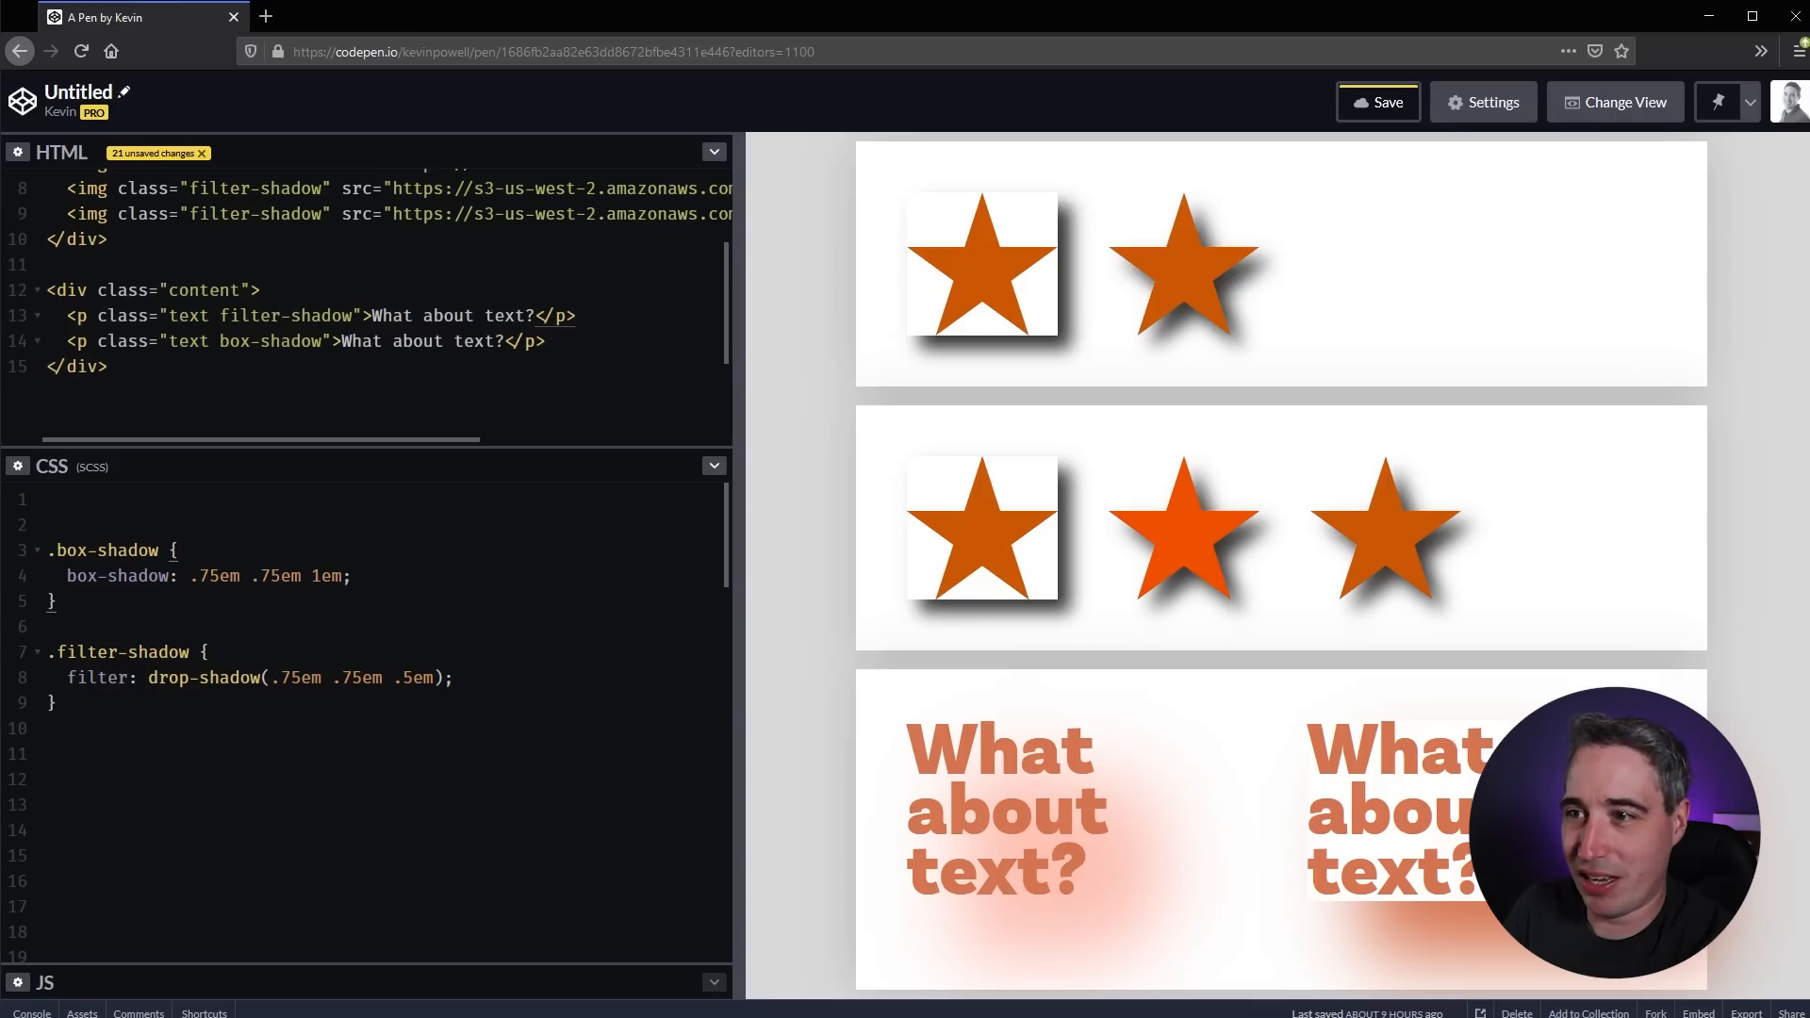
# - Replace the drop-shadow offsets with 20px values and select the second paragraph's box-shadow class
pyautogui.doubleClick(421, 677)
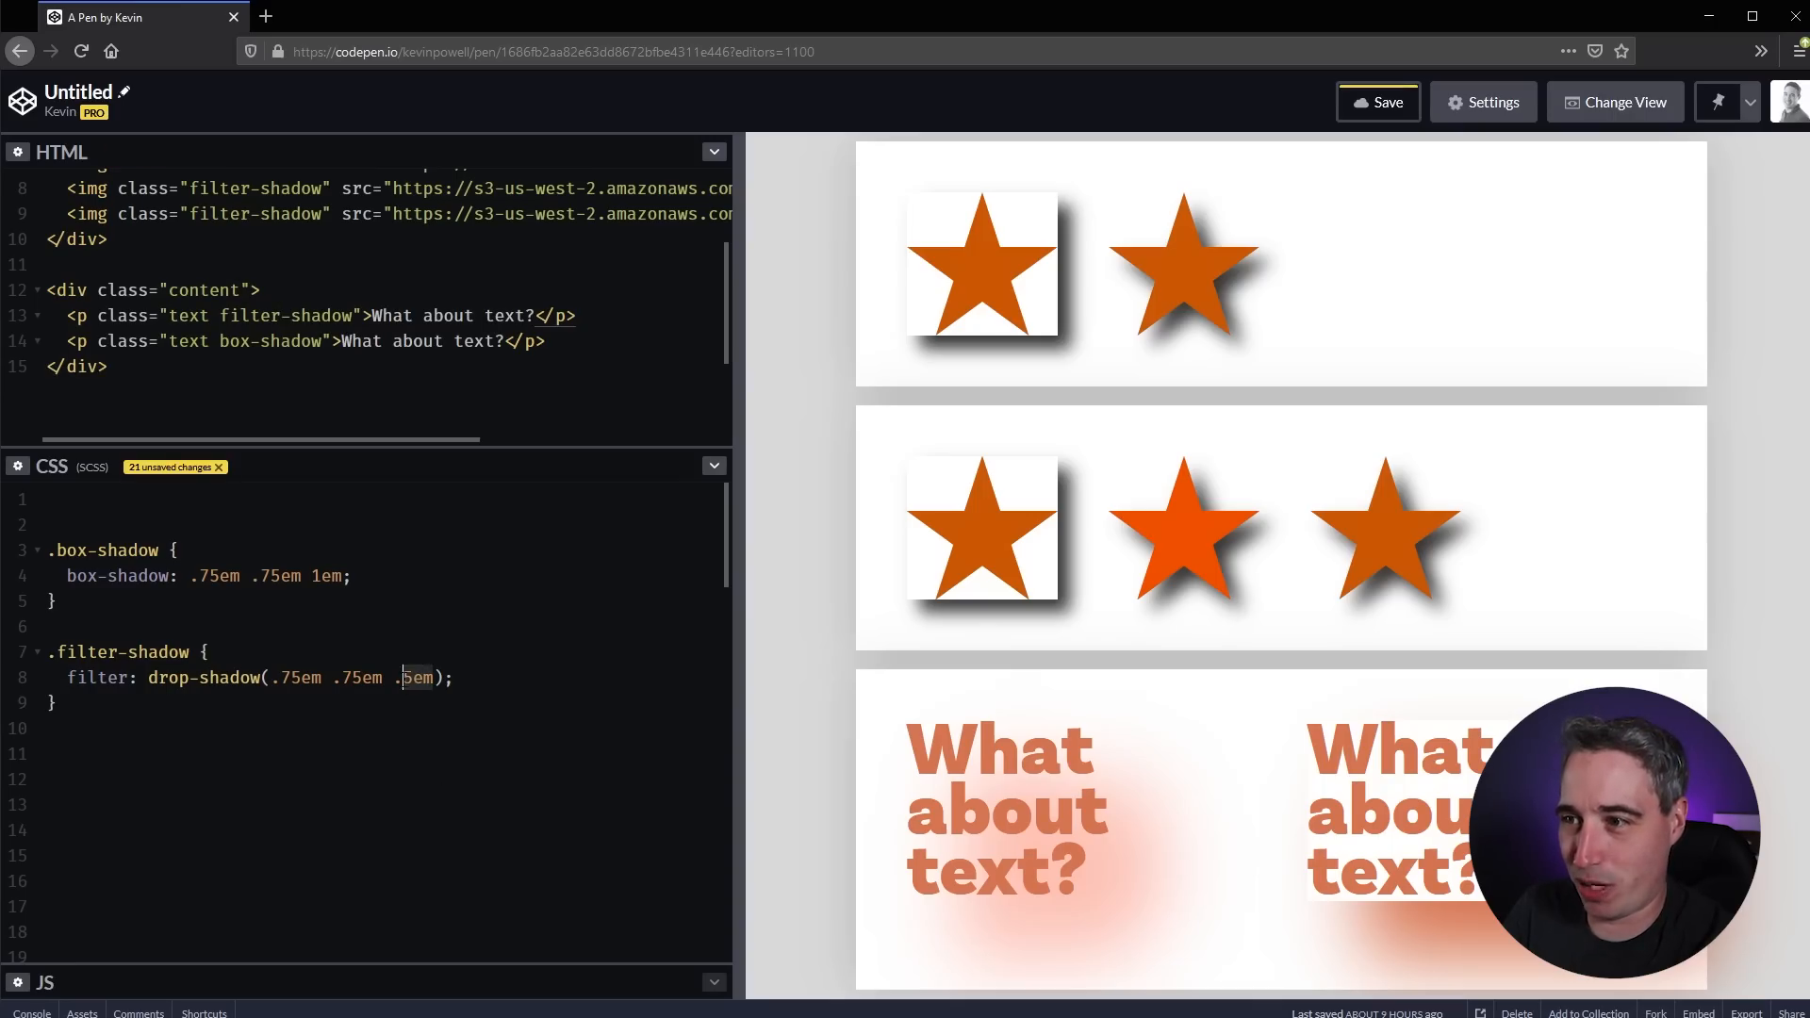
pyautogui.write('20px 20px 5px')
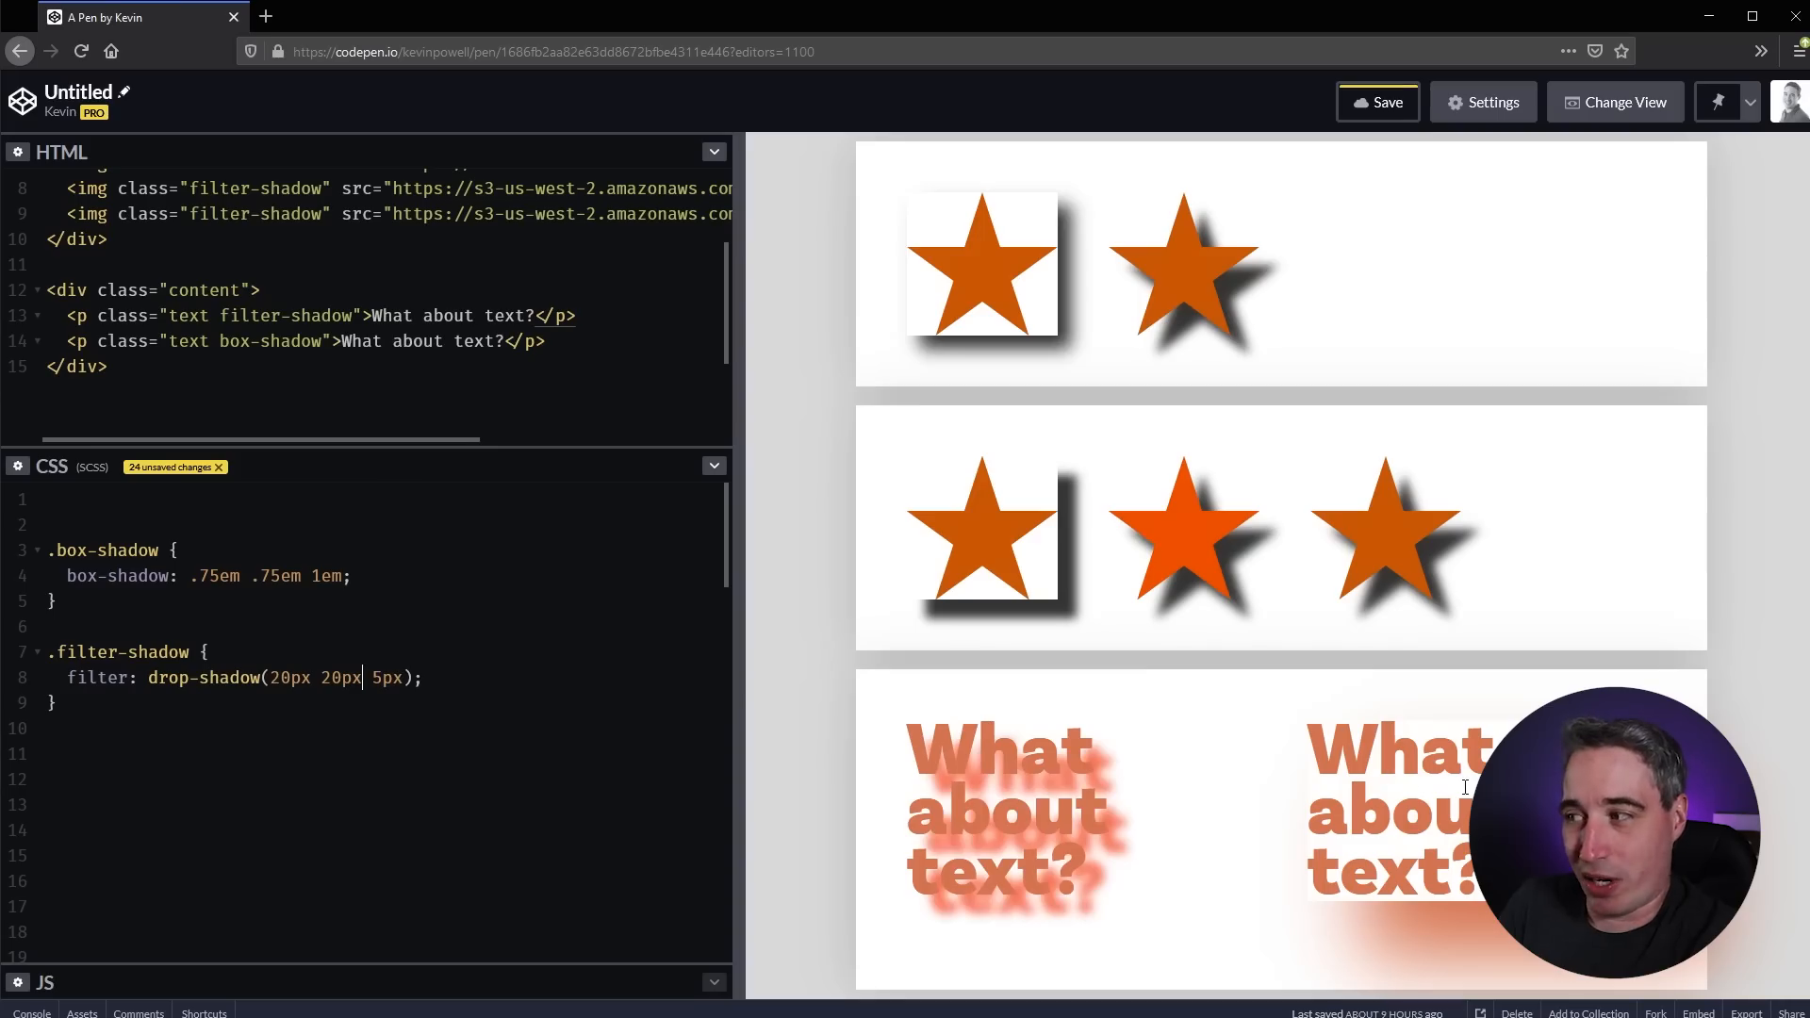
pyautogui.moveTo(1050, 332)
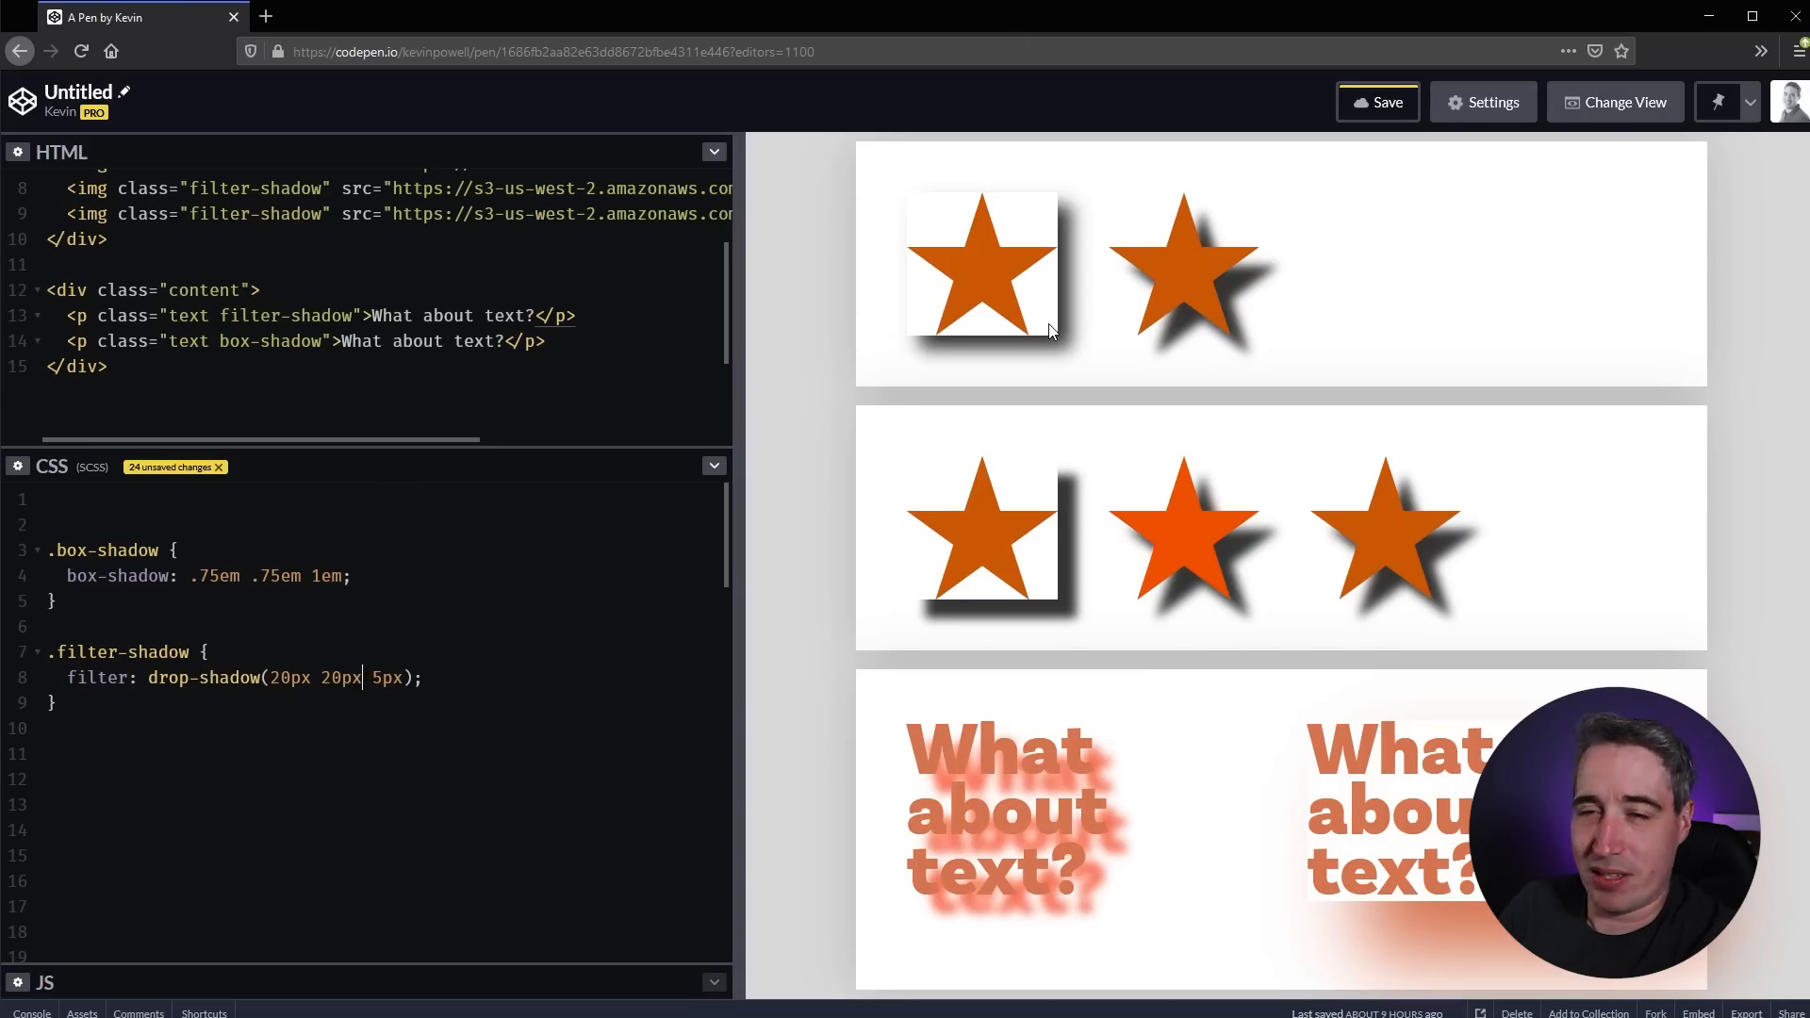
pyautogui.moveTo(1354, 329)
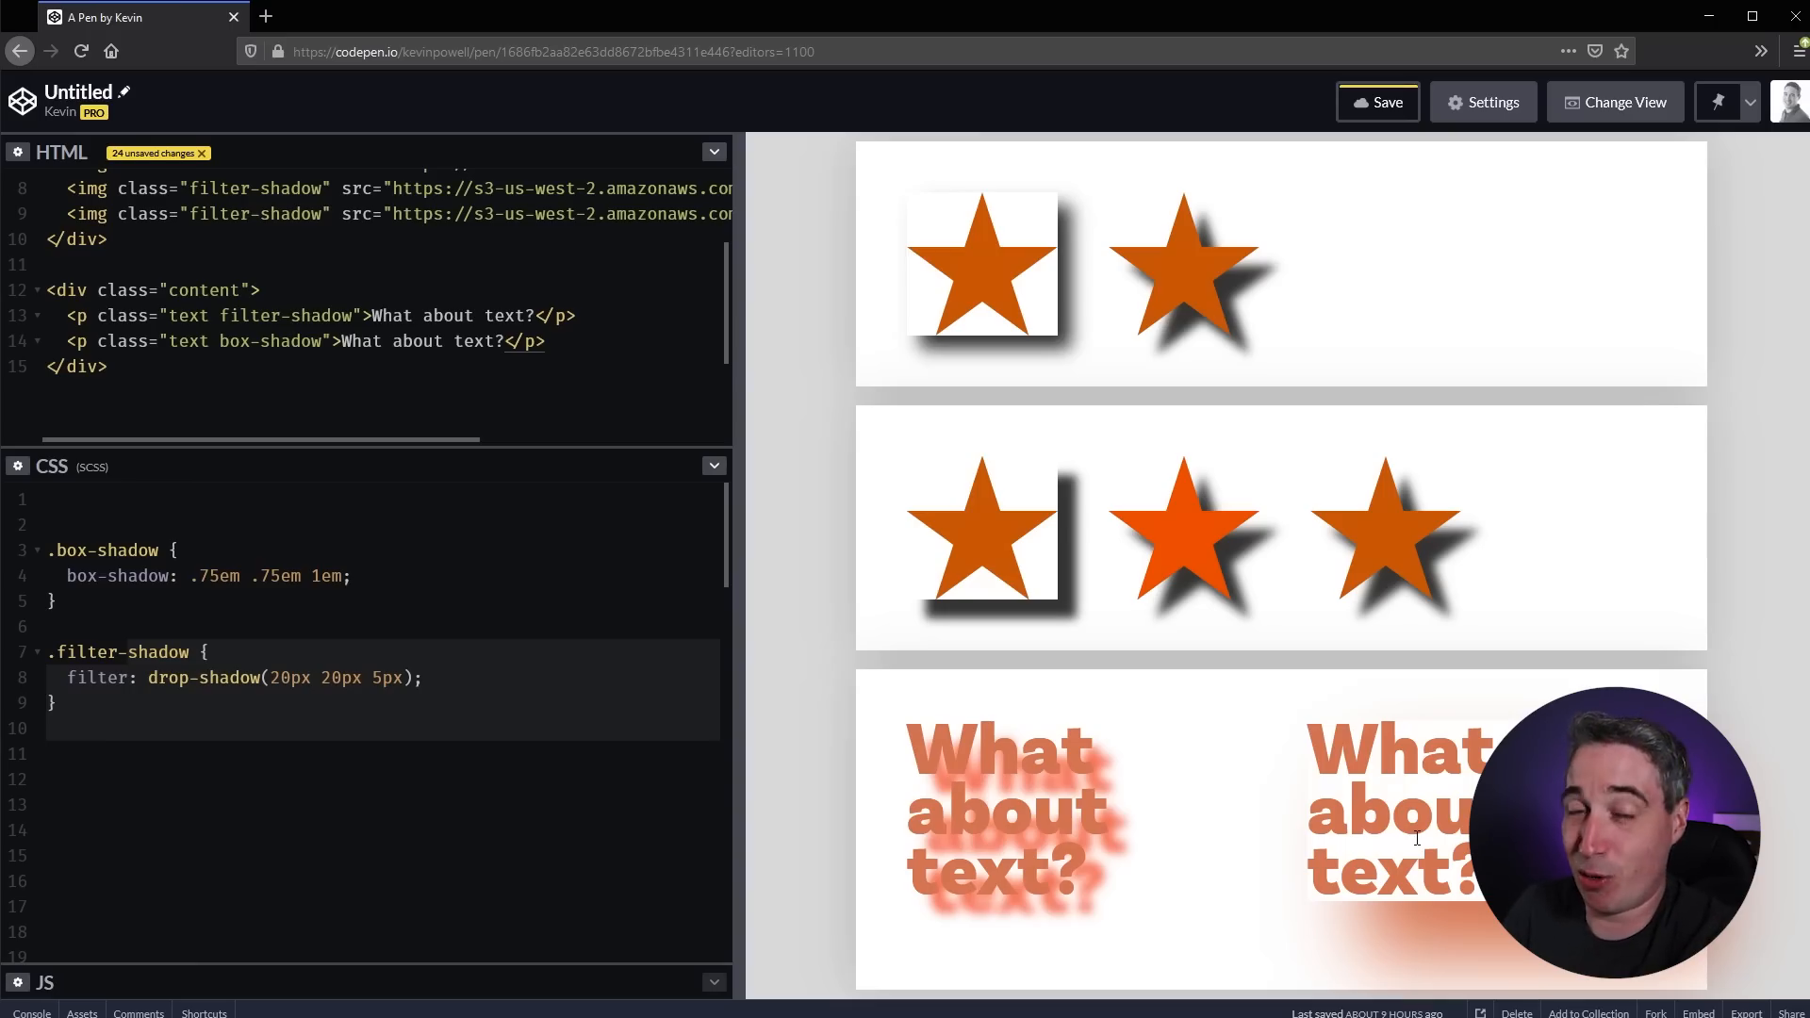
pyautogui.click(291, 342)
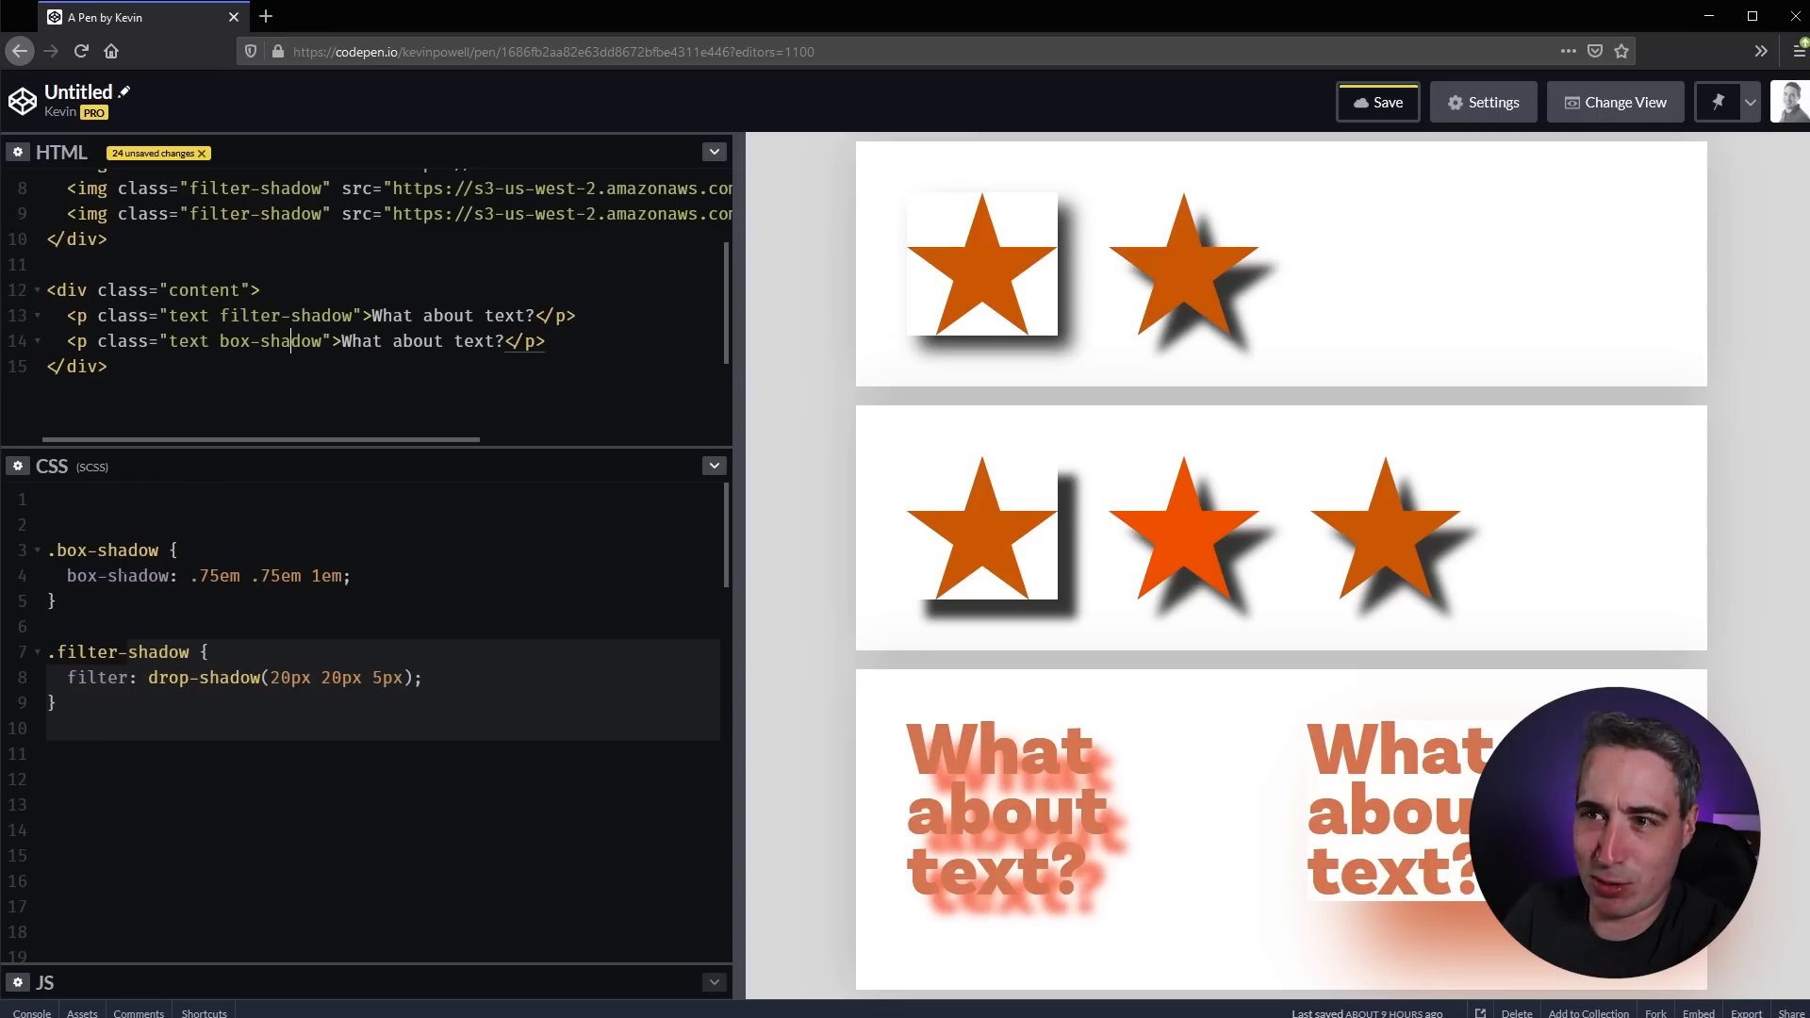
pyautogui.doubleClick(81, 577)
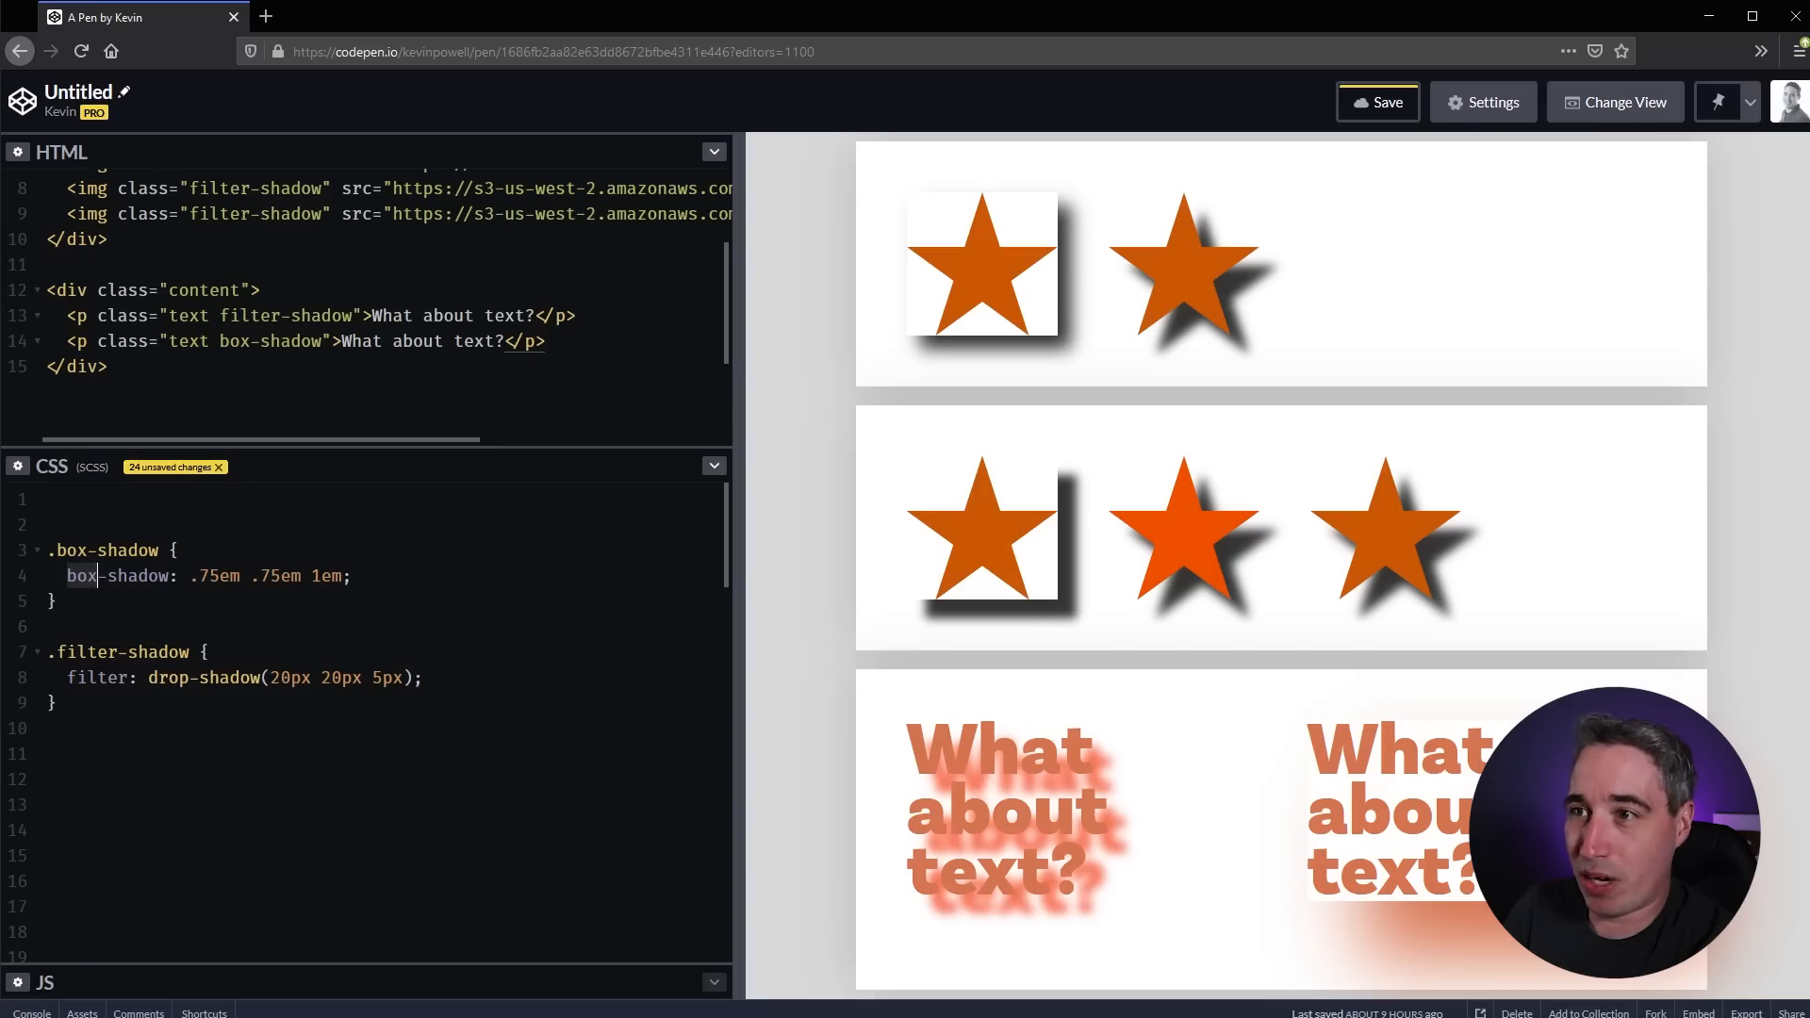
# - Start a .text rule with a text-shadow declaration
pyautogui.doubleClick(281, 315)
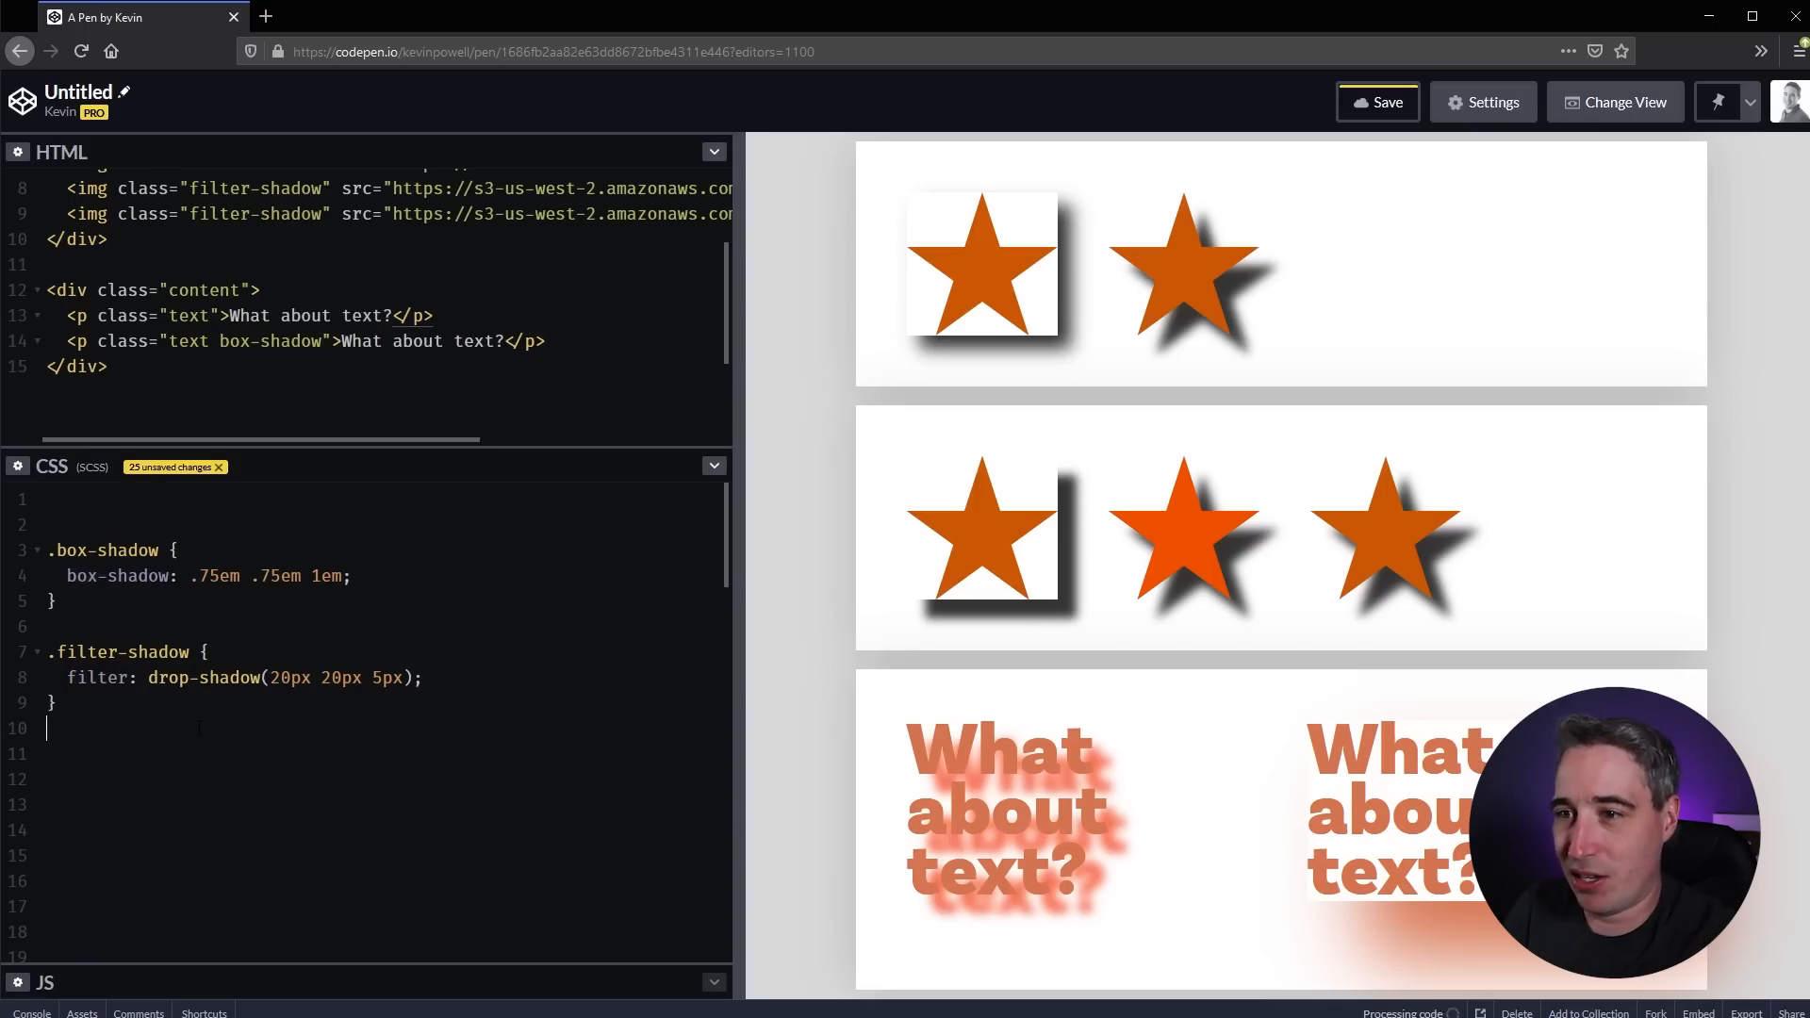
pyautogui.write('.text')
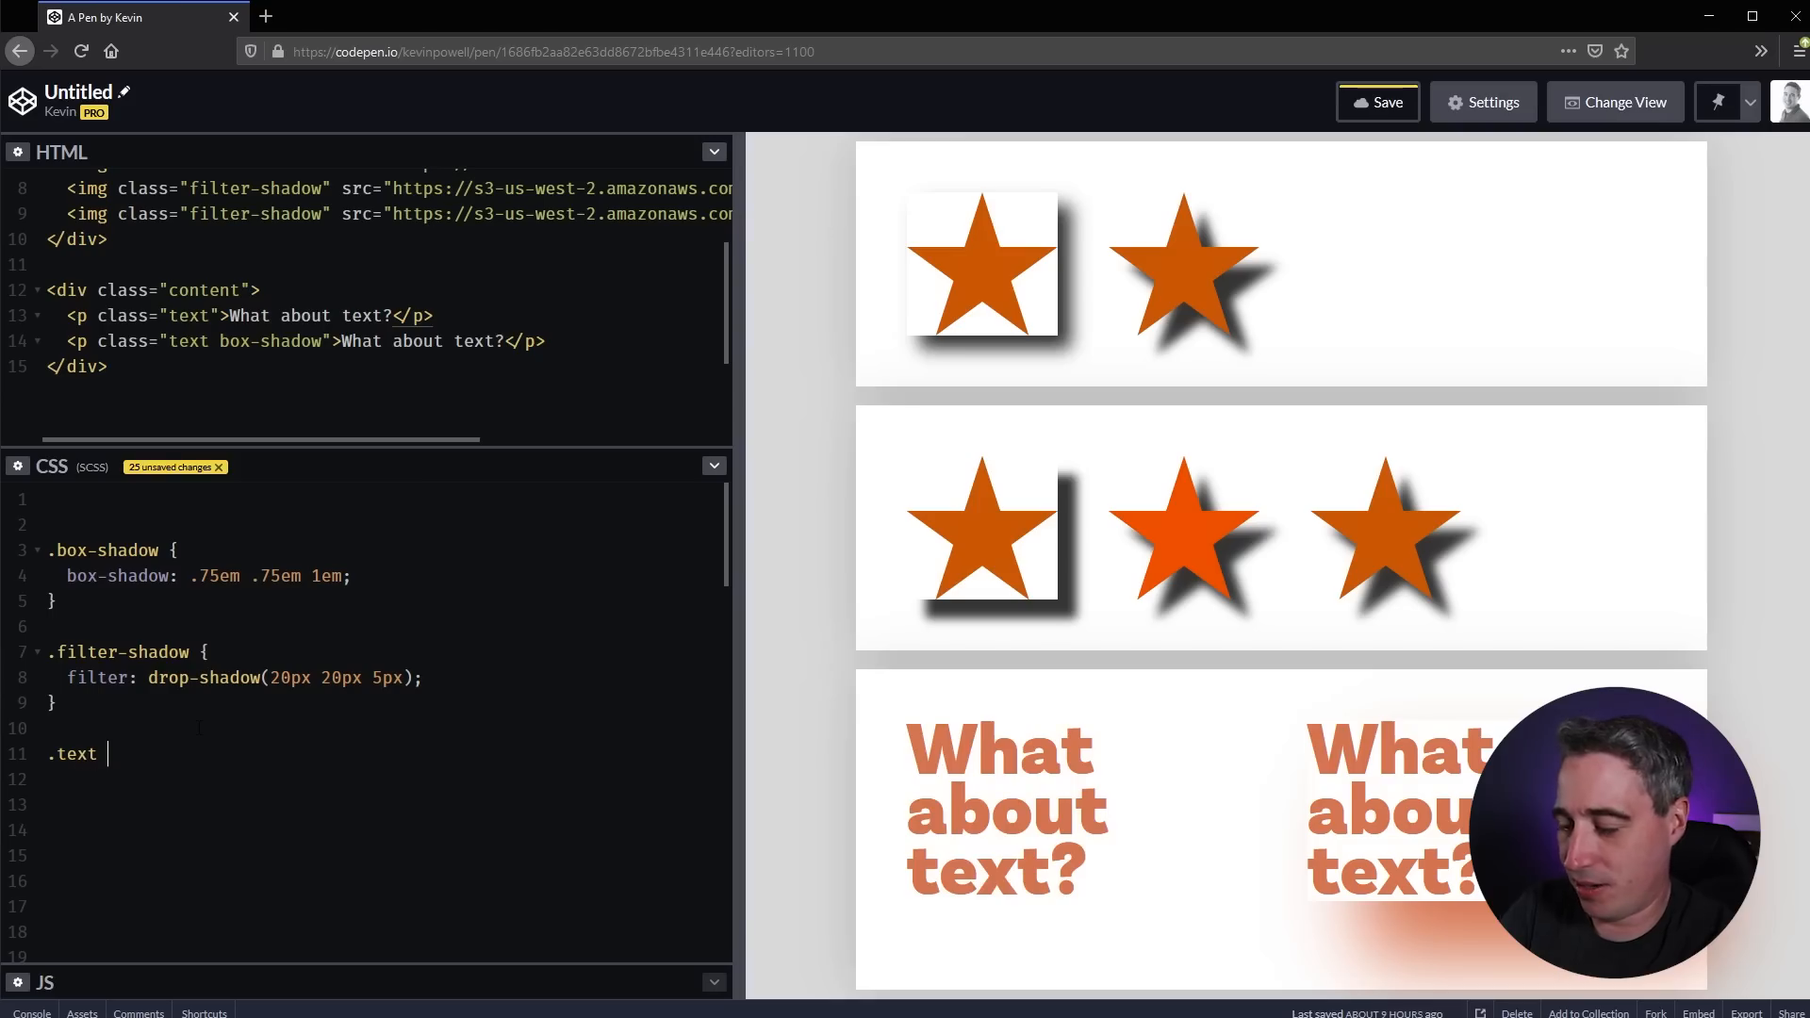
pyautogui.write('{')
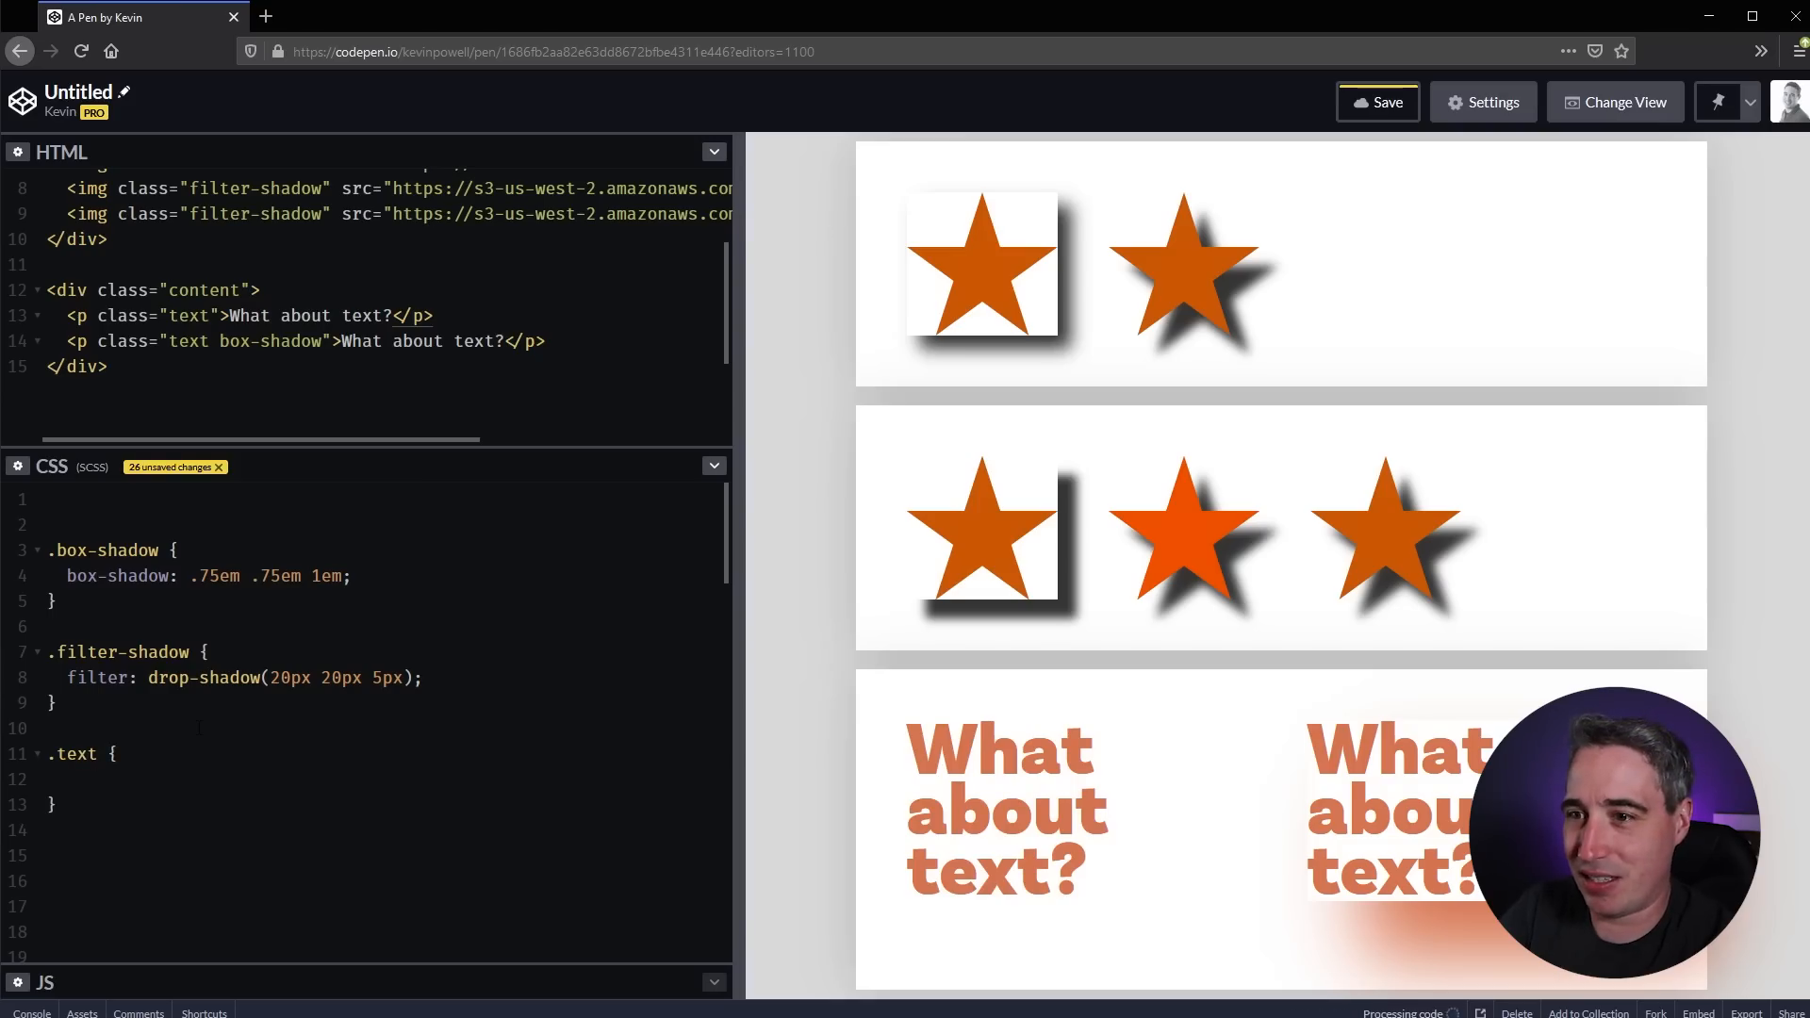
pyautogui.write('text-')
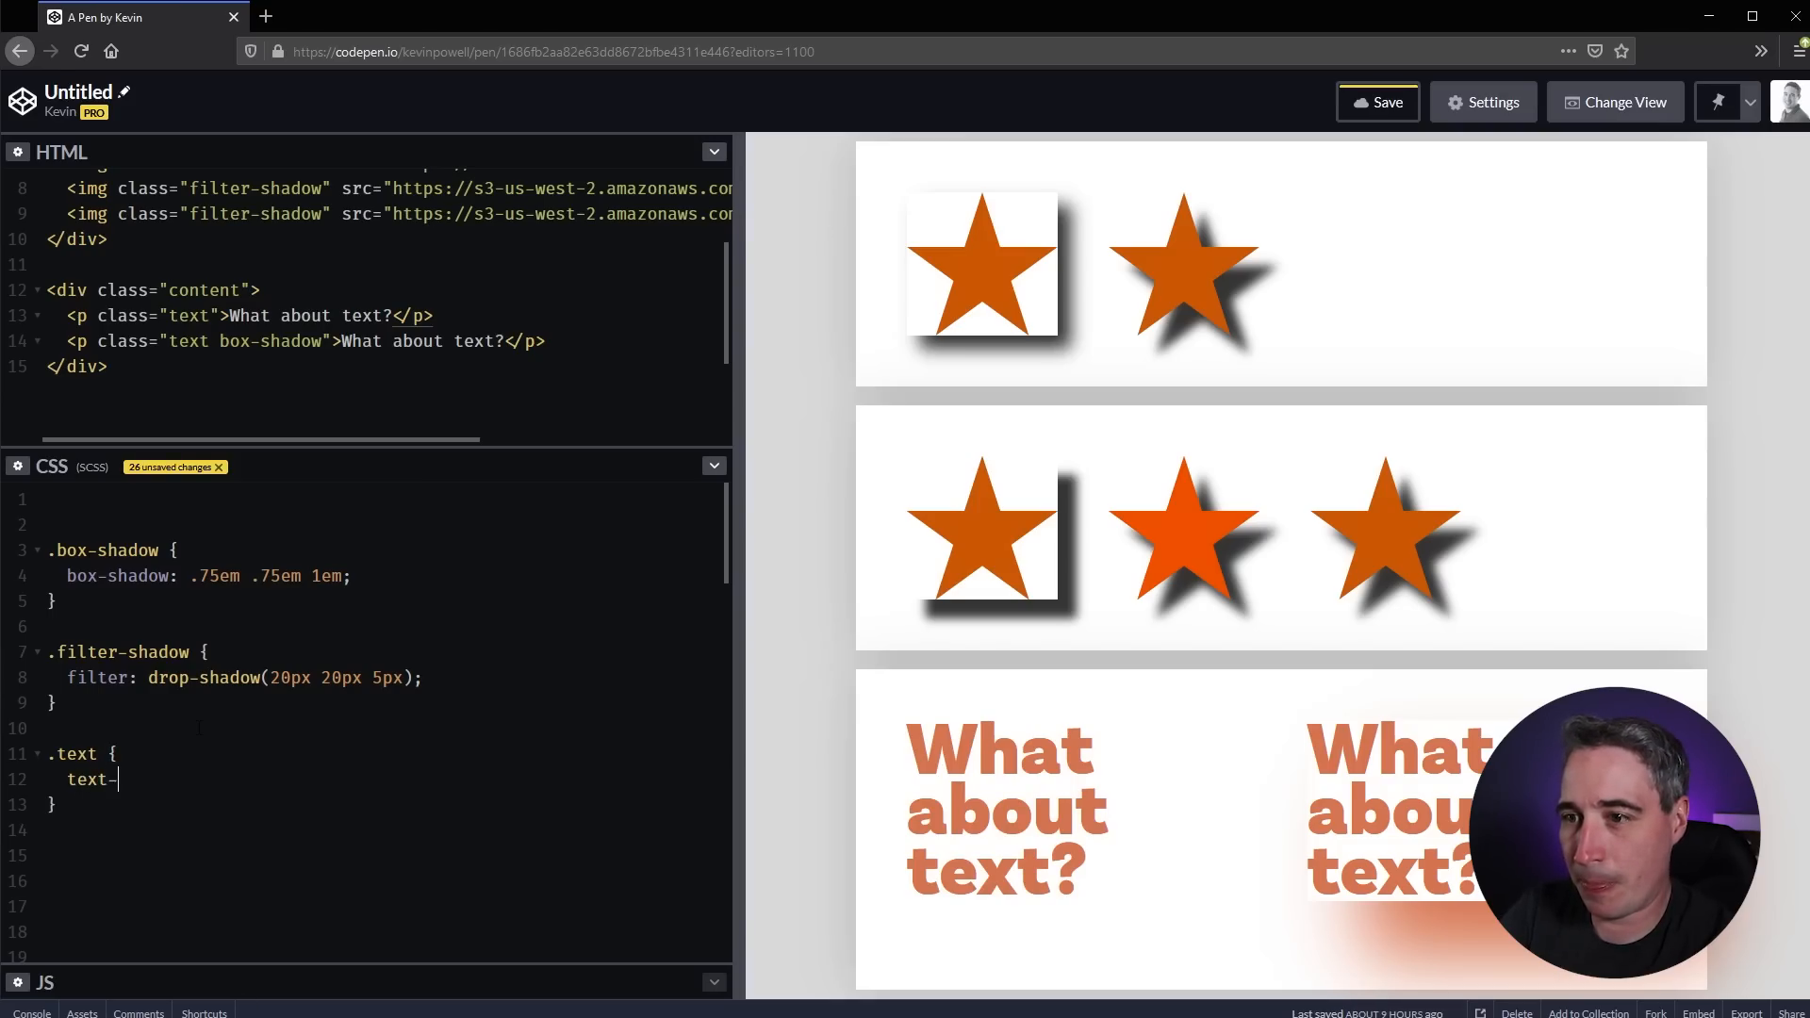
pyautogui.write('shadow:')
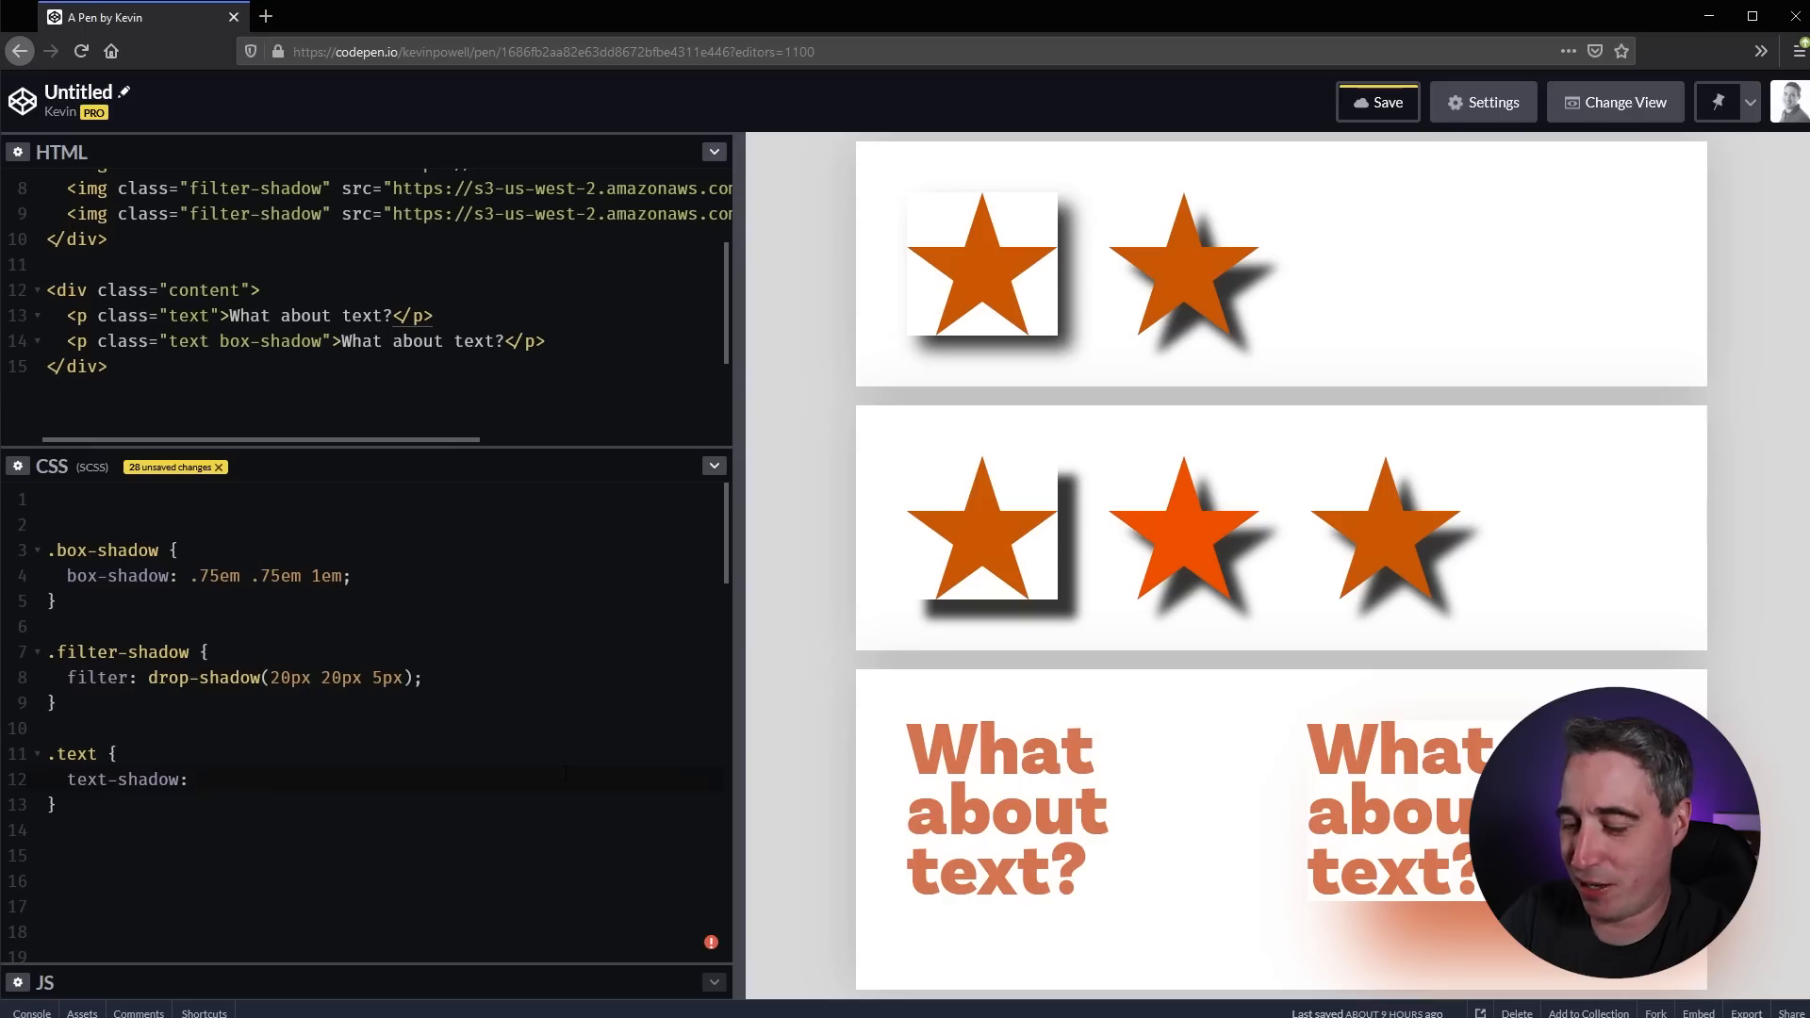
# - Make the text-shadow 20px 20px 5px blue, colour the drop-shadow blue, and re-add filter-shadow to the first paragraph
pyautogui.write('20px 2')
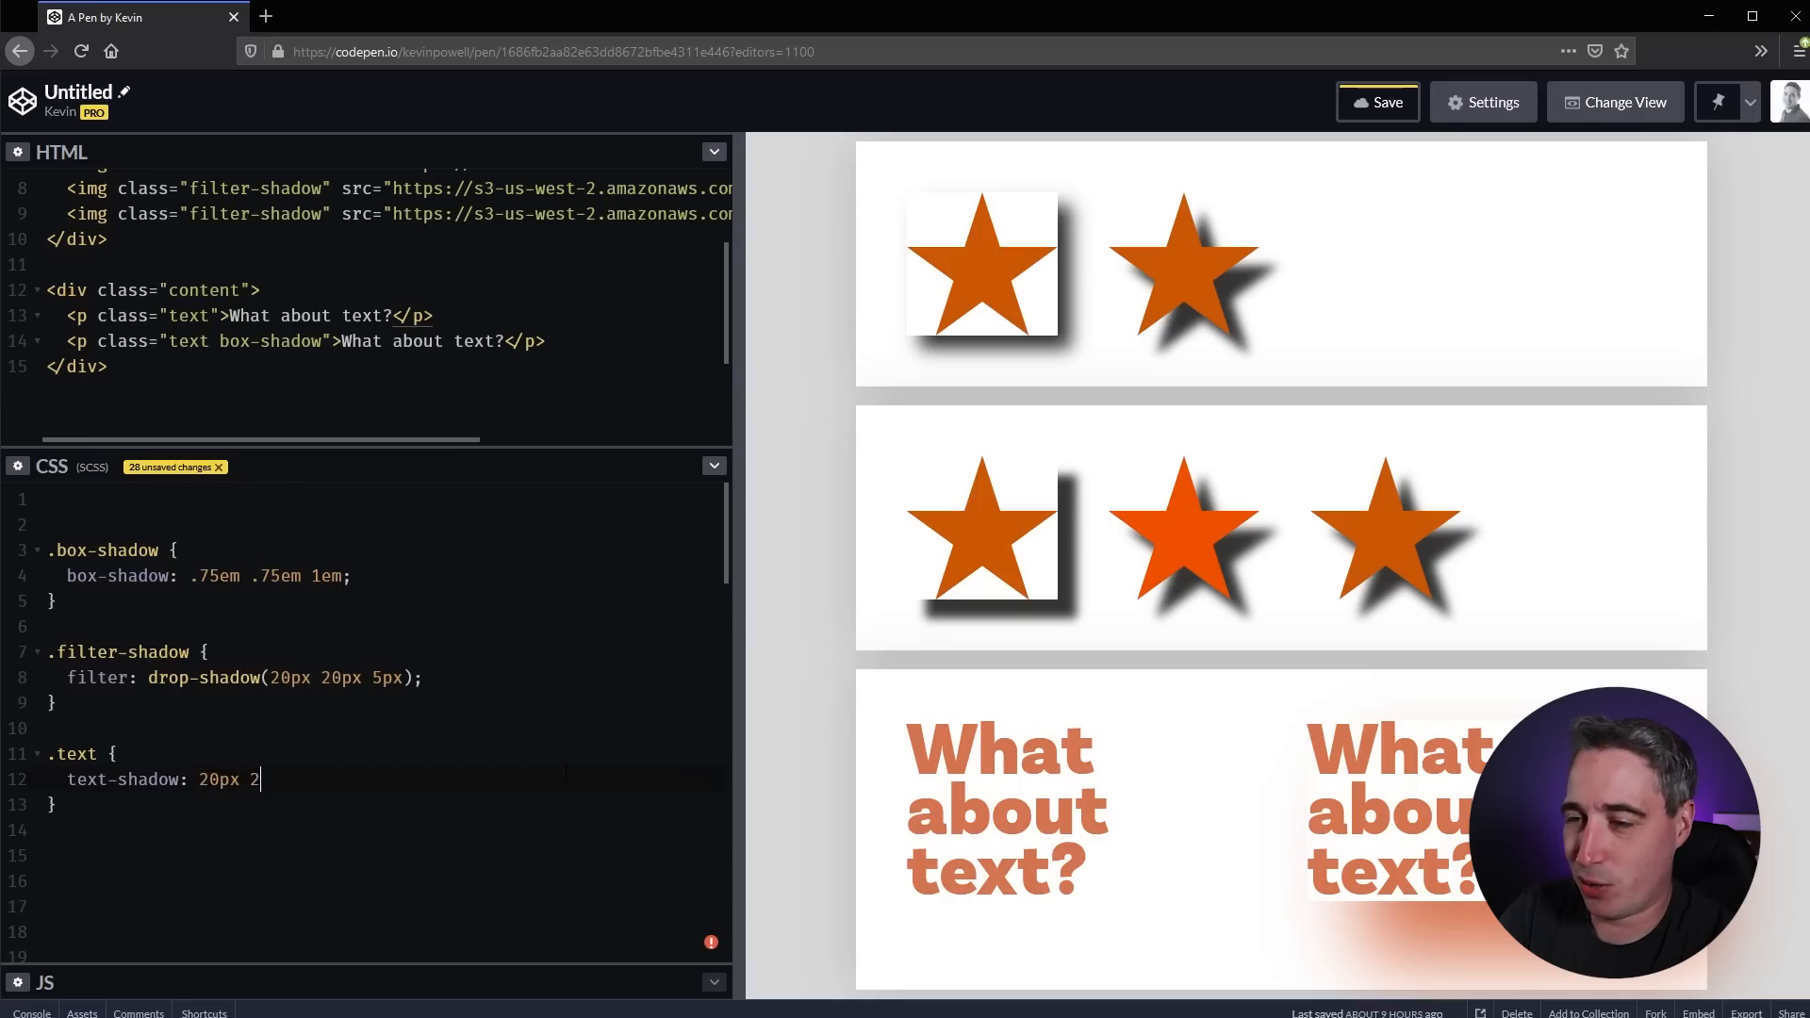
pyautogui.write('0px 5px')
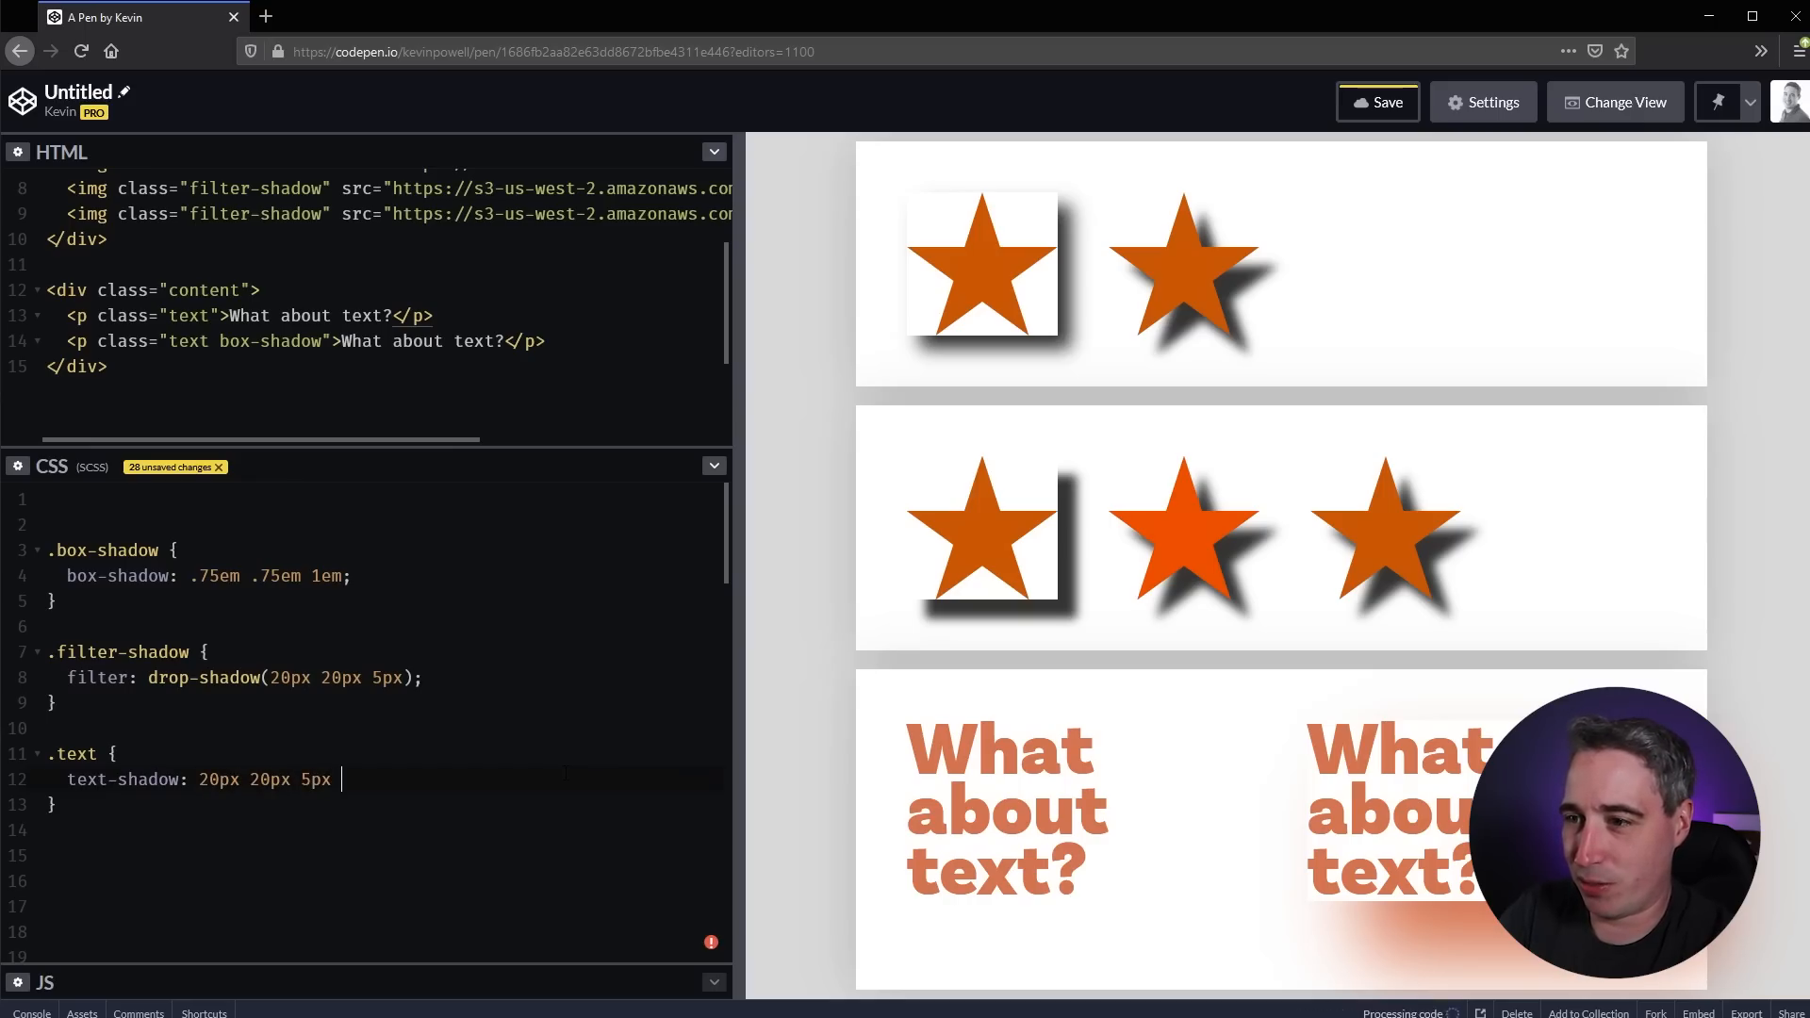
pyautogui.write('blue;')
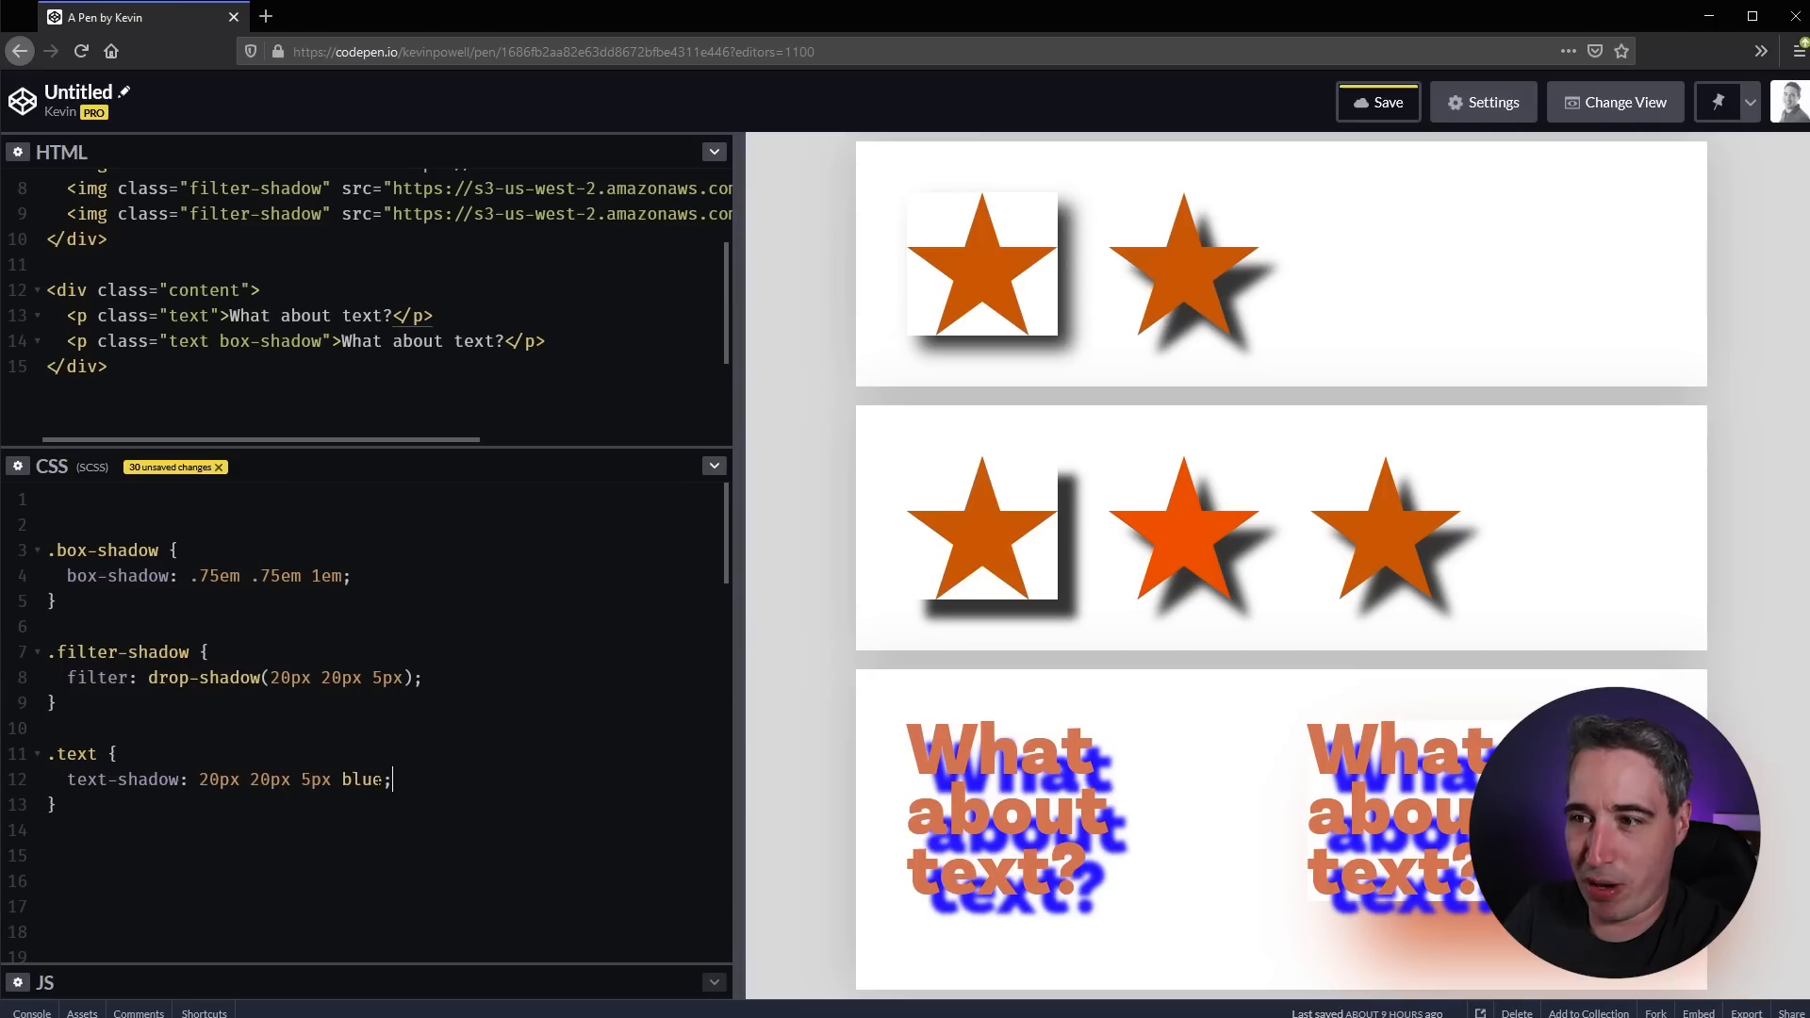
pyautogui.write('blue')
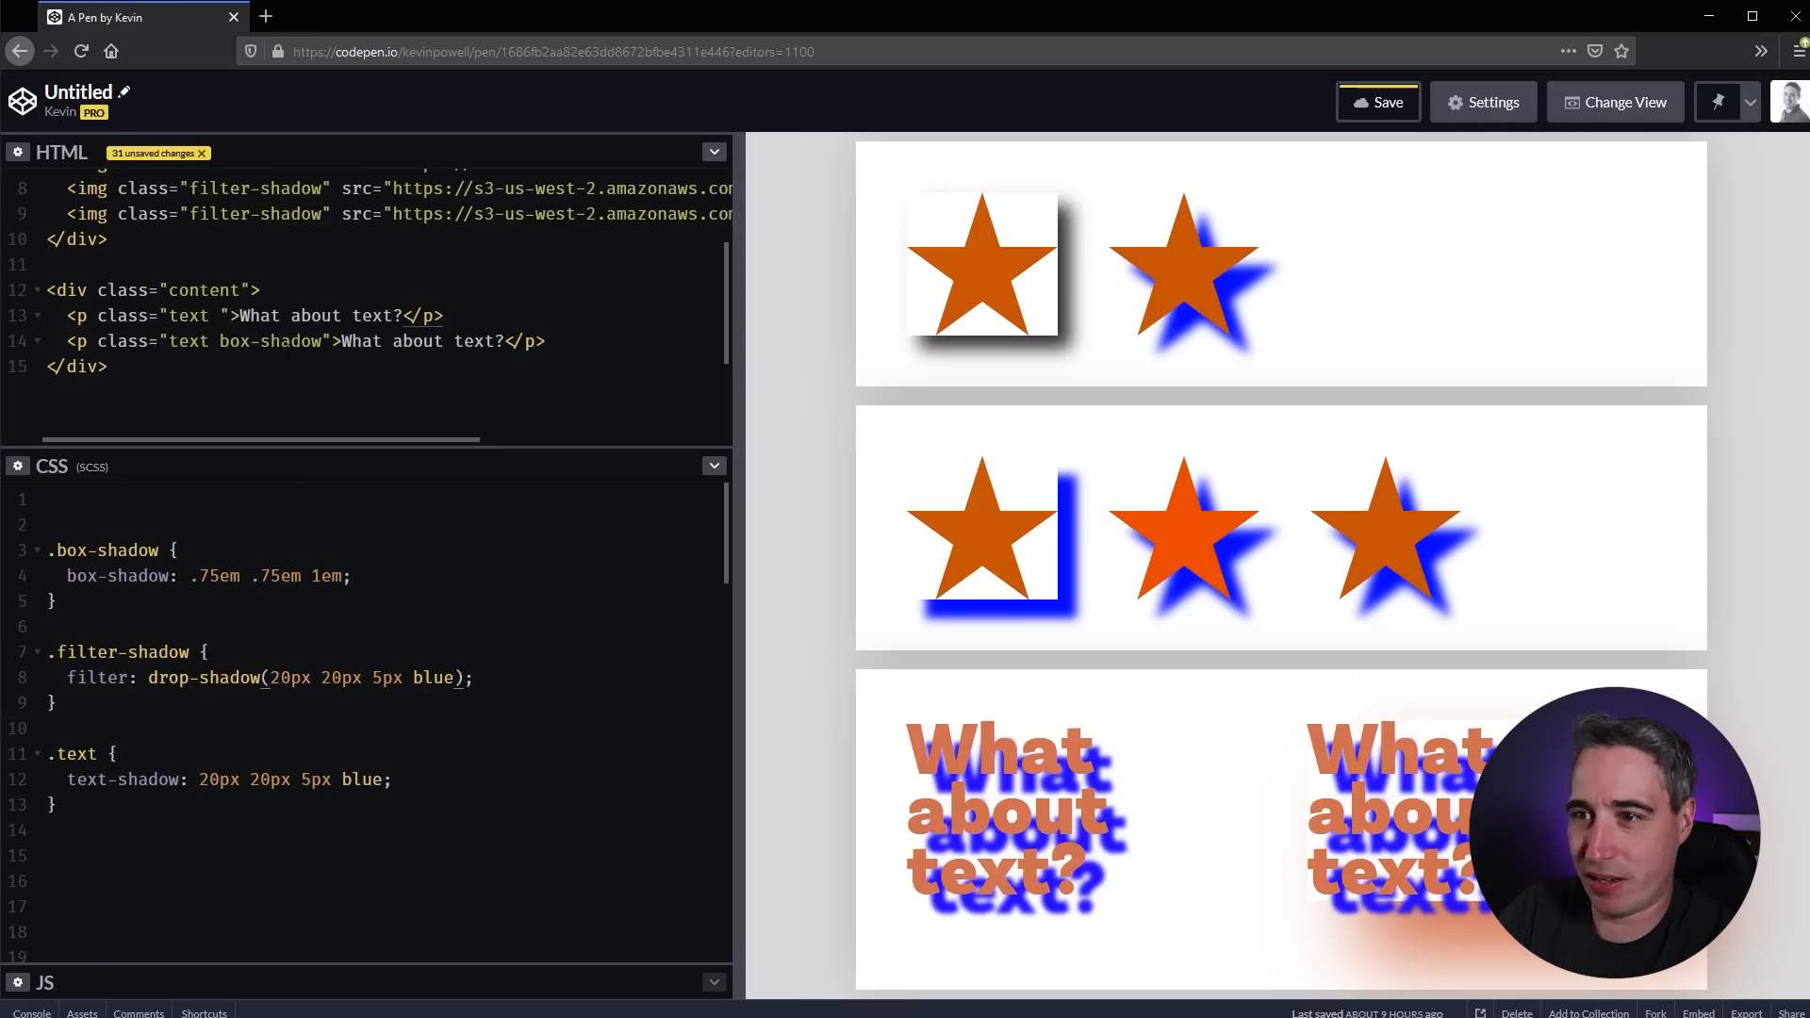
pyautogui.write('filter-shadow')
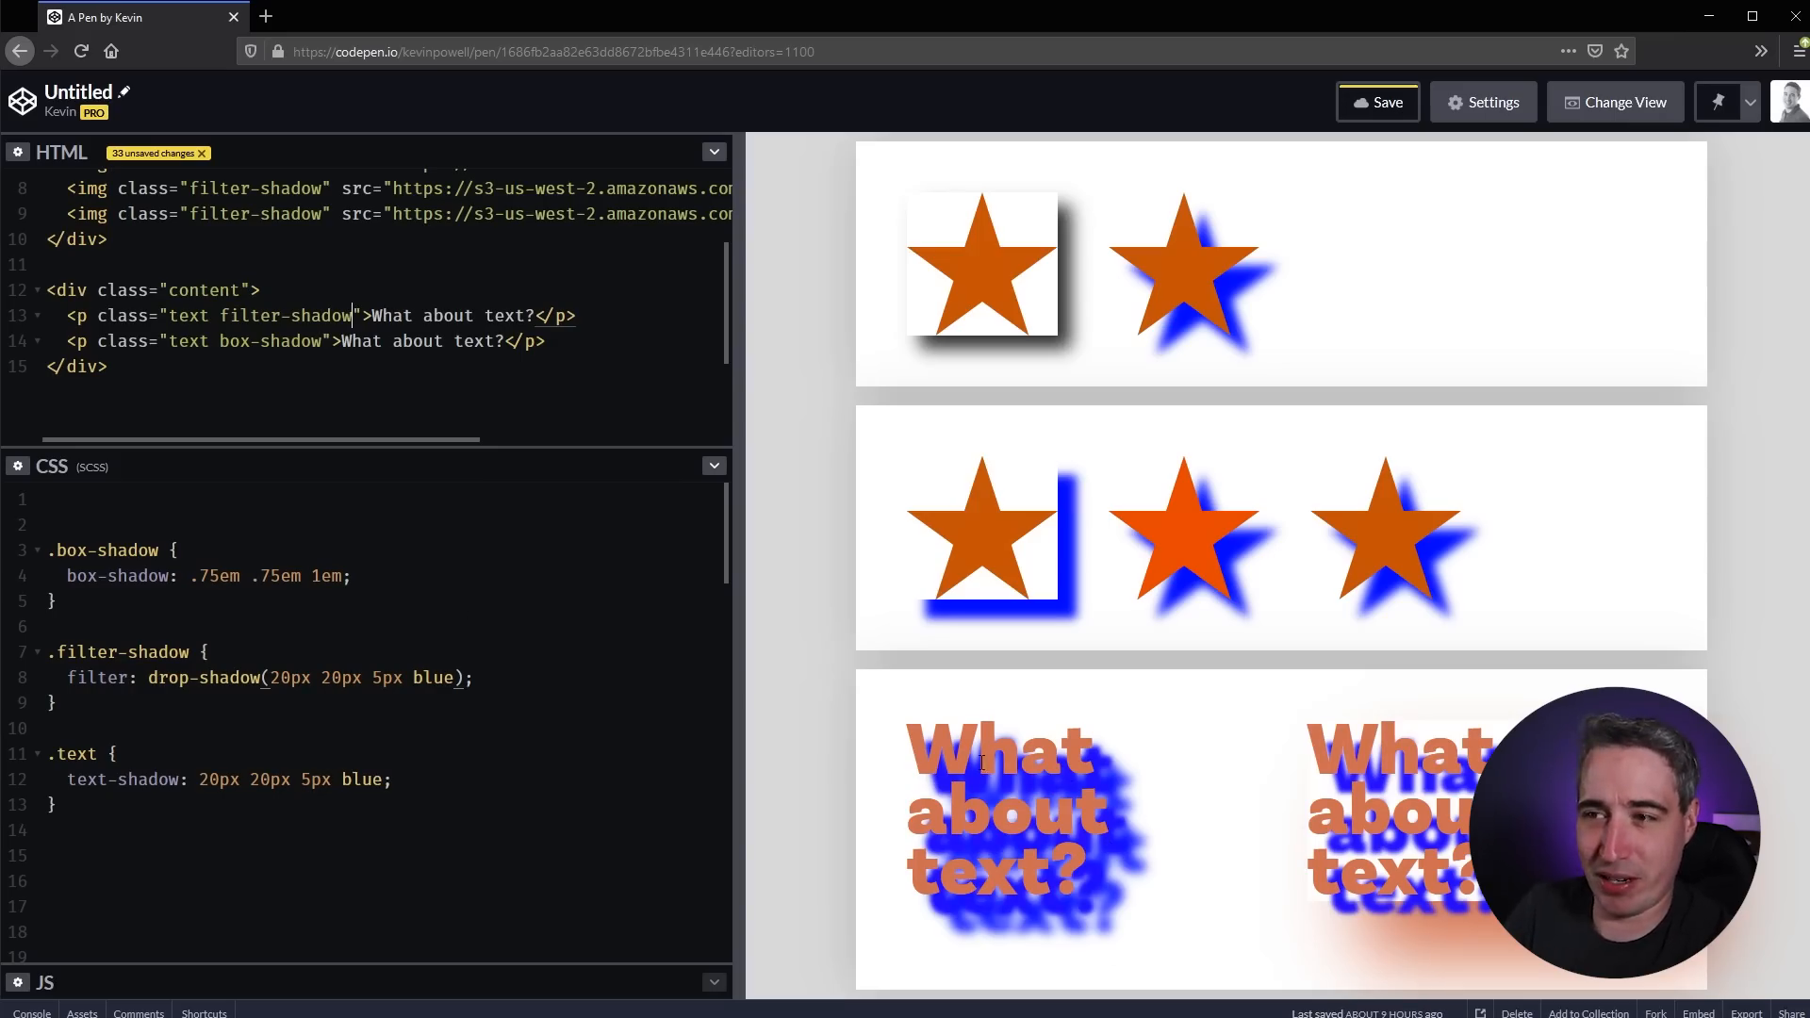
# - Delete the .text rule and change the drop-shadow colour back to black
pyautogui.doubleClick(125, 779)
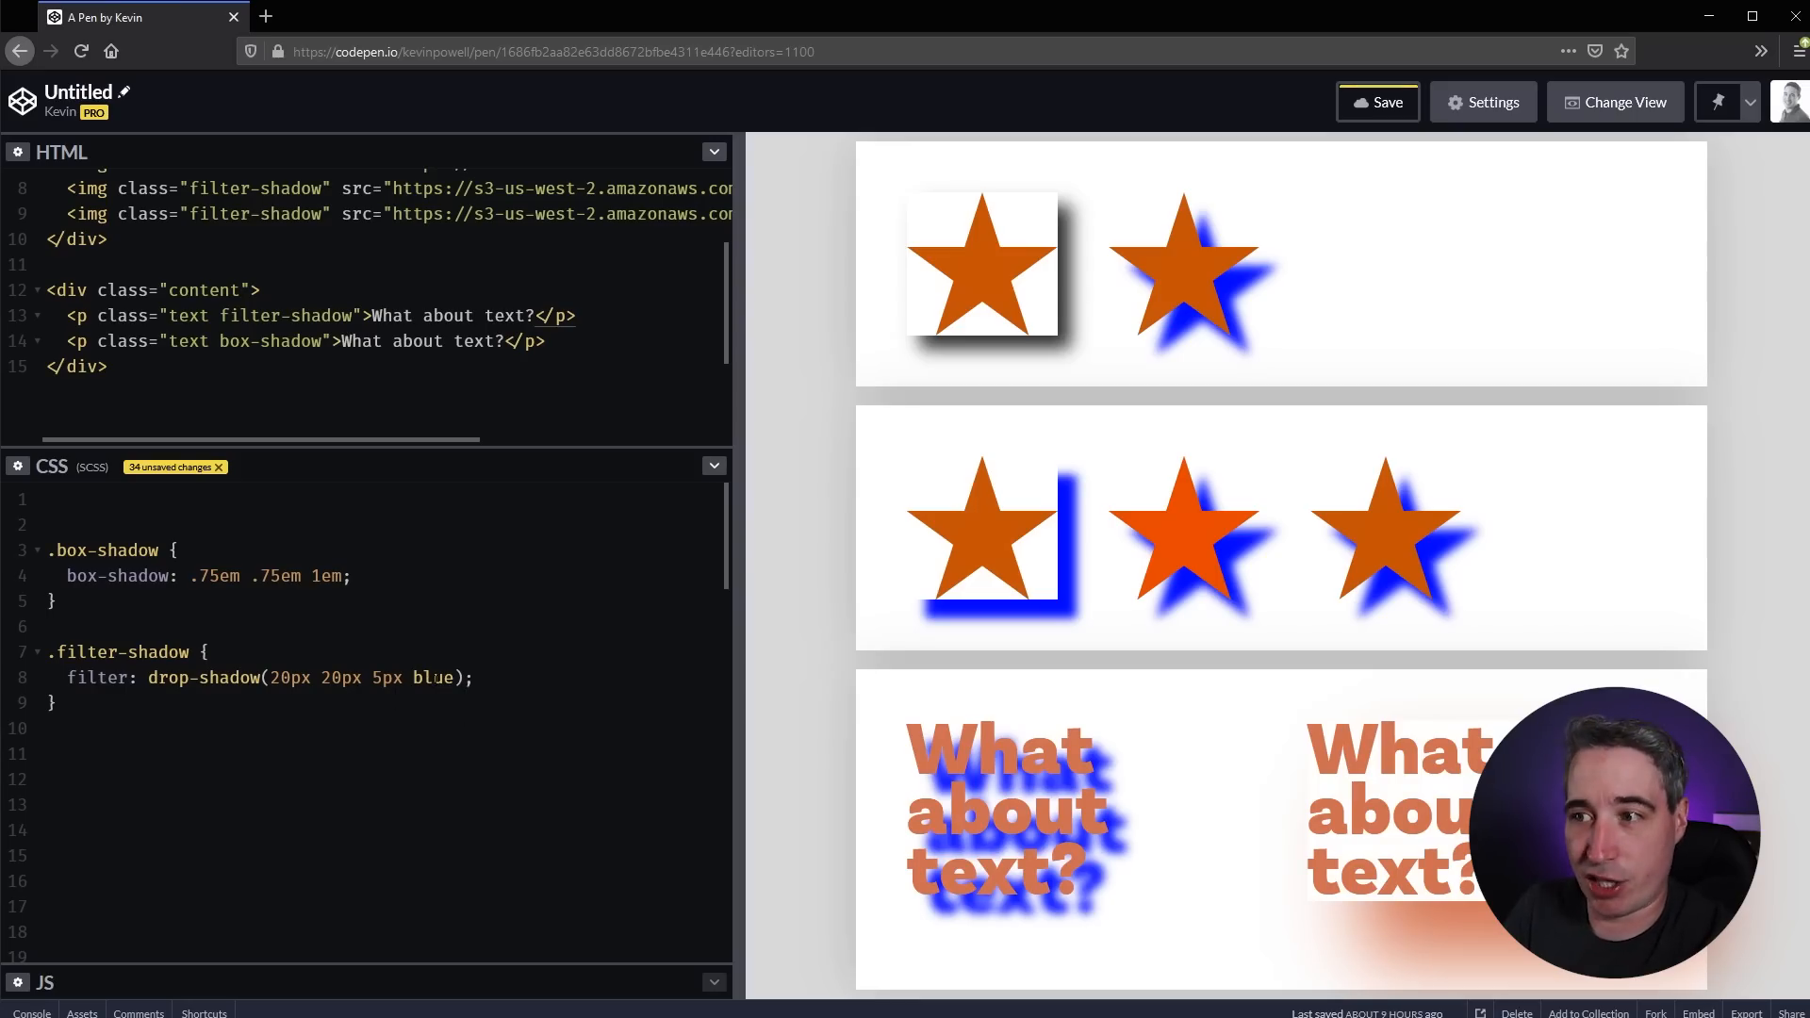
pyautogui.write('black')
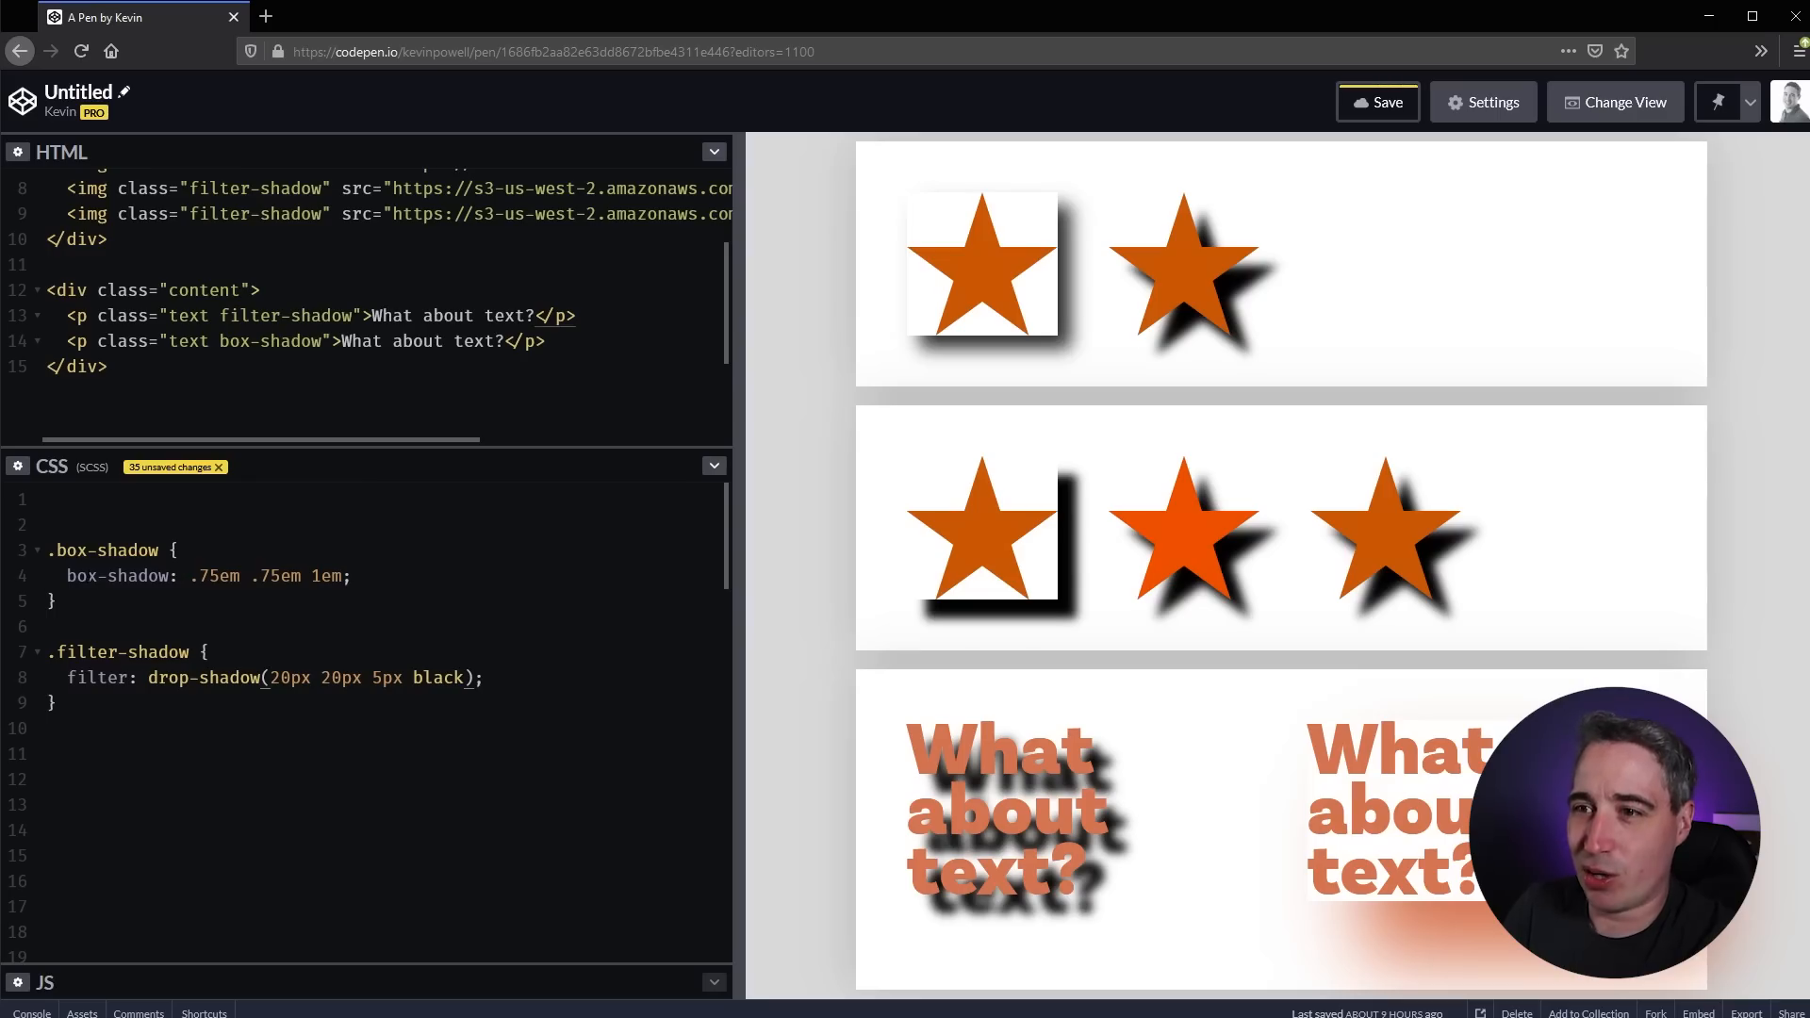
pyautogui.click(198, 577)
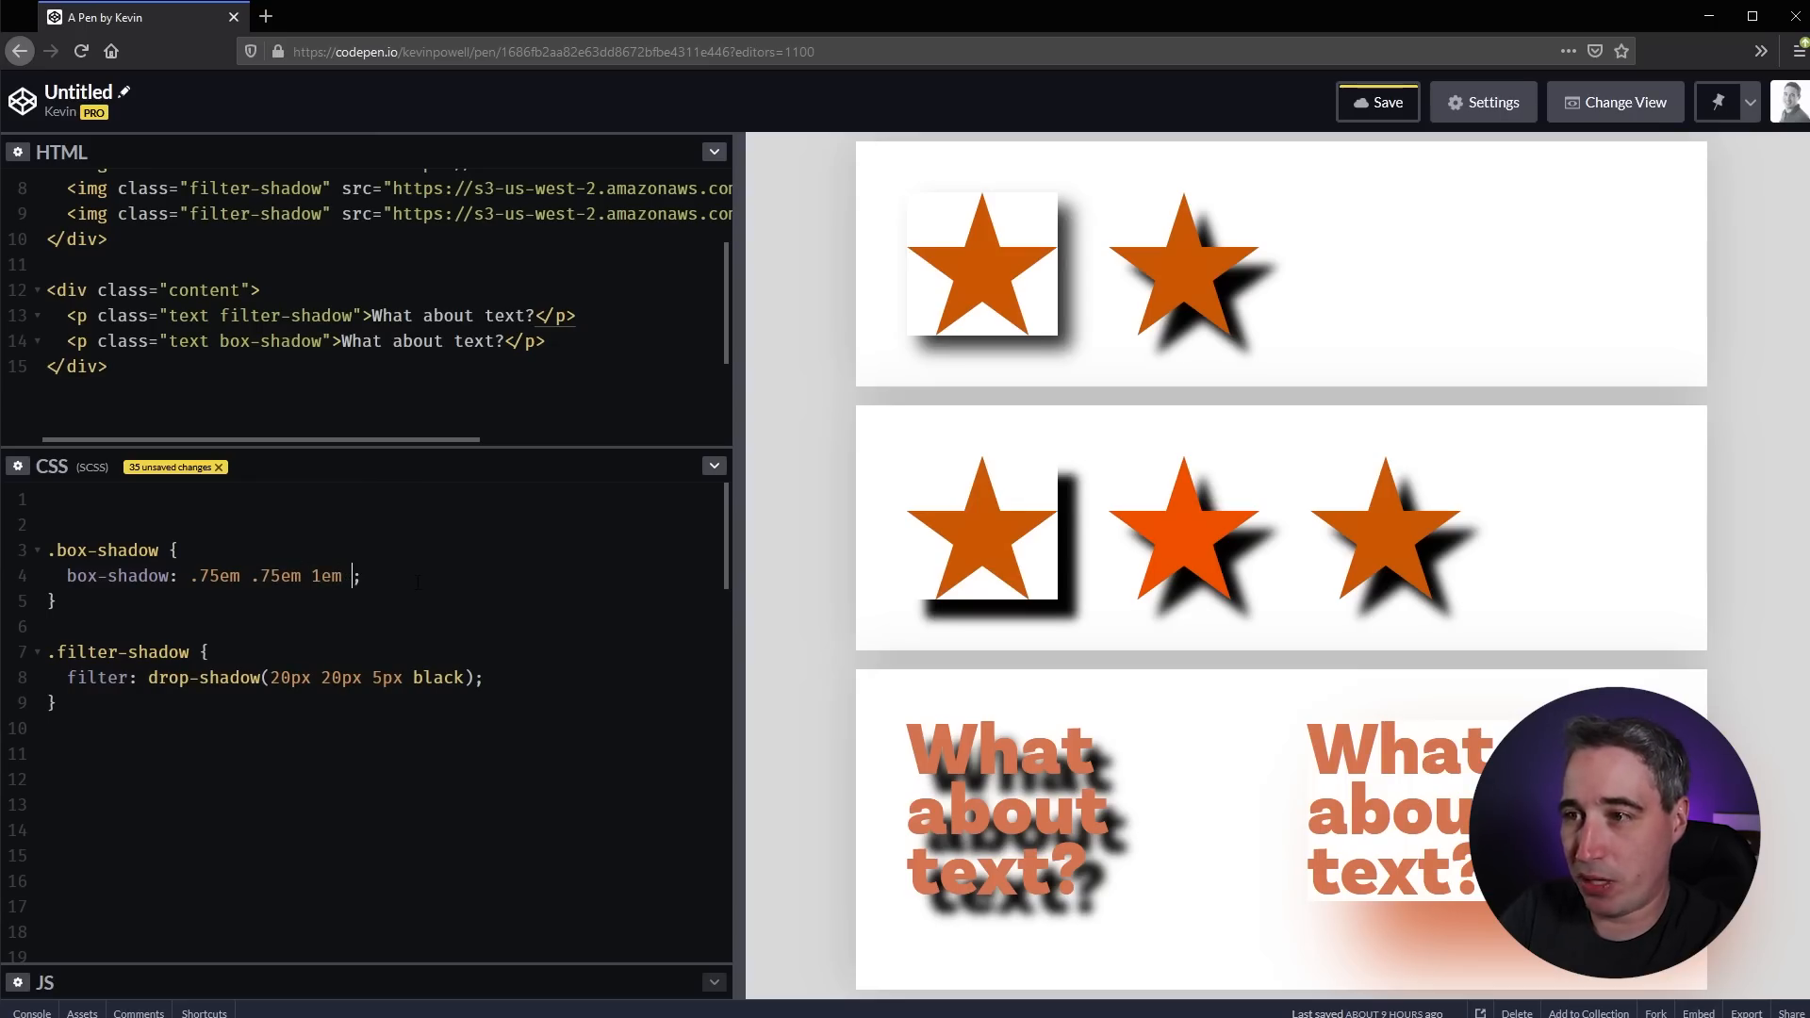
# - Give the box-shadow a 1em blur and a 20px spread value
pyautogui.write('1em')
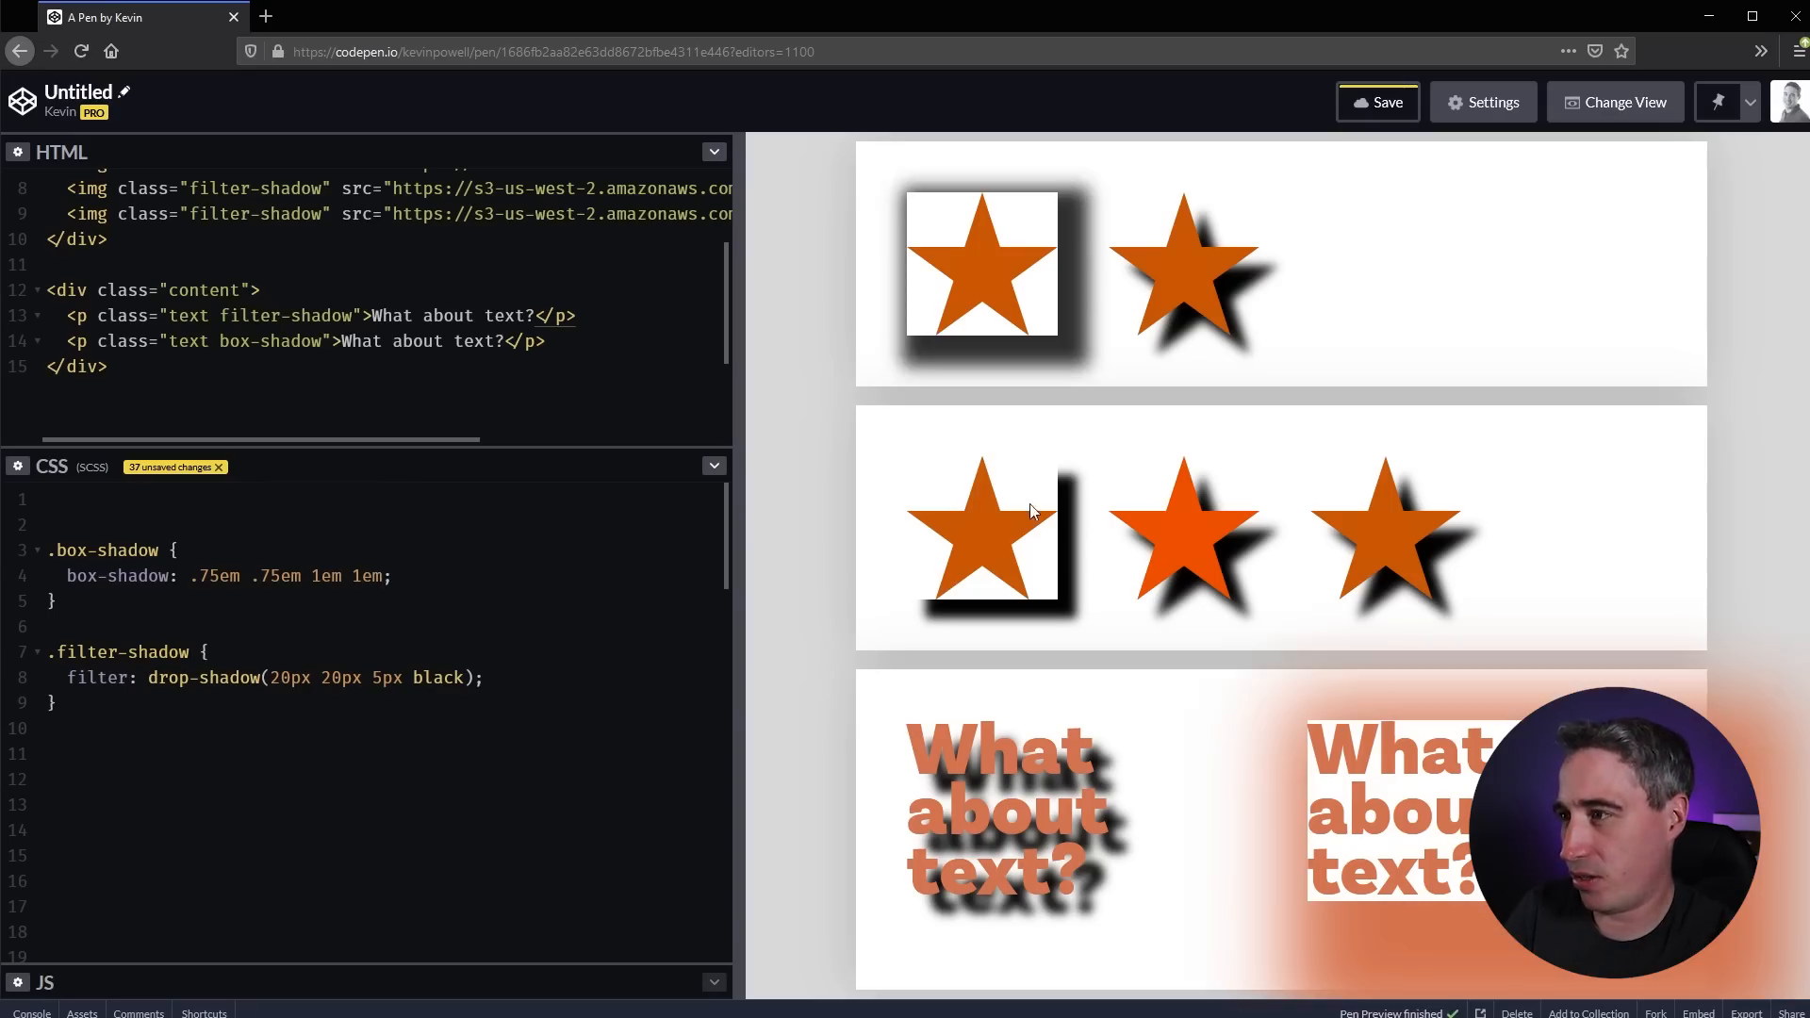
pyautogui.click(381, 577)
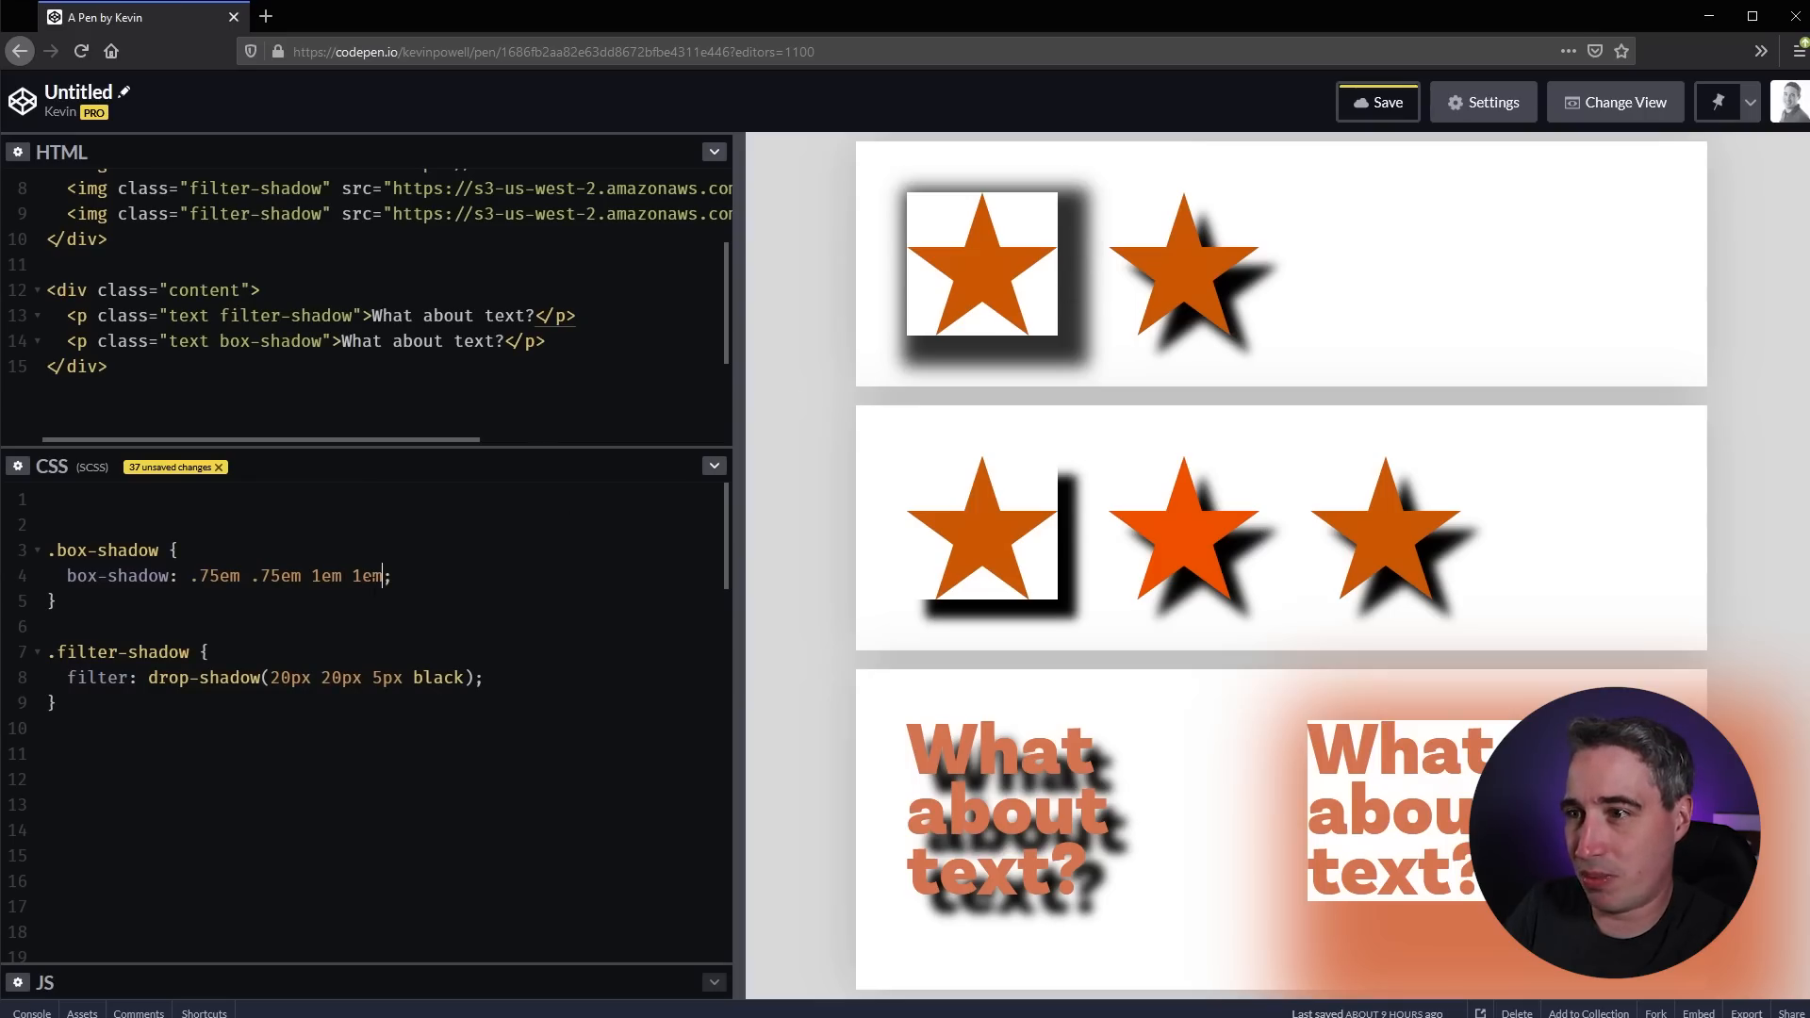
pyautogui.write('2')
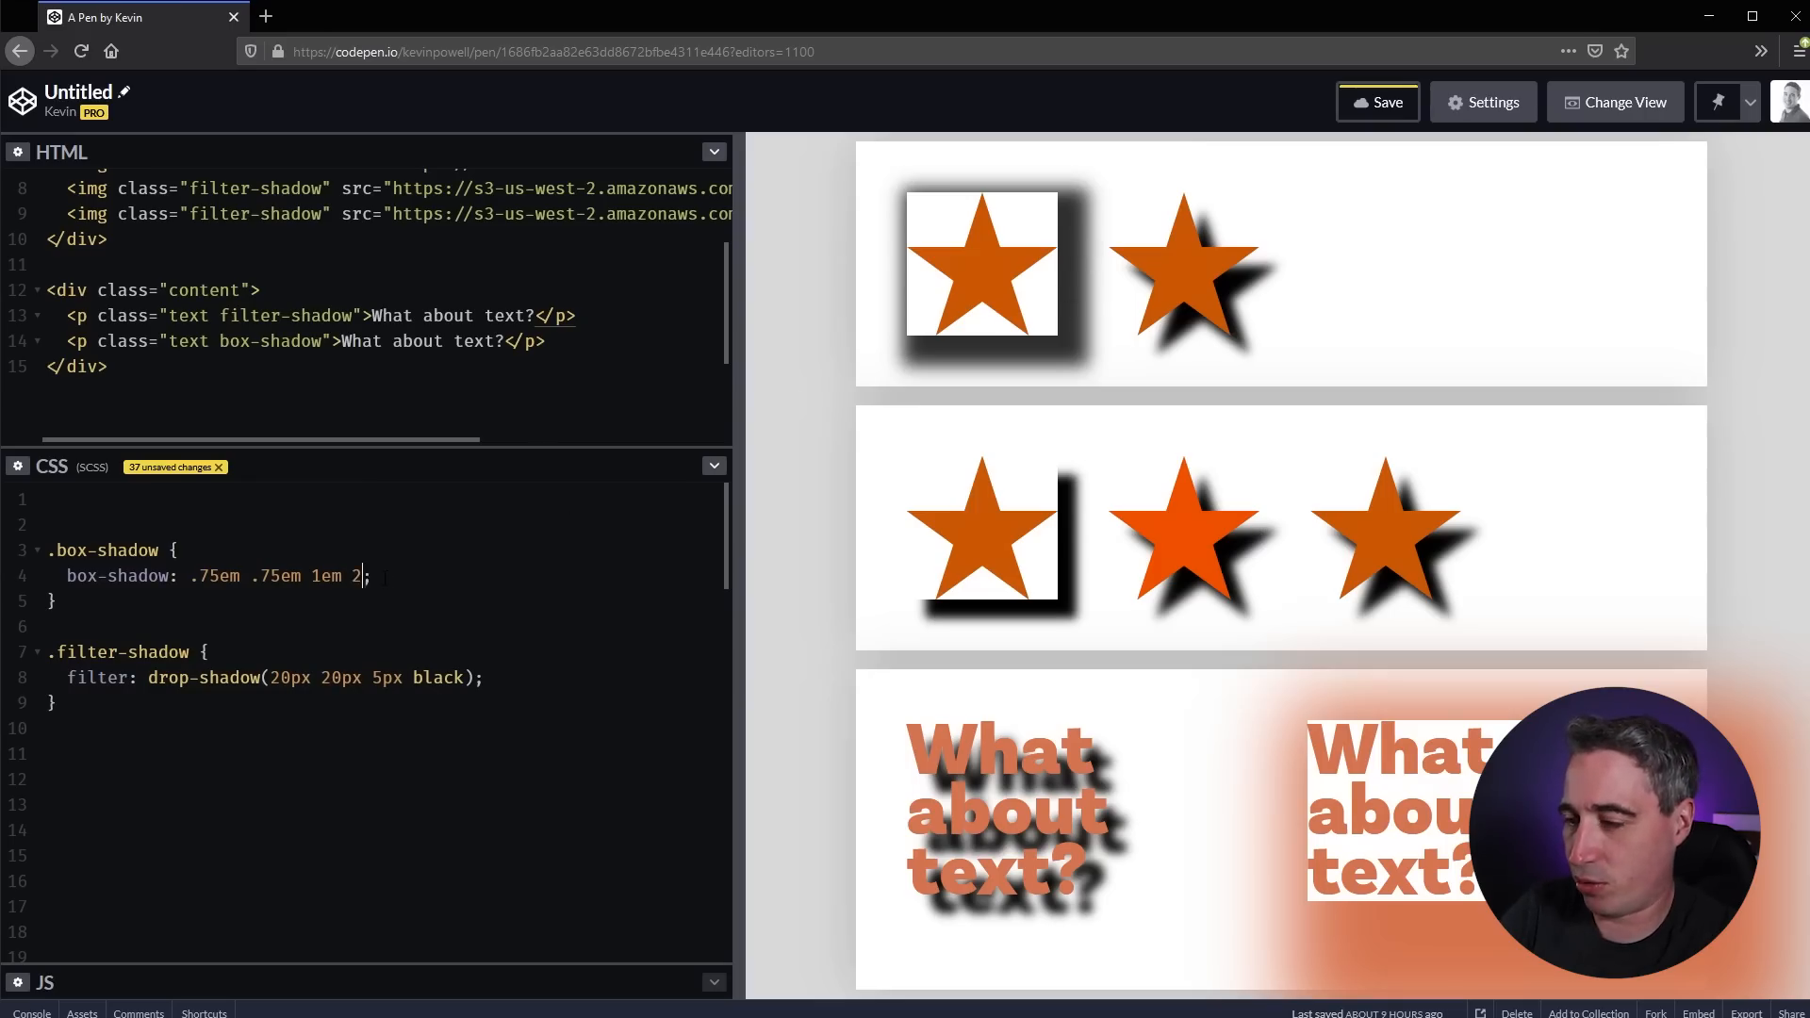
pyautogui.write('0px')
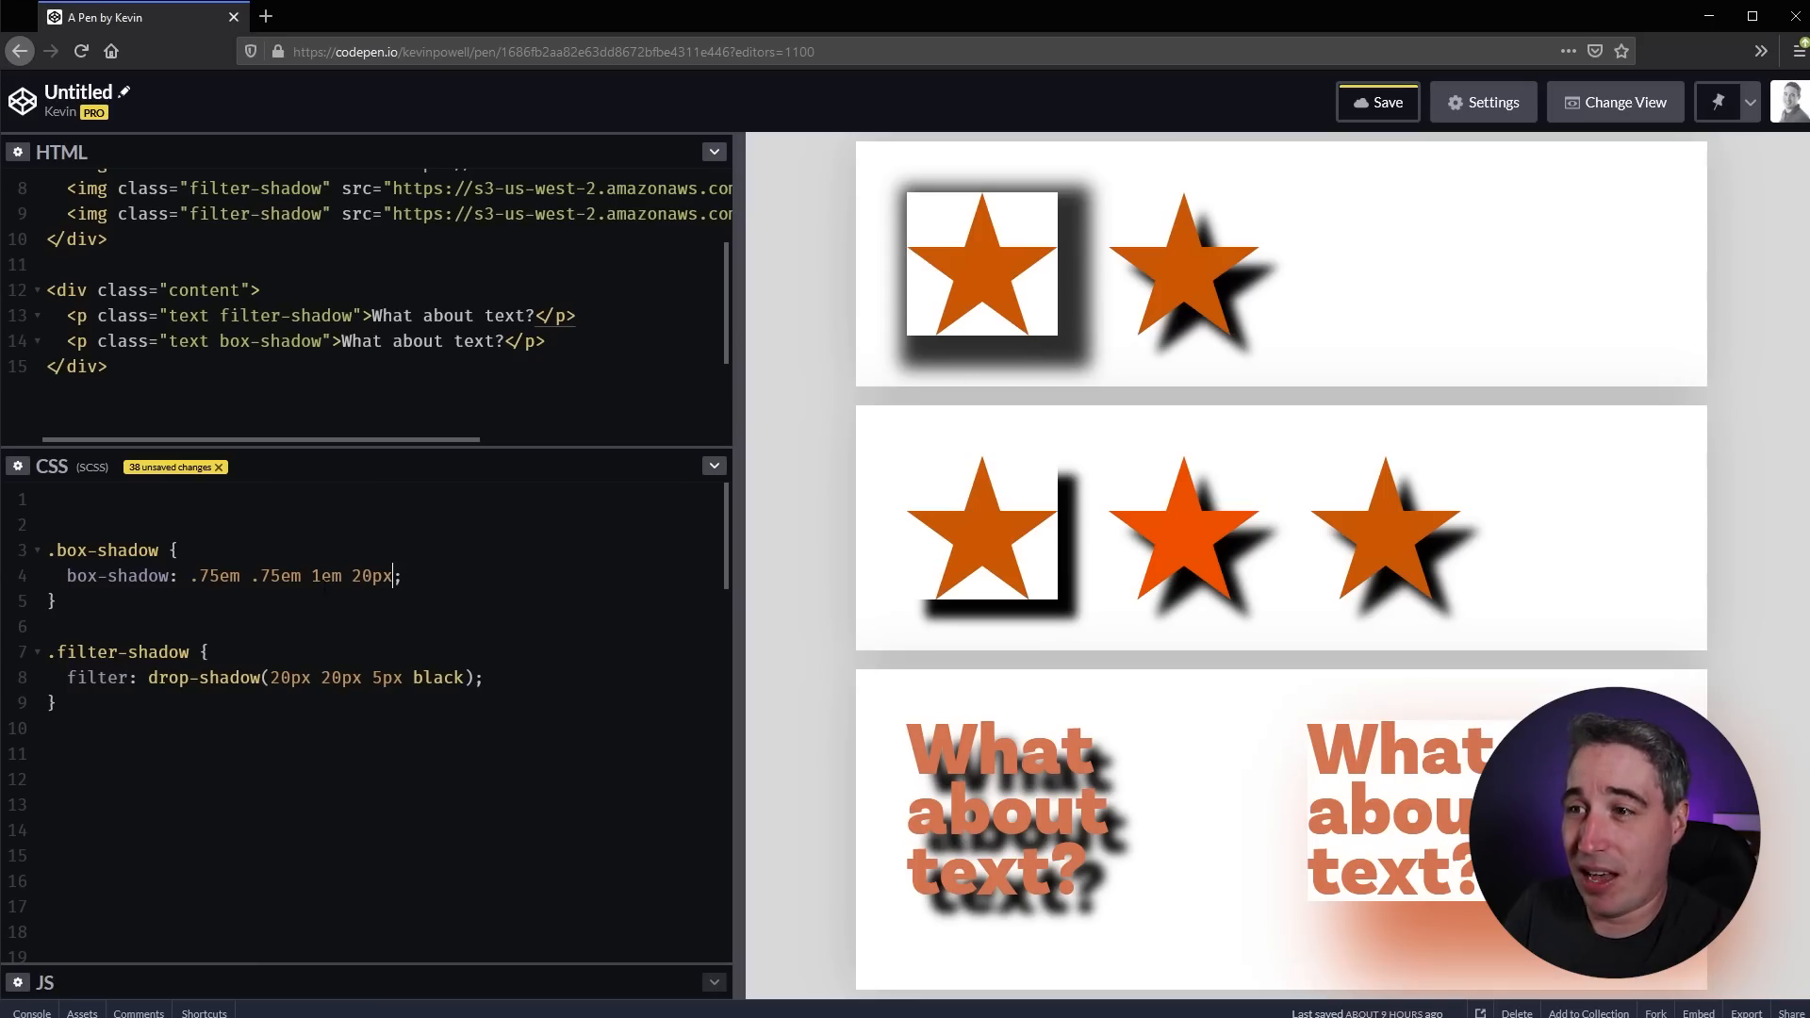
# - Zero both box-shadow offsets so the rule reads 0 0 1em 20px
pyautogui.doubleClick(279, 577)
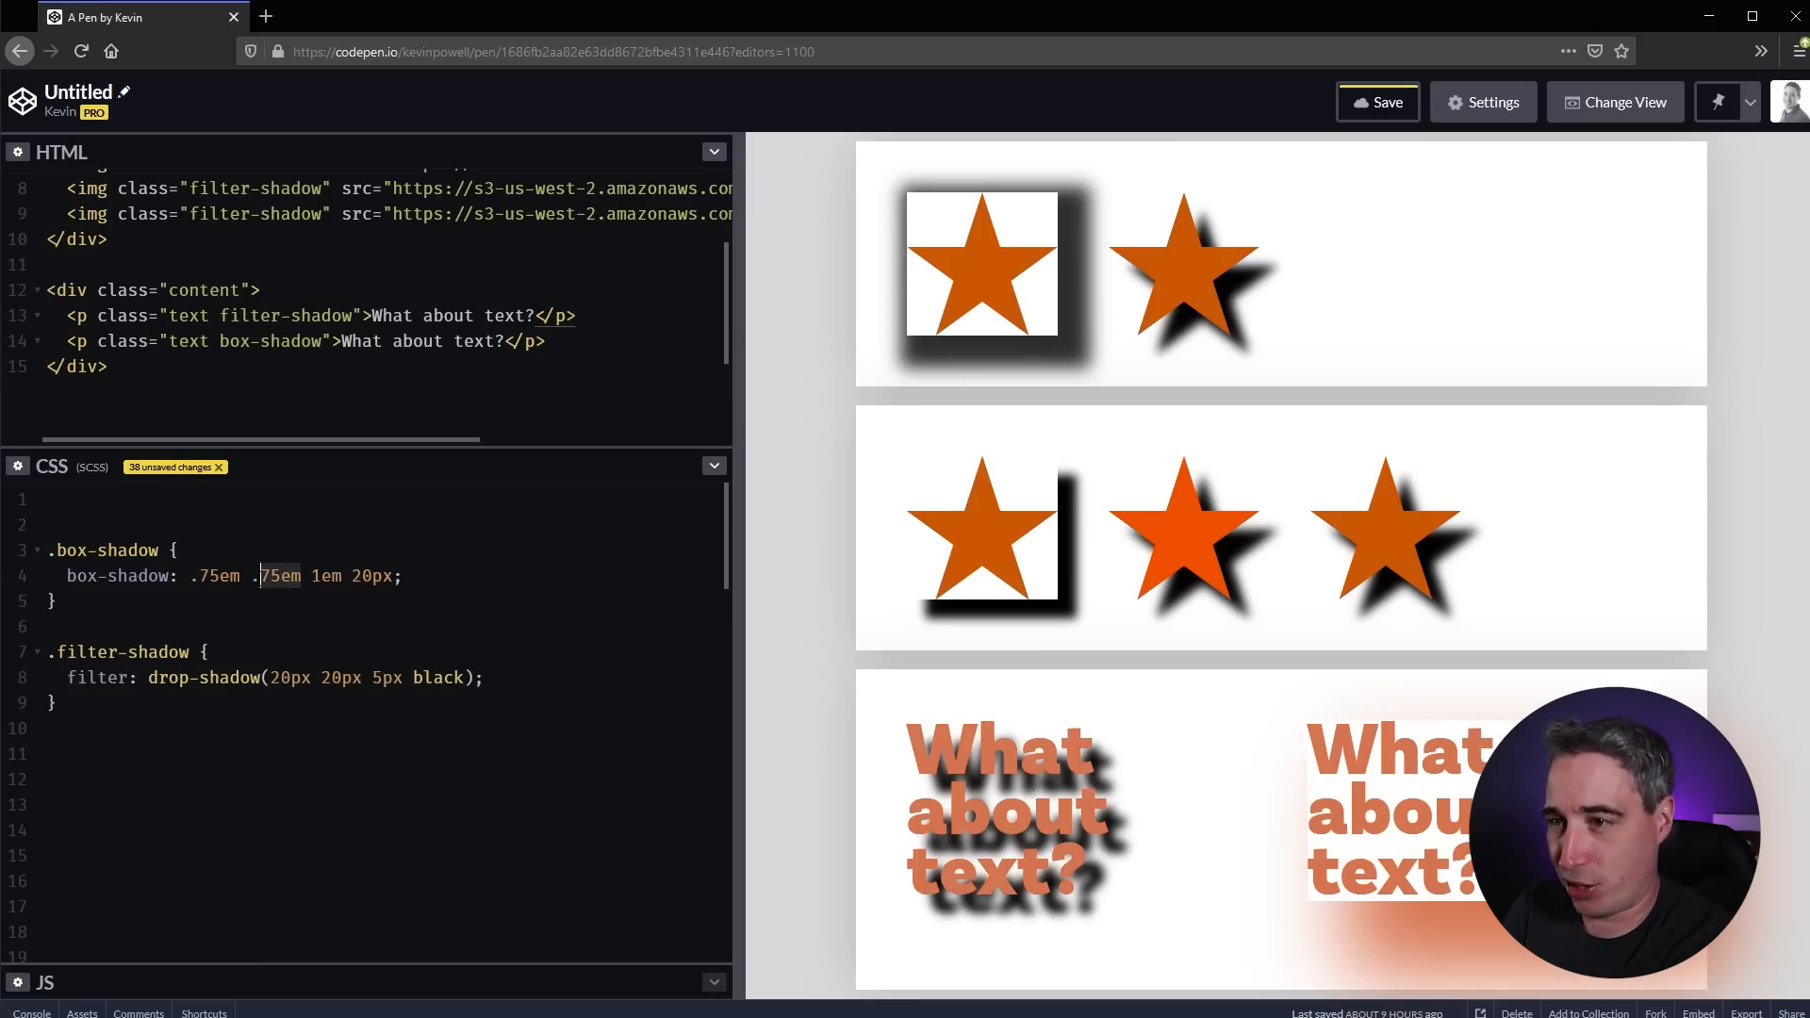
pyautogui.write('0')
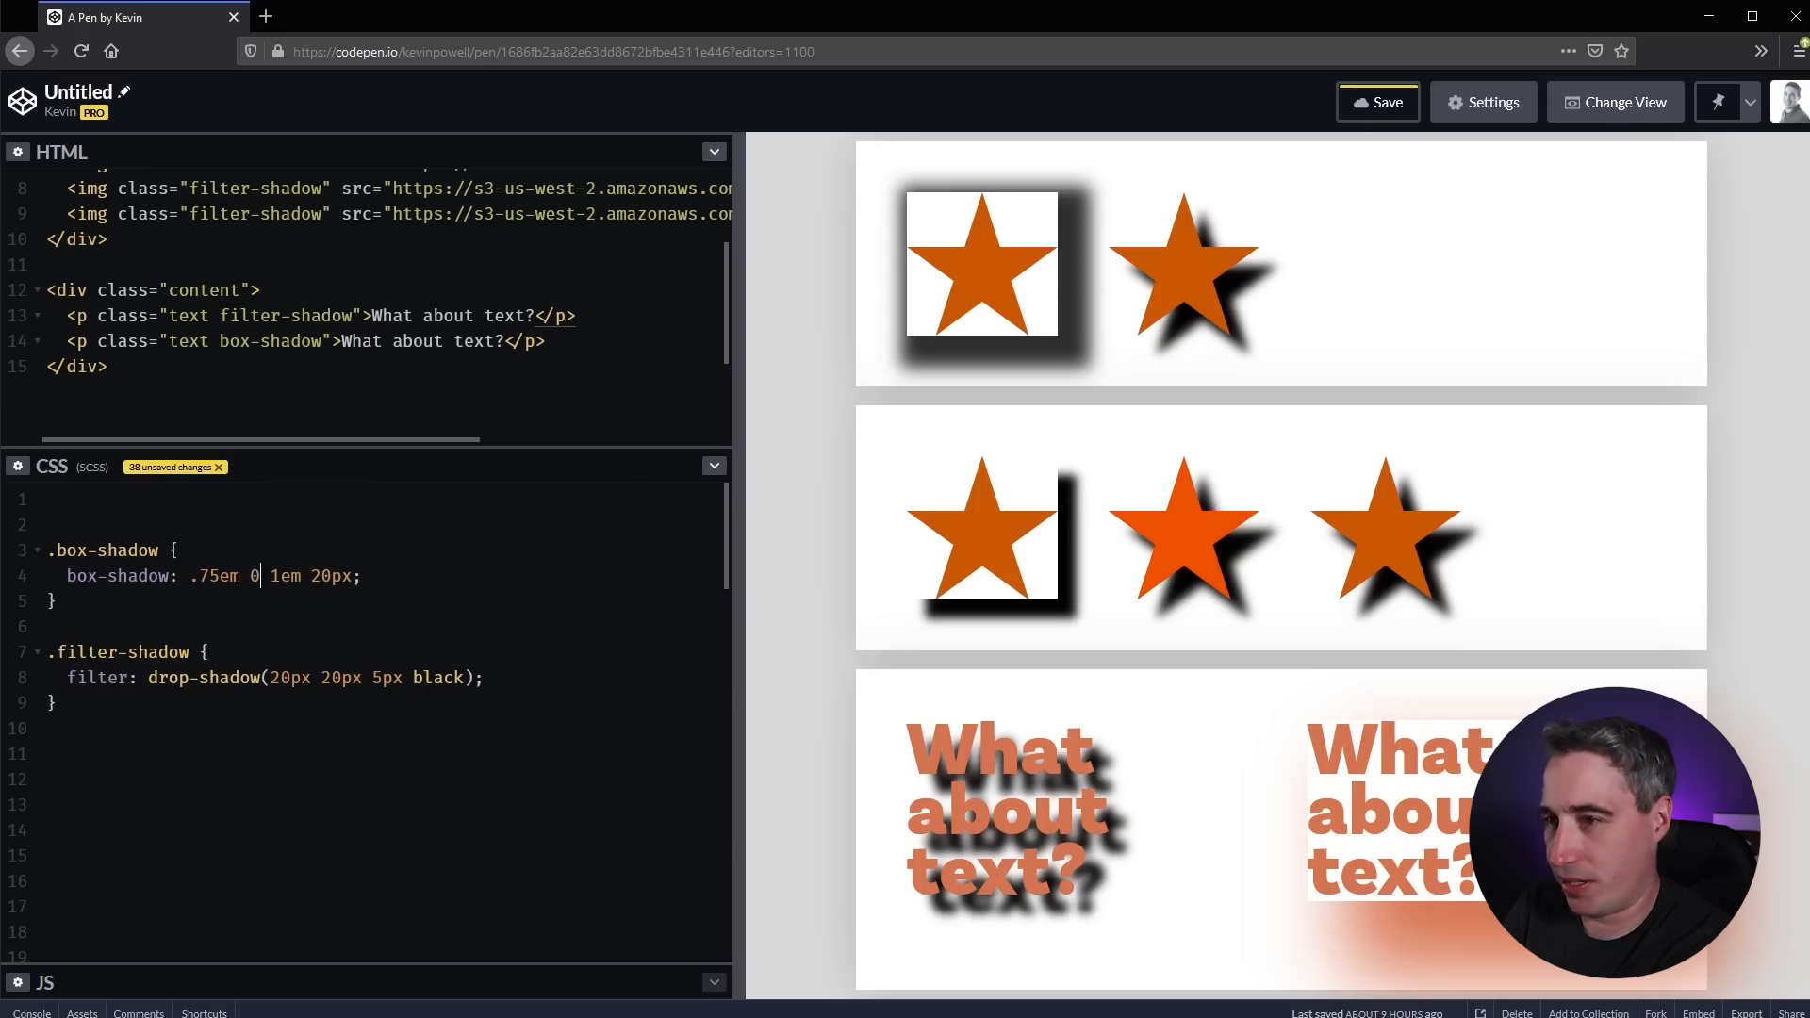
pyautogui.write('0 0')
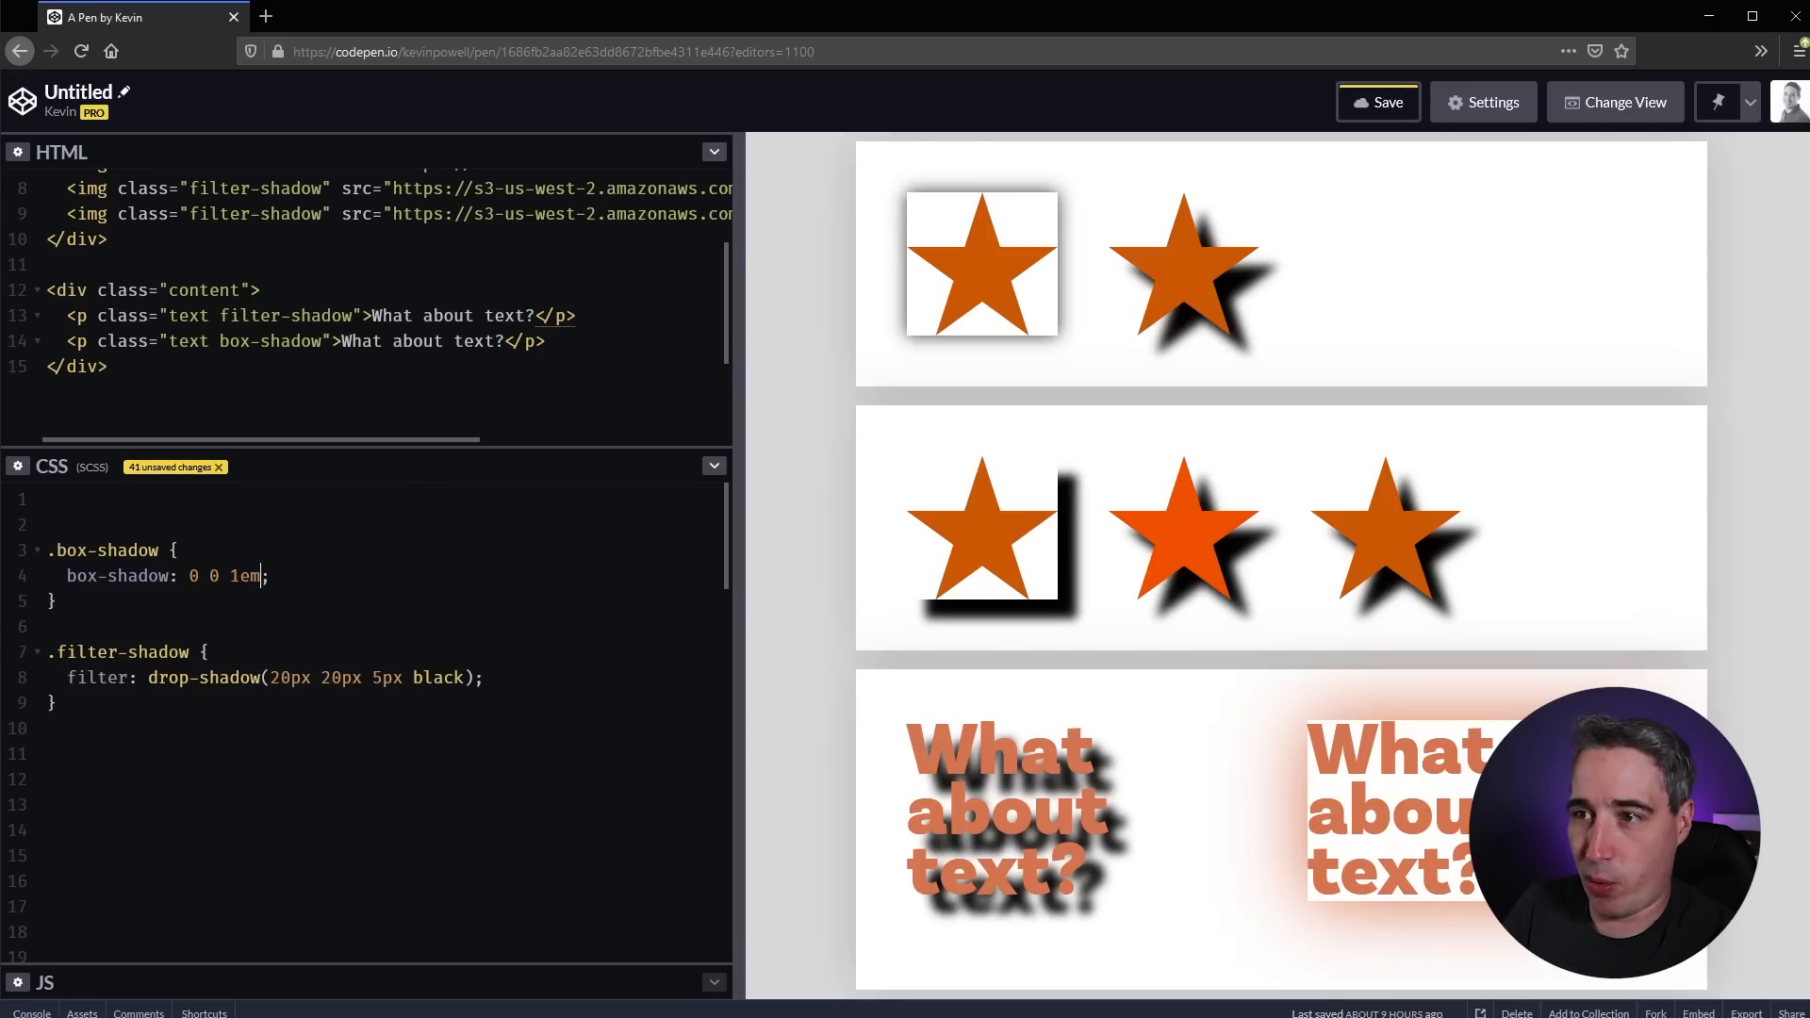
pyautogui.write('20px')
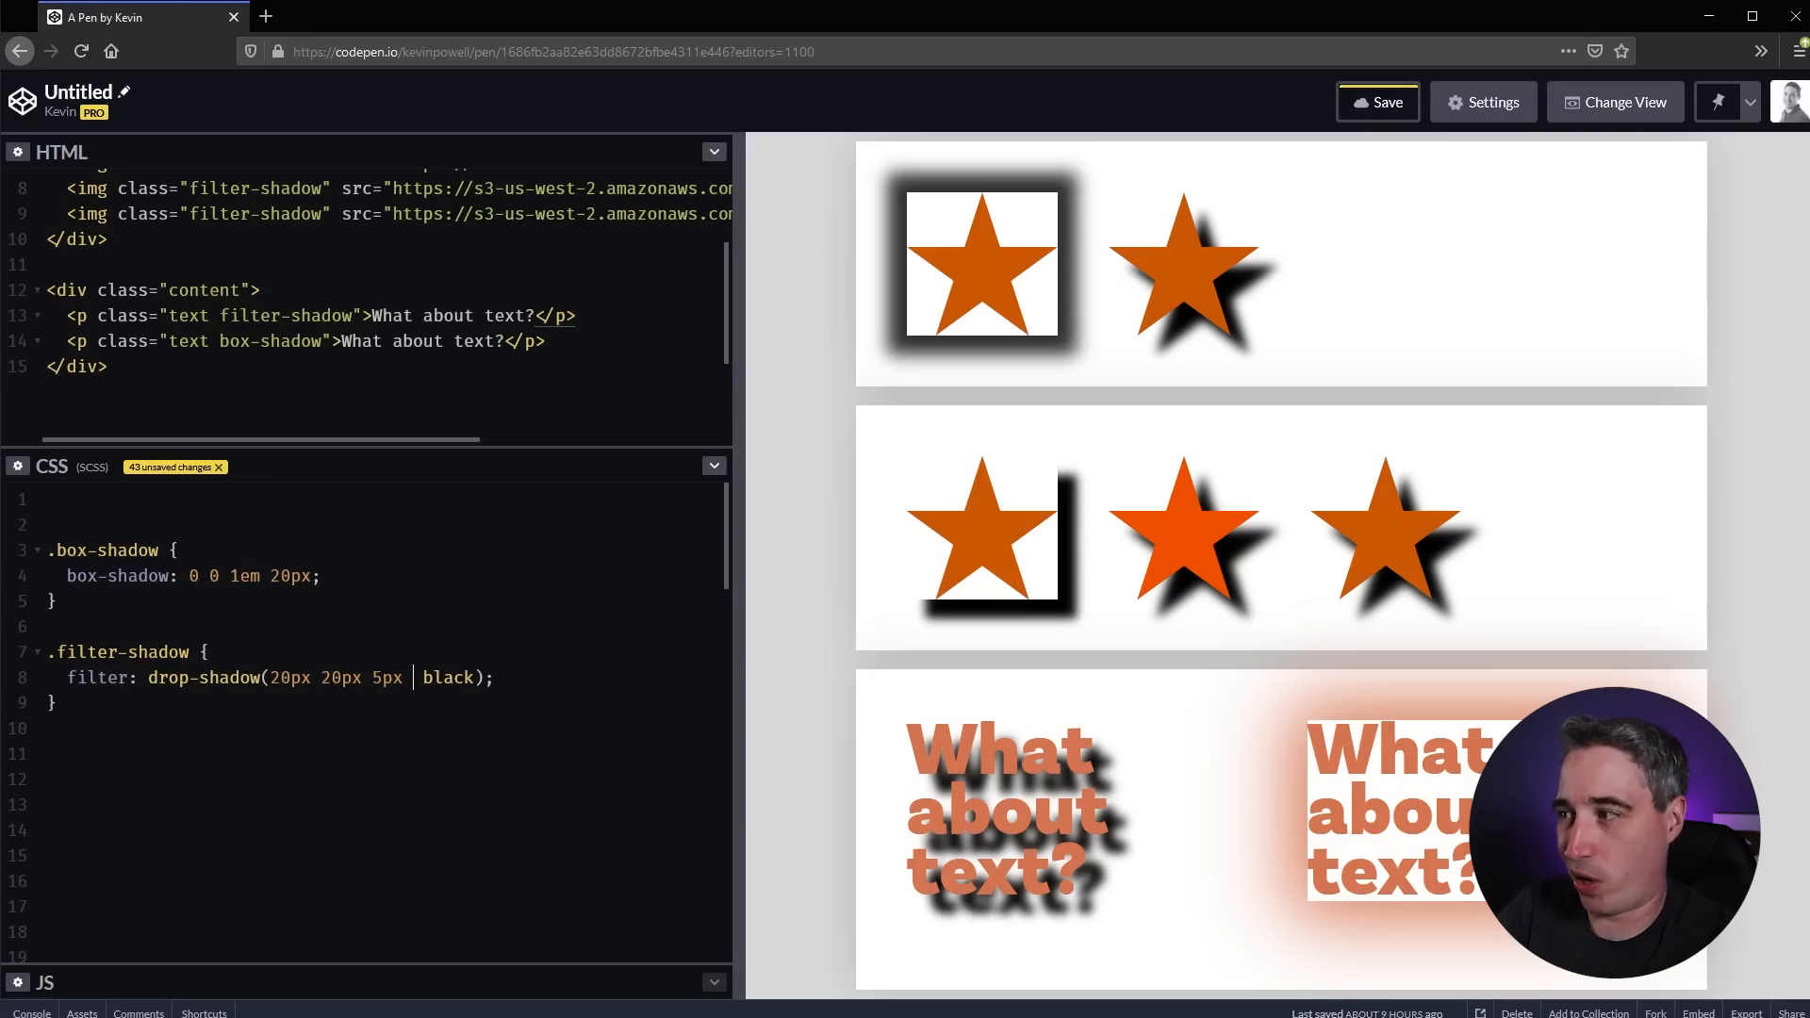
# - Add a 20px spread to drop-shadow to show the shadows vanish, then delete it again
pyautogui.write('20px')
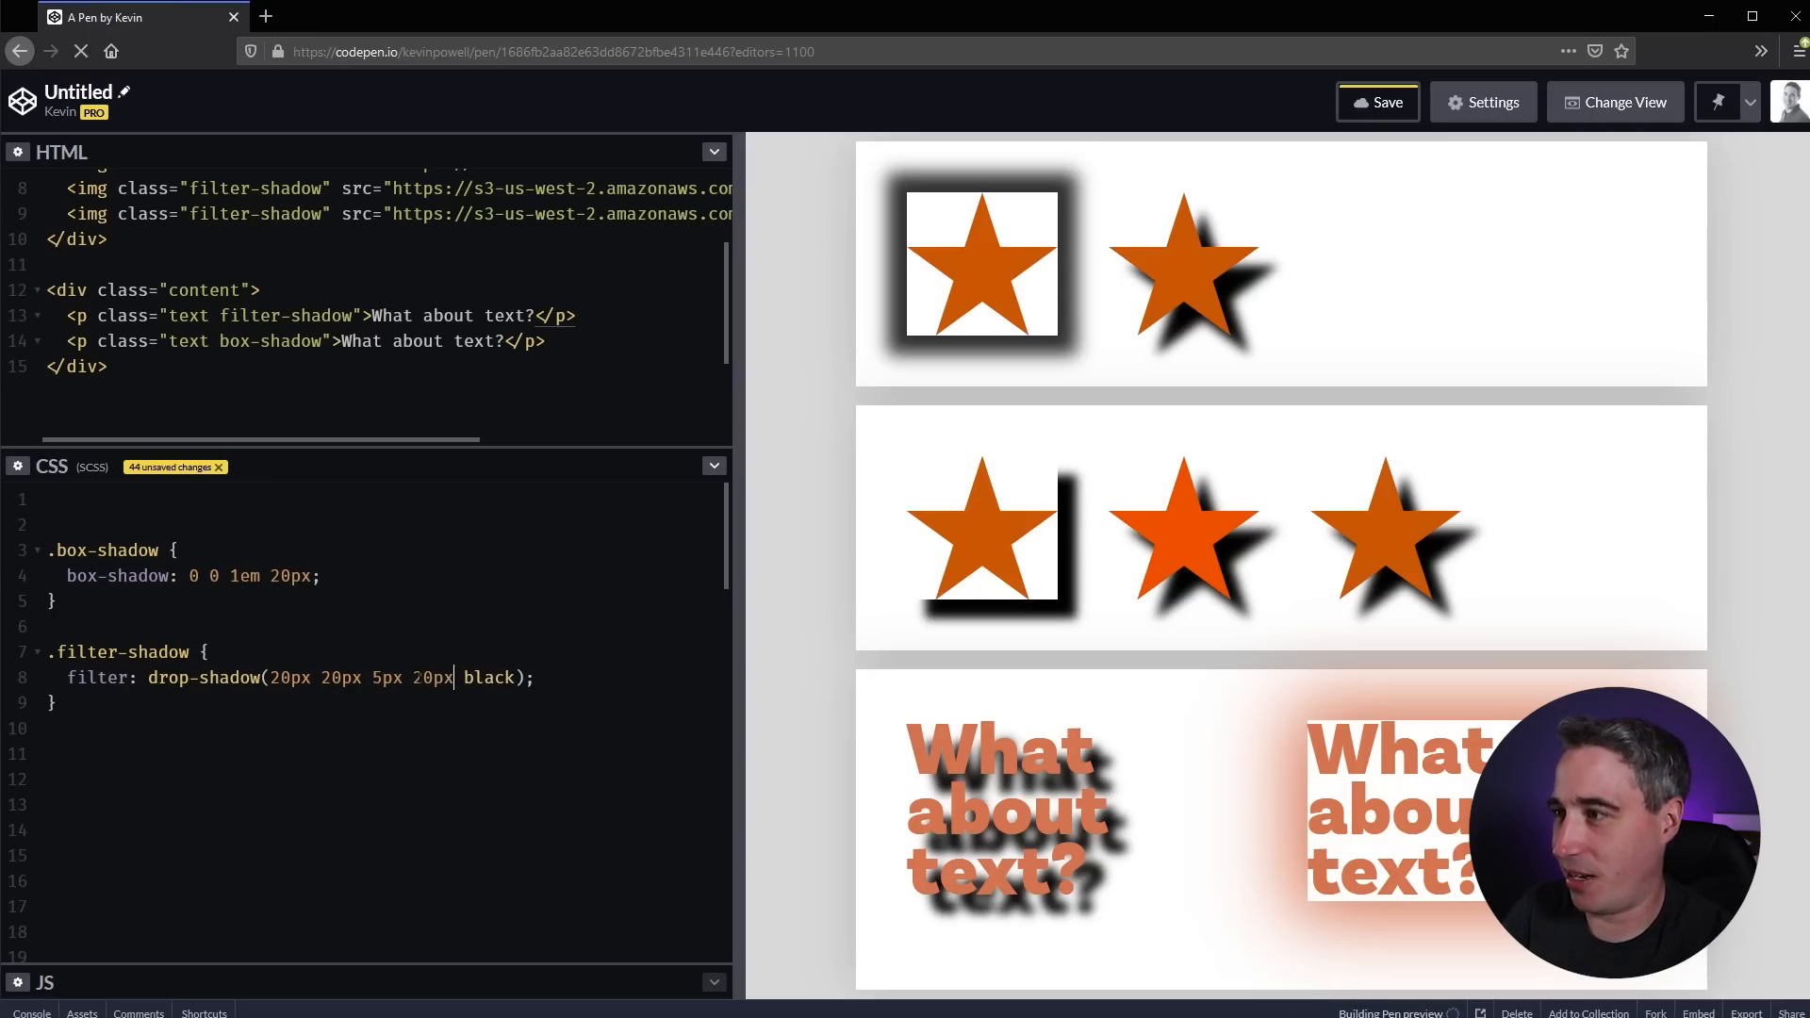
pyautogui.click(1377, 102)
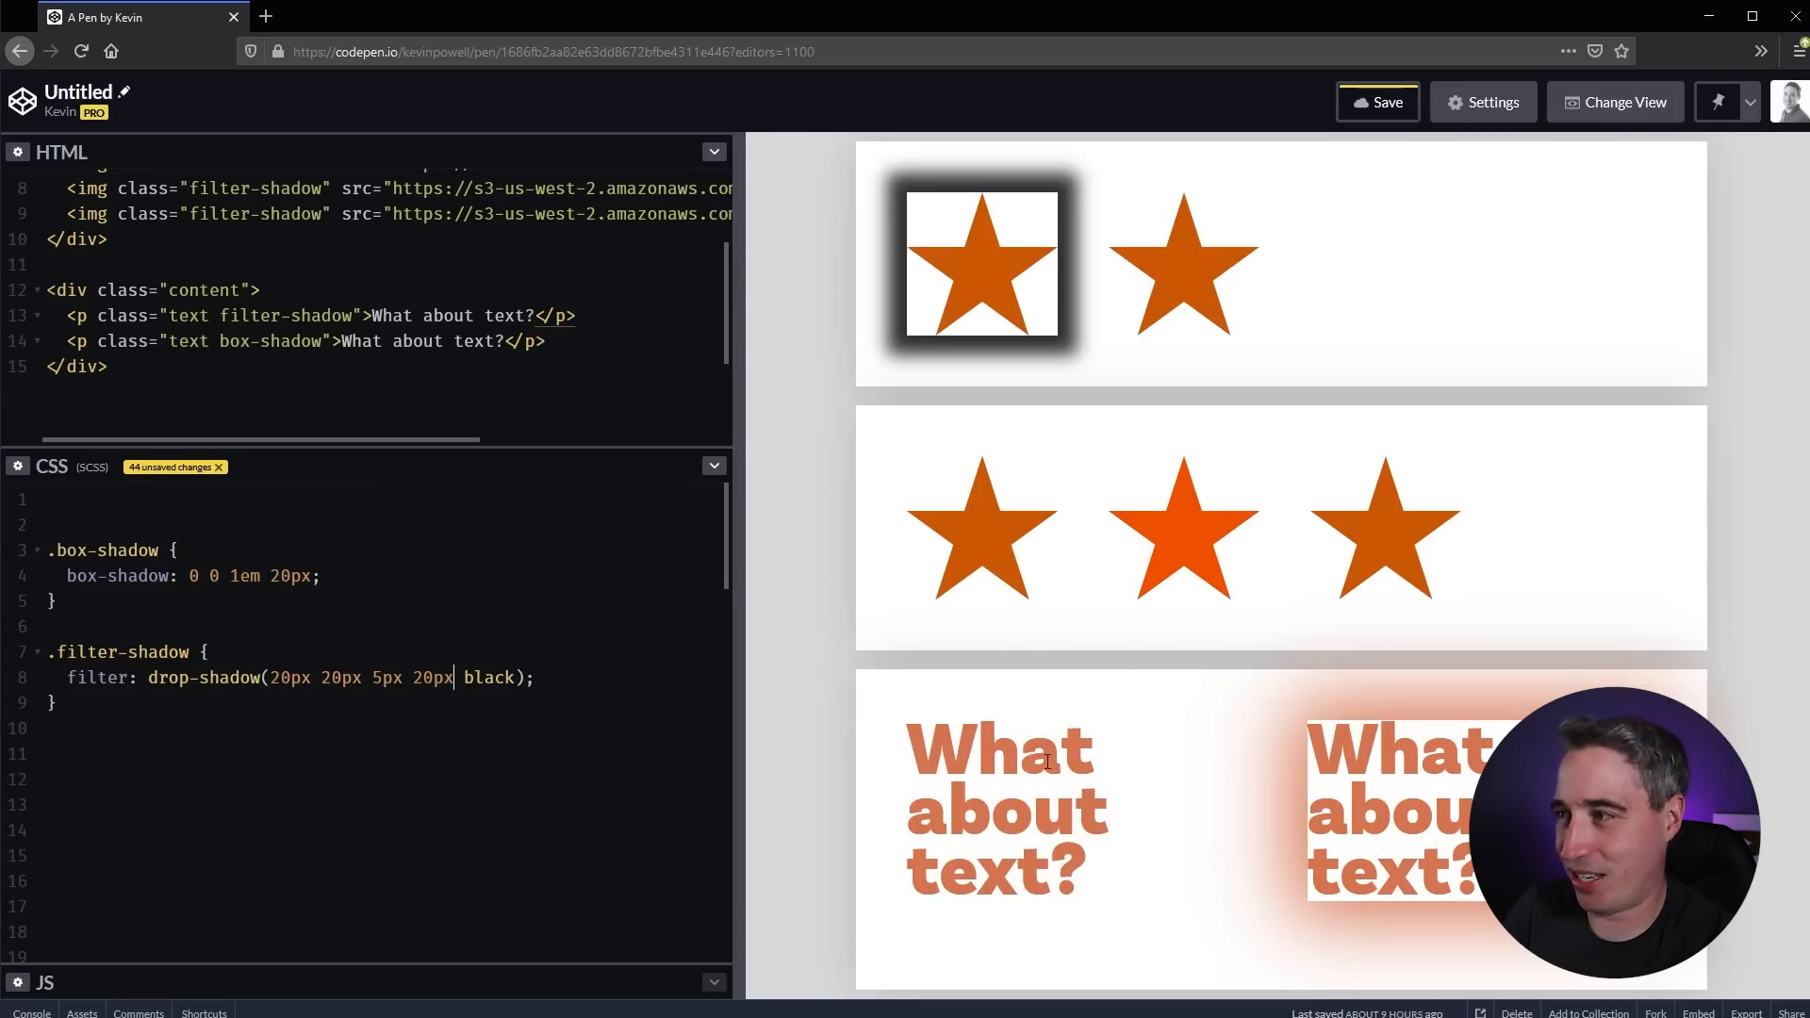
pyautogui.doubleClick(434, 677)
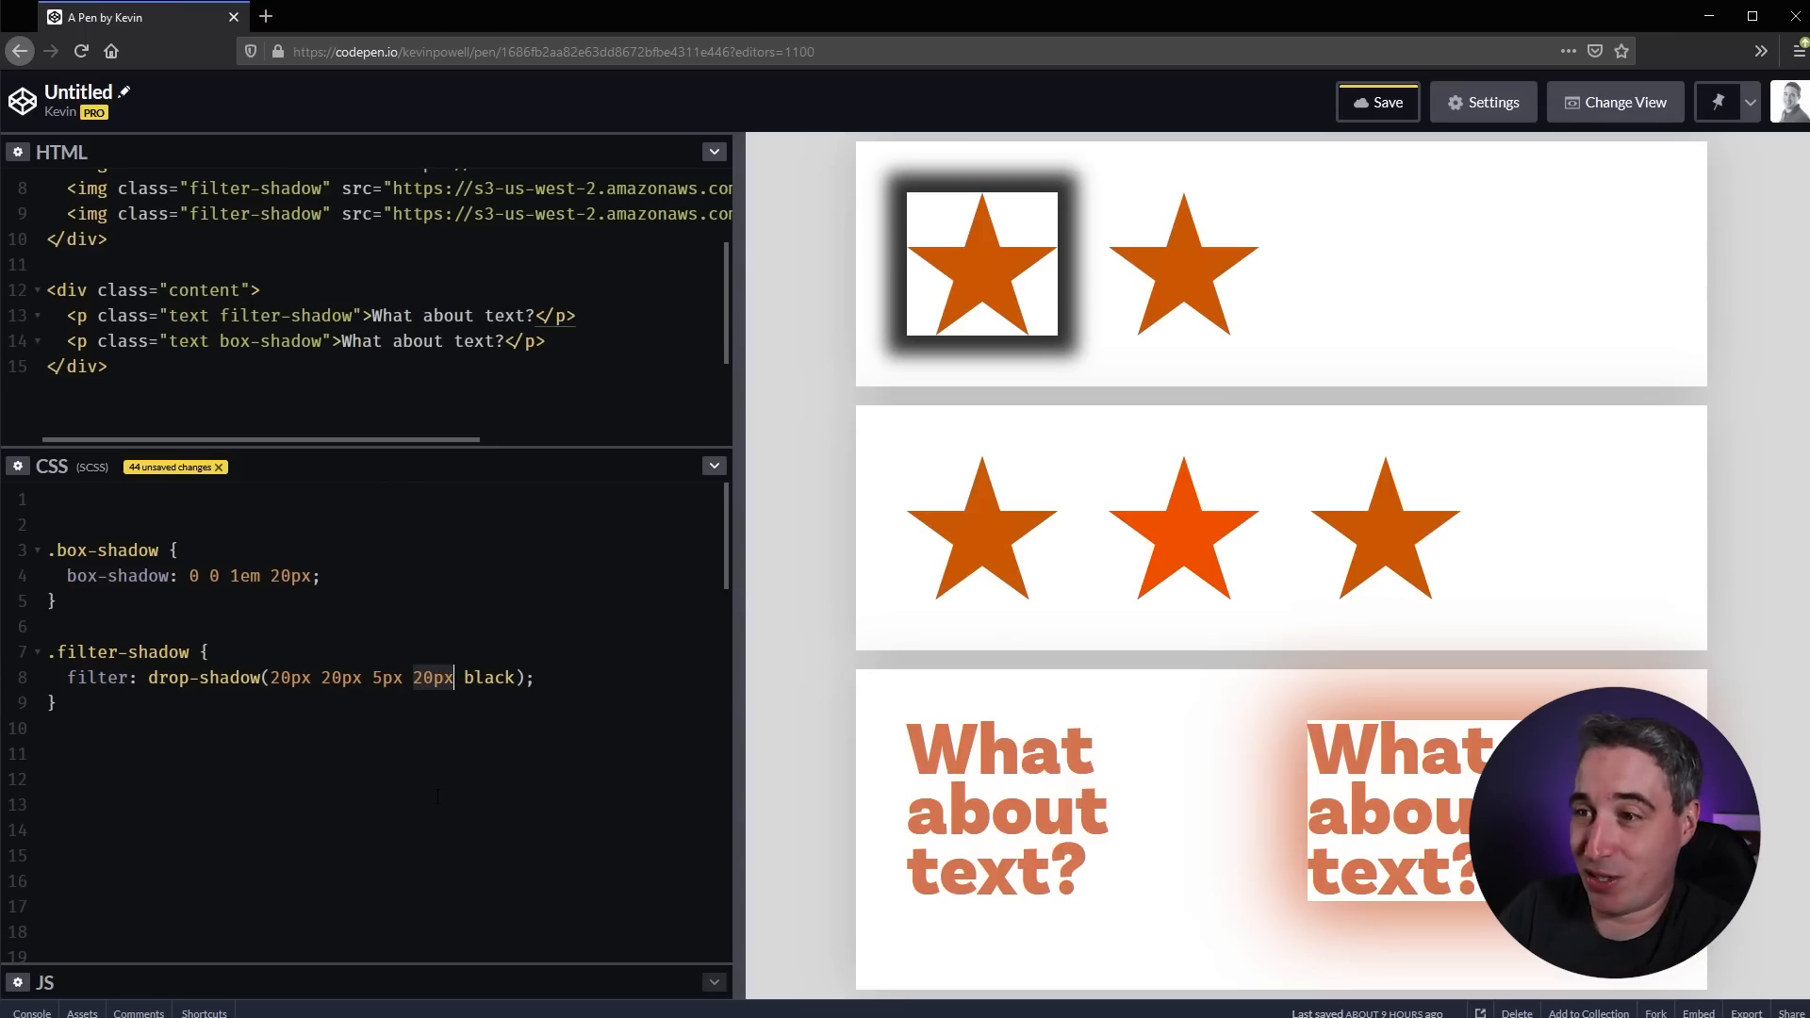
pyautogui.press('Backspace')
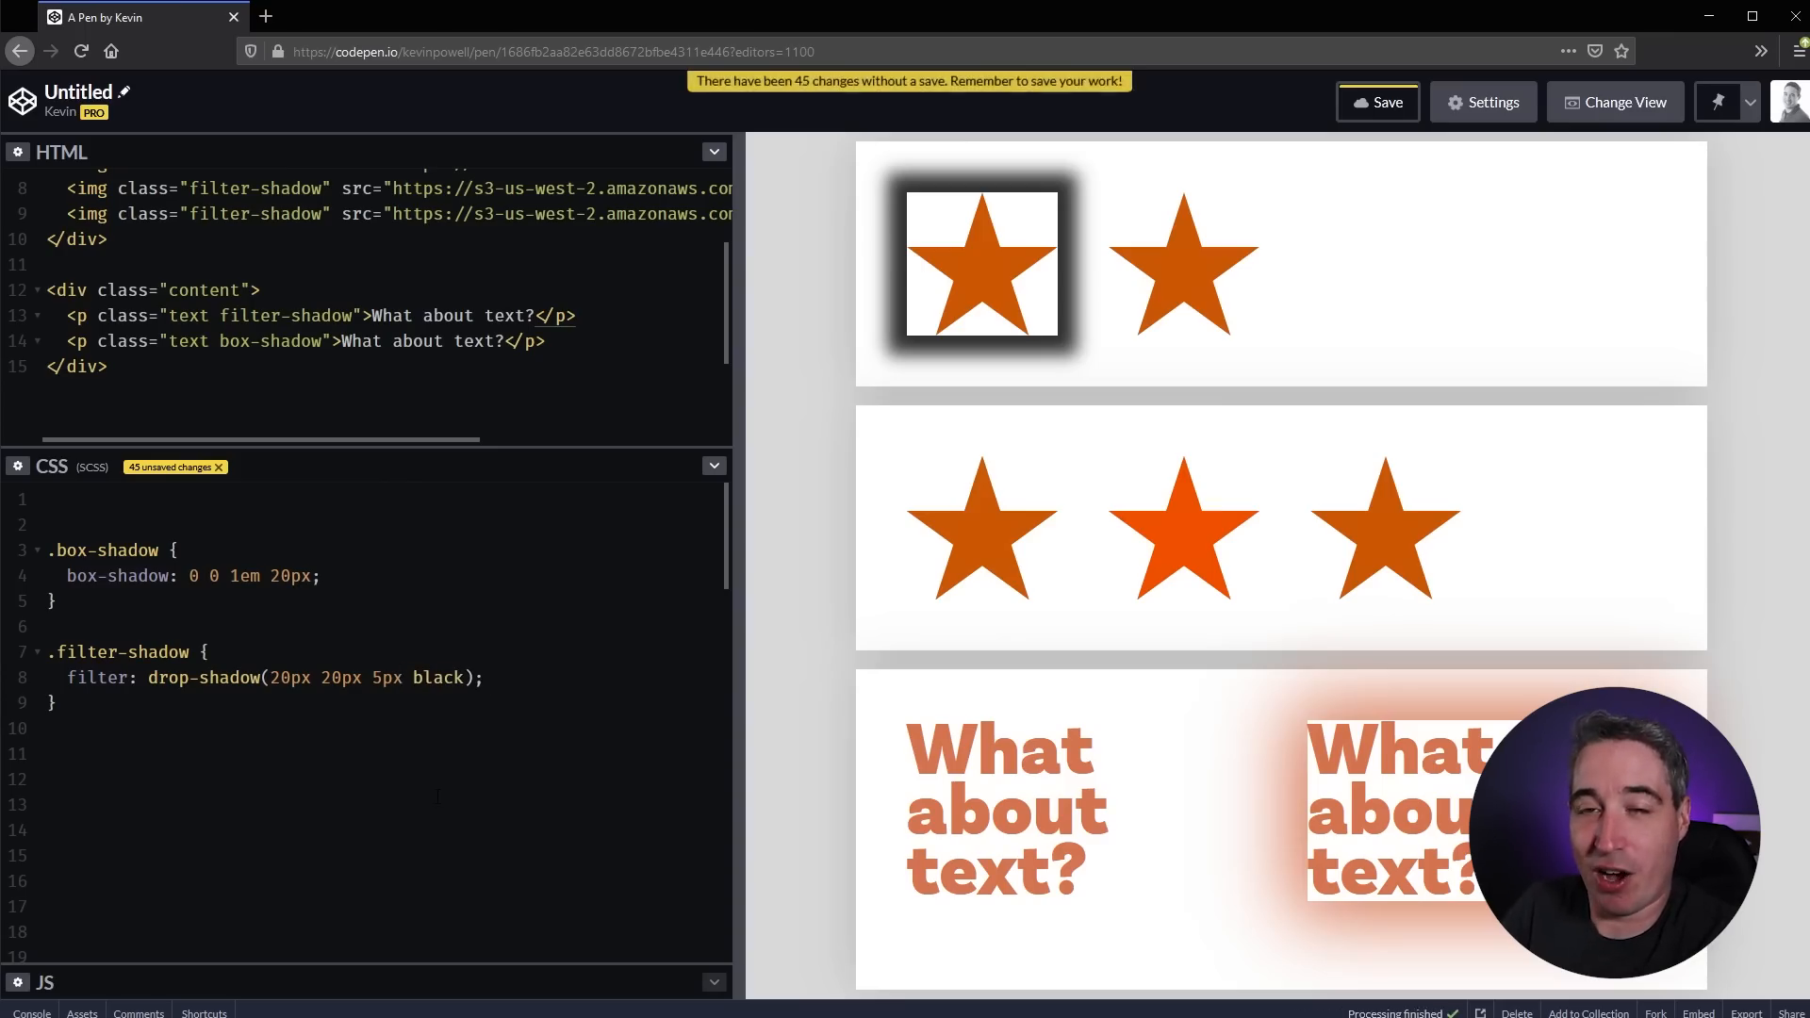